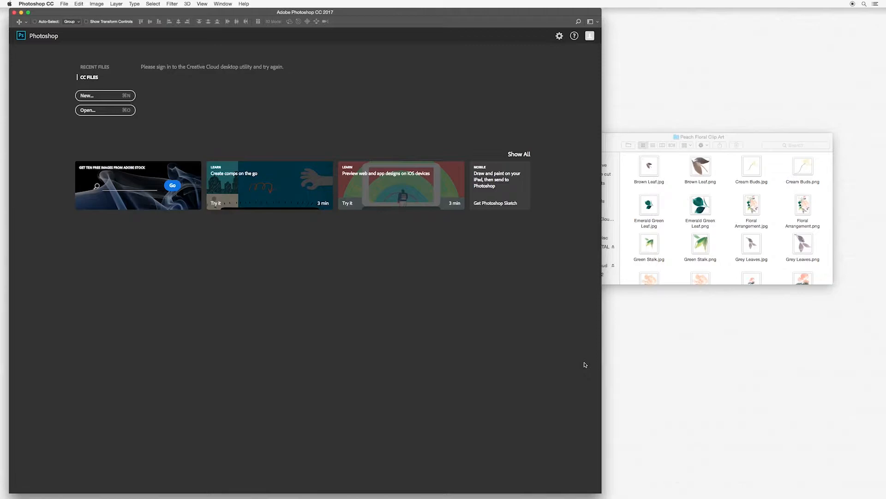
{"action": "mouse_move", "coordinate": [186, 91]}
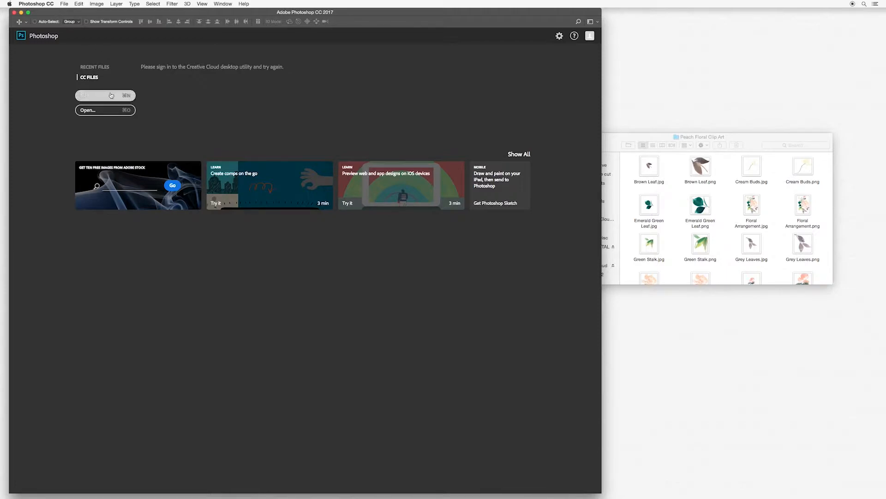
- Start a blank 12 × 12 inch canvas at 300 pixels per inch
{"action": "left_click", "coordinate": [105, 95]}
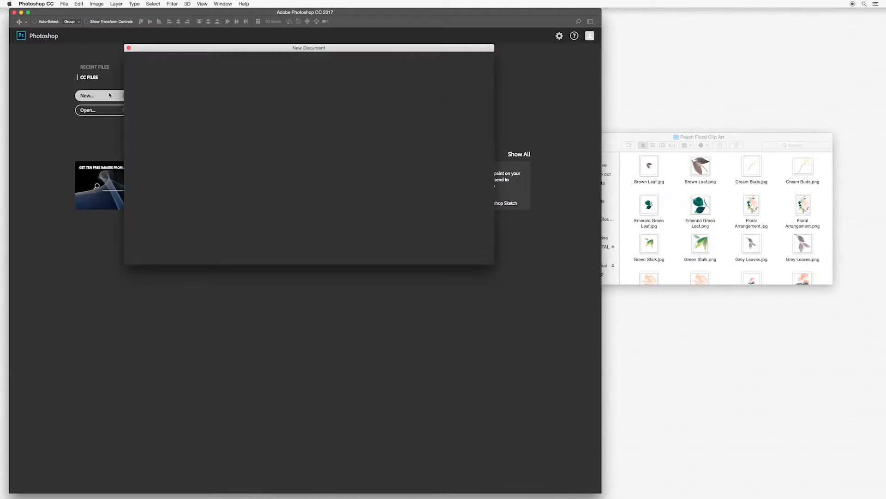
{"action": "left_click", "coordinate": [86, 95]}
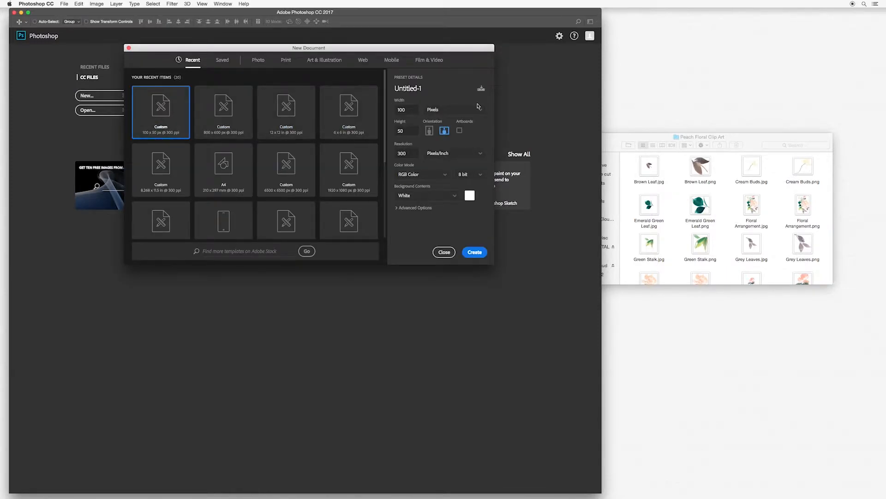
{"action": "left_click", "coordinate": [454, 109]}
{"action": "type", "text": "12"}
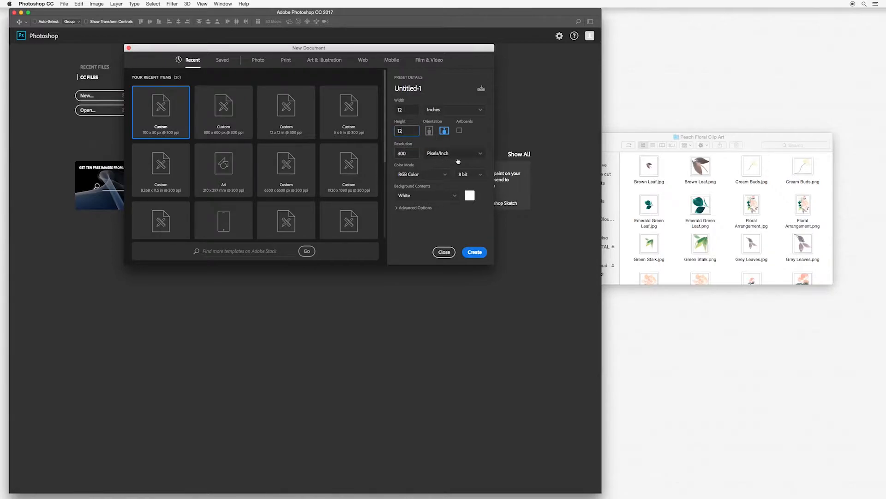
{"action": "left_click", "coordinate": [474, 252]}
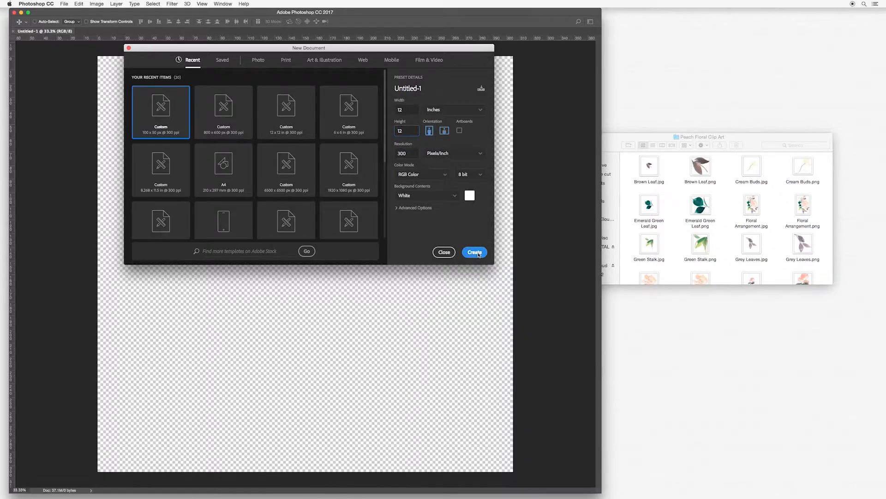
- Move the Peach Floral Clip Art Finder window beside the canvas and scroll its files
{"action": "left_click", "coordinate": [474, 252]}
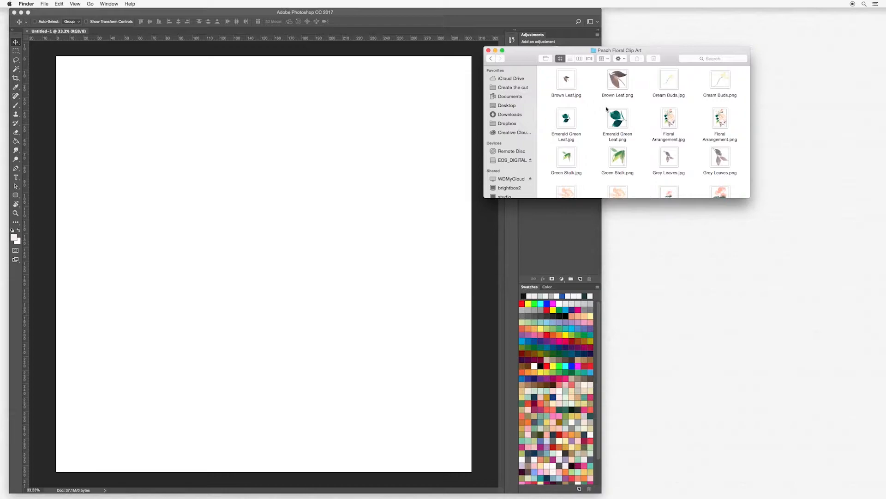
{"action": "mouse_move", "coordinate": [702, 109]}
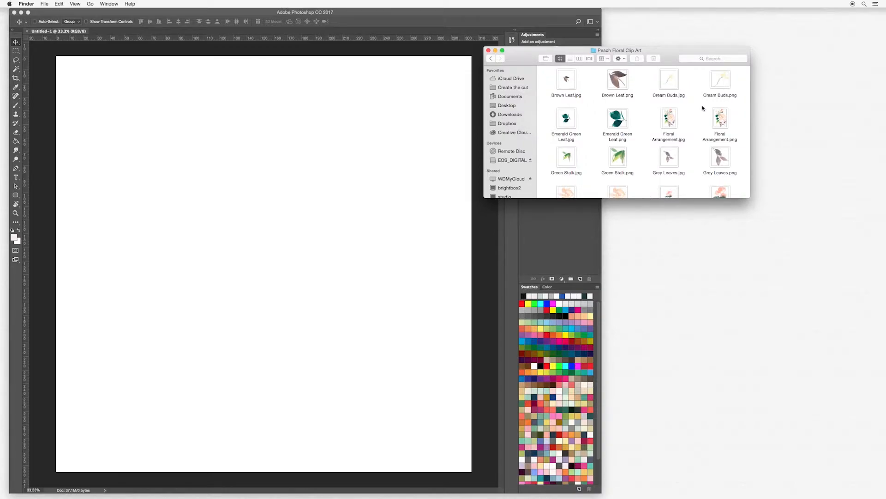
{"action": "mouse_move", "coordinate": [725, 118]}
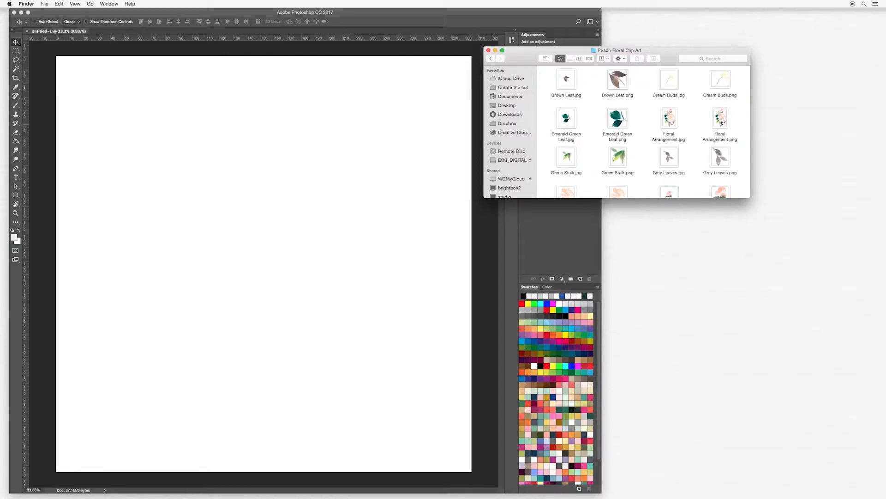
{"action": "mouse_move", "coordinate": [667, 81]}
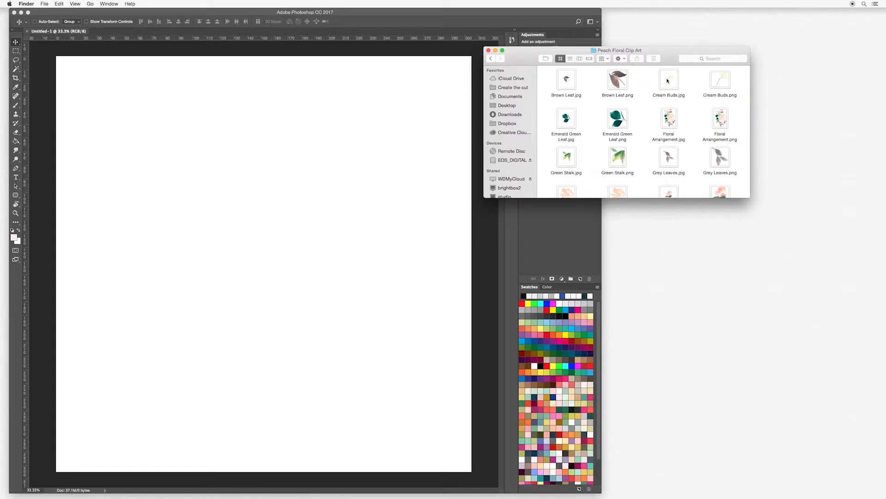
{"action": "mouse_move", "coordinate": [643, 136]}
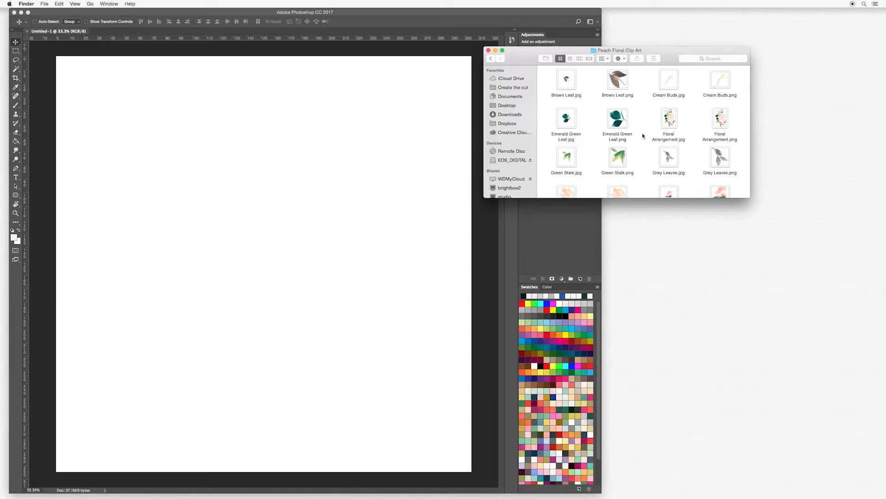
{"action": "scroll", "scroll_direction": "down", "scroll_amount": 3}
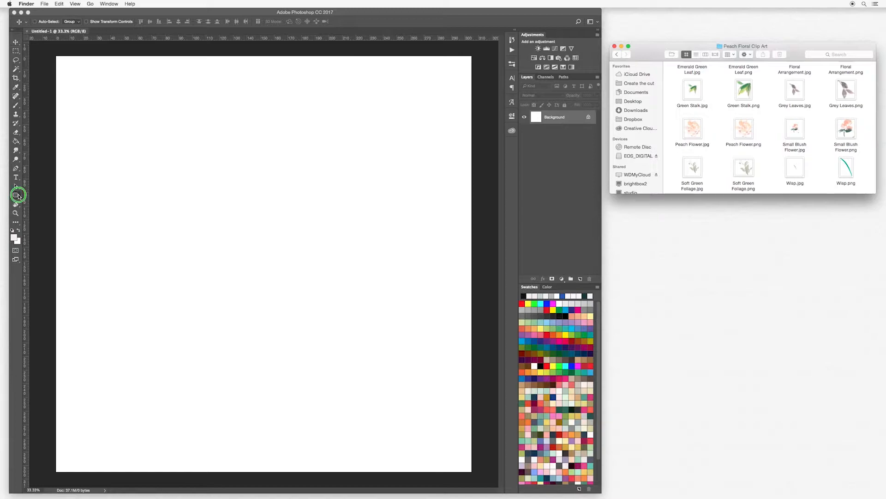
- Draw a large pale blush circle shape on its own layer with the Ellipse Tool
{"action": "left_click", "coordinate": [16, 194]}
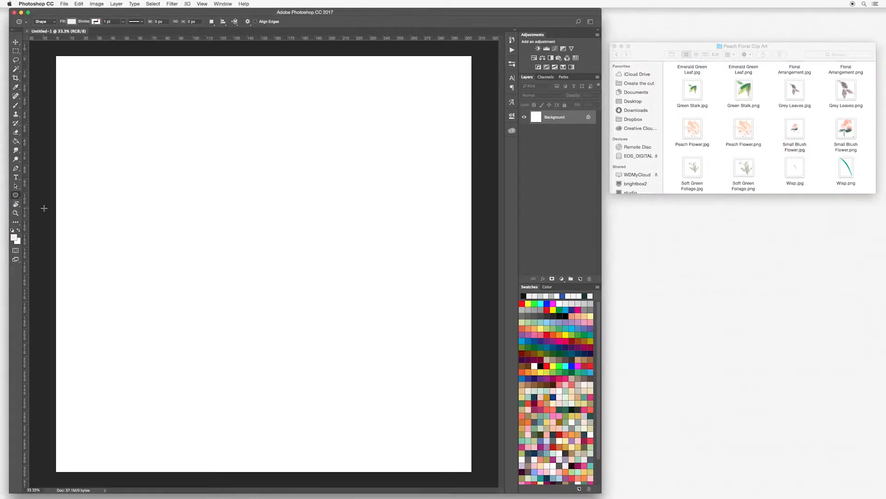
{"action": "mouse_move", "coordinate": [162, 141]}
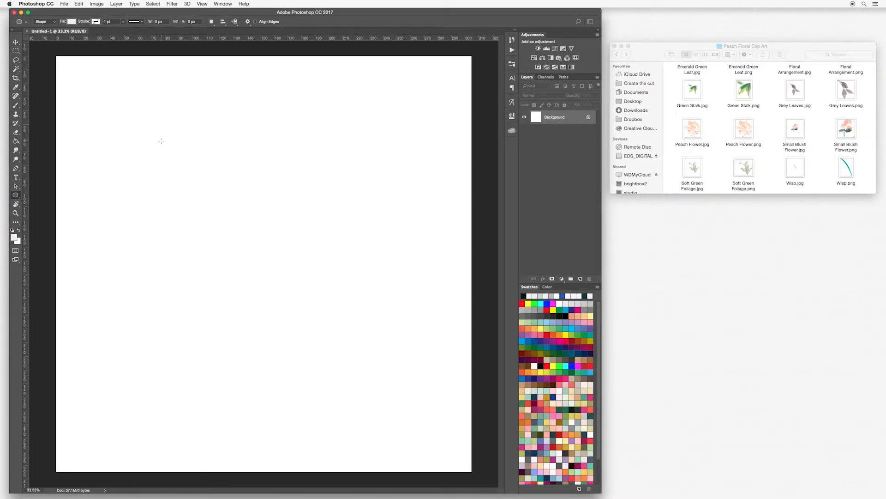
{"action": "mouse_move", "coordinate": [131, 126]}
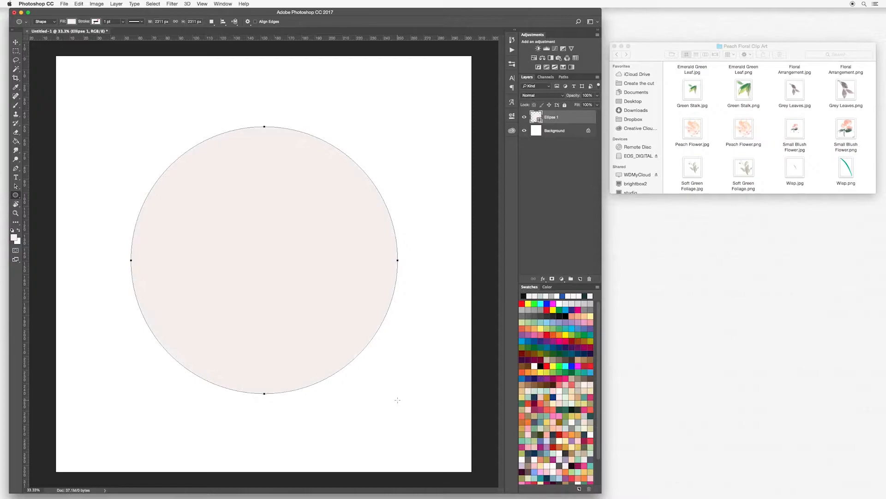
{"action": "mouse_move", "coordinate": [252, 73]}
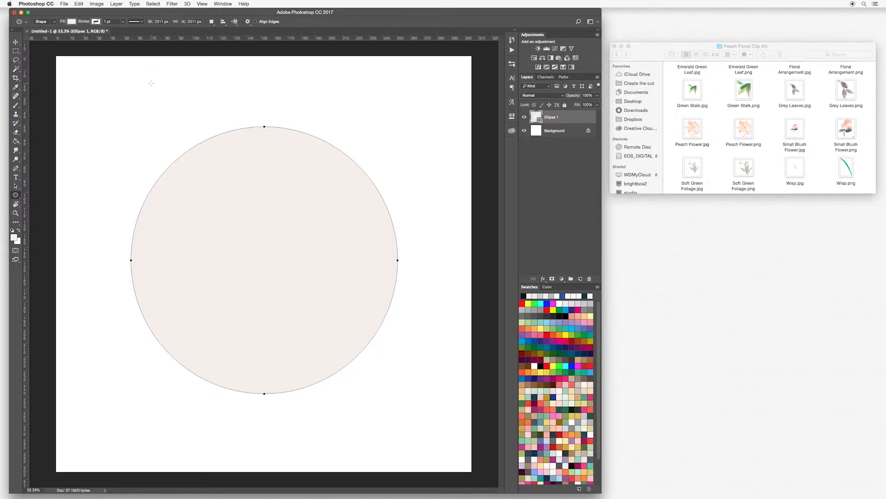
{"action": "mouse_move", "coordinate": [413, 304]}
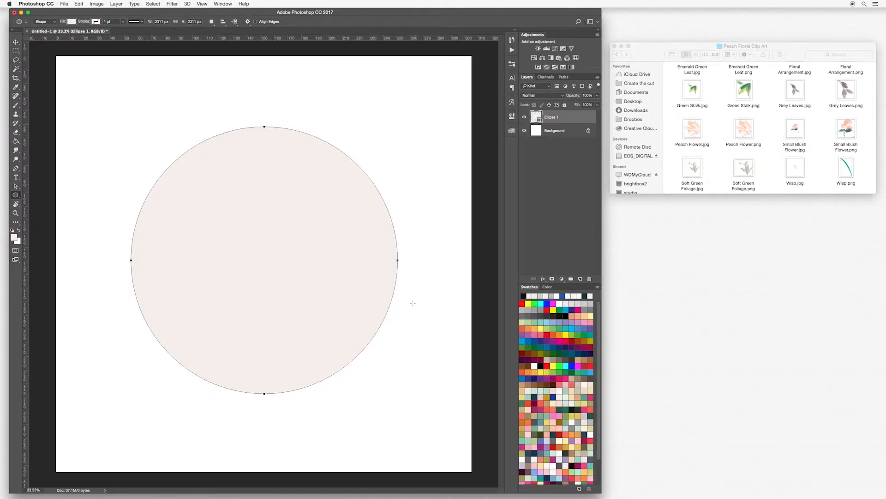
{"action": "mouse_move", "coordinate": [396, 178]}
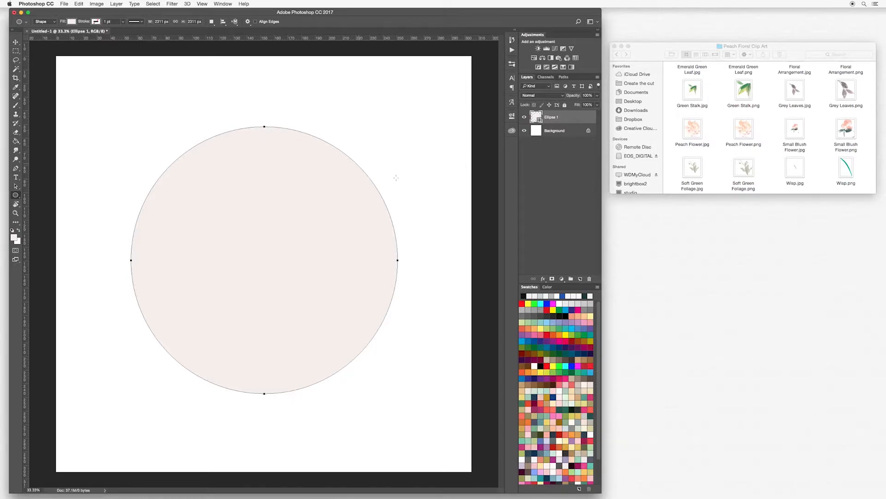
{"action": "mouse_move", "coordinate": [131, 149]}
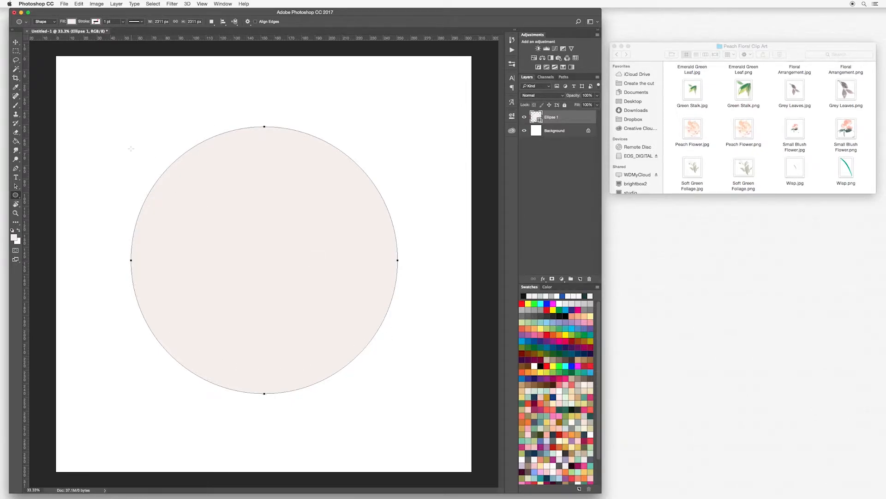
{"action": "left_click", "coordinate": [16, 44]}
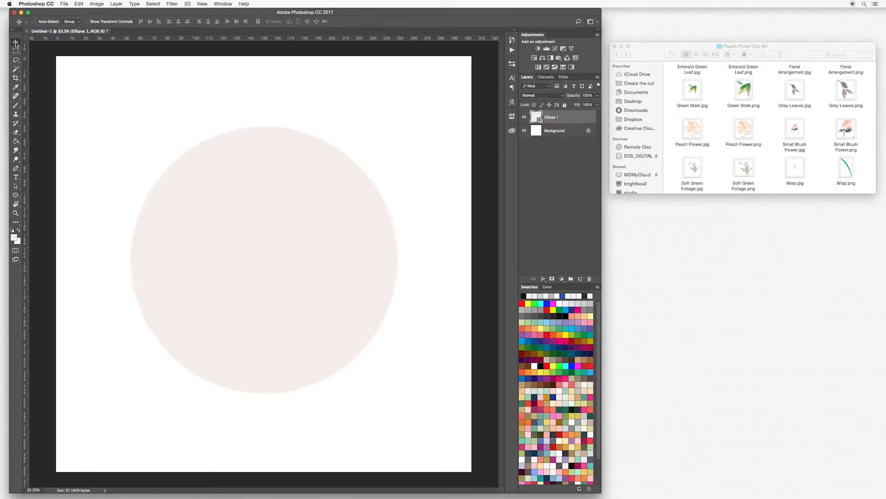
{"action": "mouse_move", "coordinate": [244, 50]}
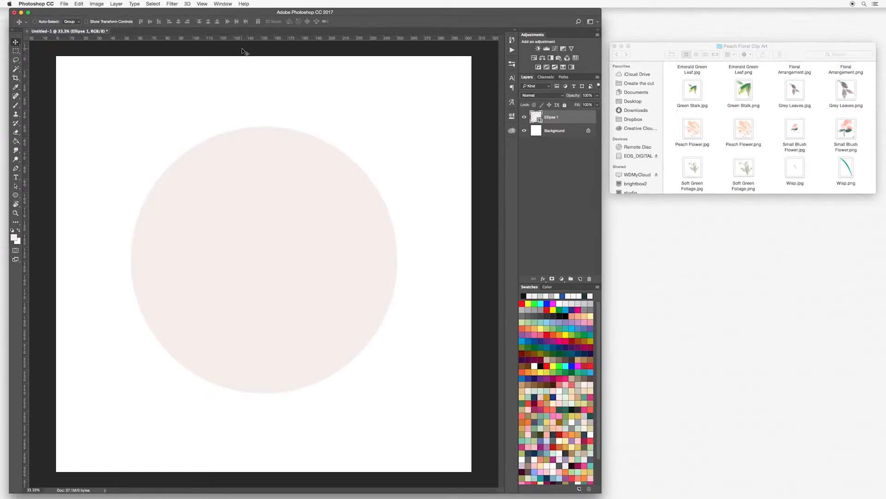
{"action": "mouse_move", "coordinate": [274, 213]}
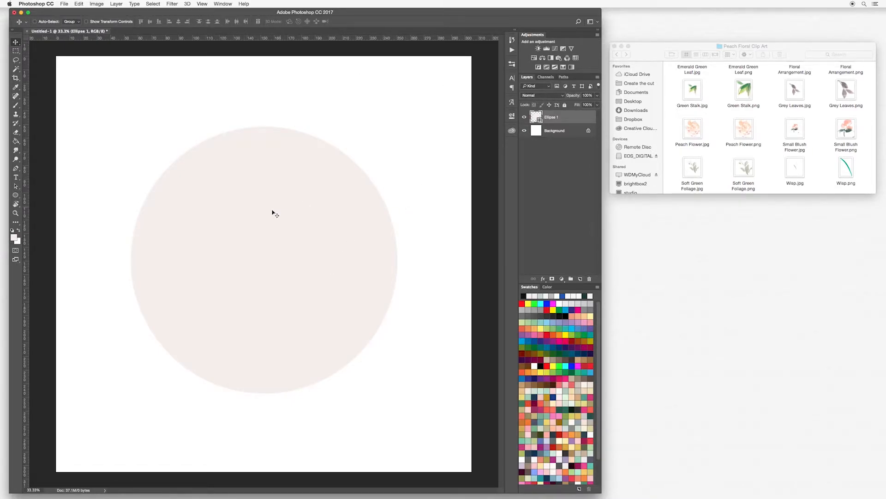
{"action": "mouse_move", "coordinate": [678, 118]}
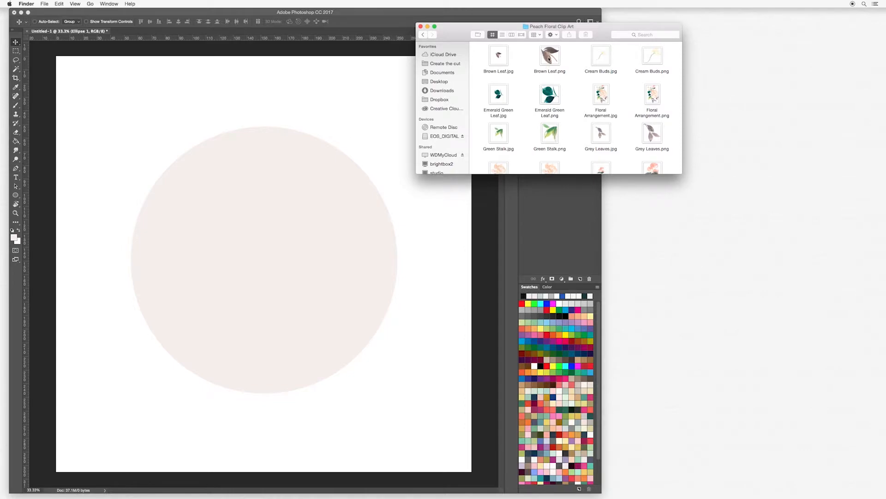
- Place the nine floral PNGs, starting with Brown Leaf.png, as separate layers
{"action": "left_click", "coordinate": [549, 55]}
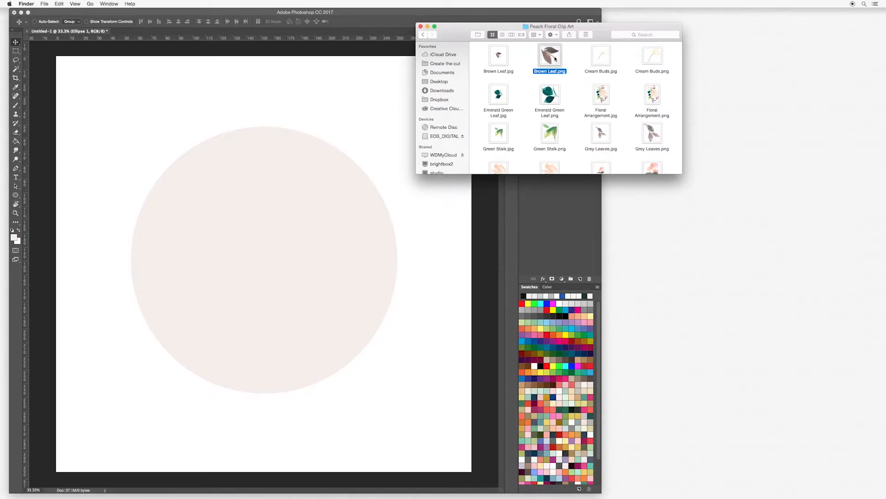
{"action": "mouse_move", "coordinate": [661, 57]}
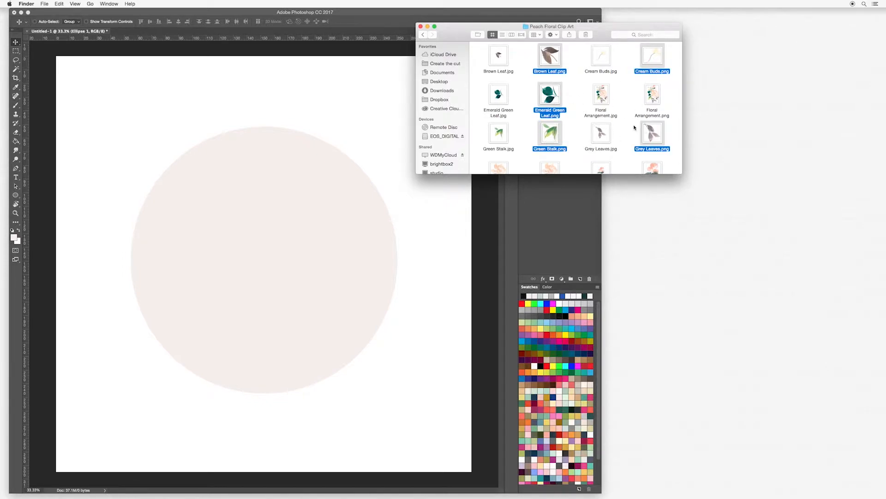
{"action": "scroll", "scroll_direction": "down", "scroll_amount": 3}
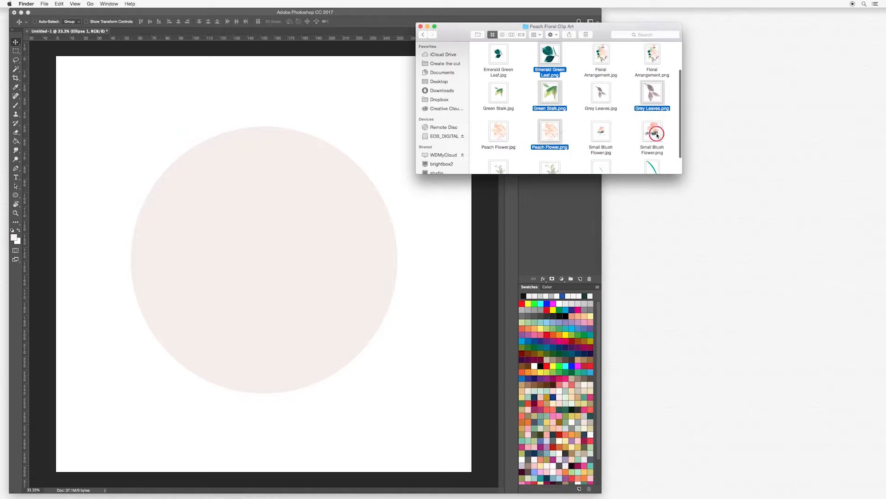
{"action": "scroll", "scroll_direction": "down", "scroll_amount": 3}
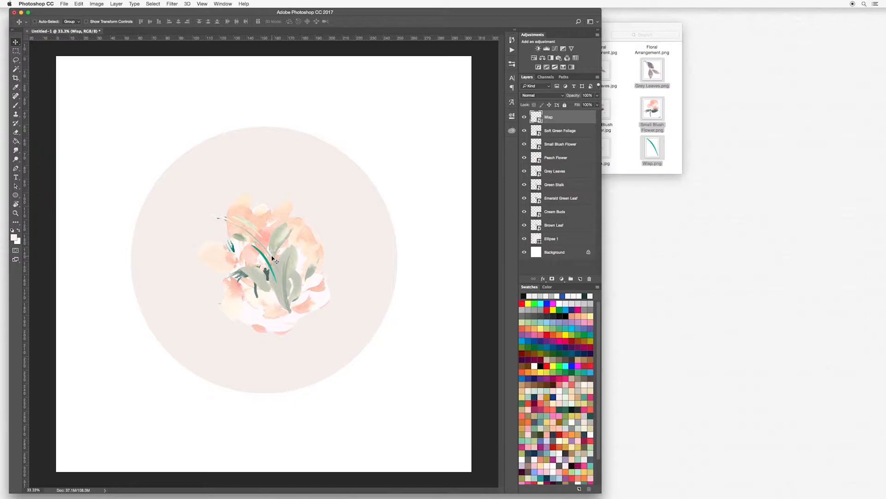
{"action": "mouse_move", "coordinate": [294, 254]}
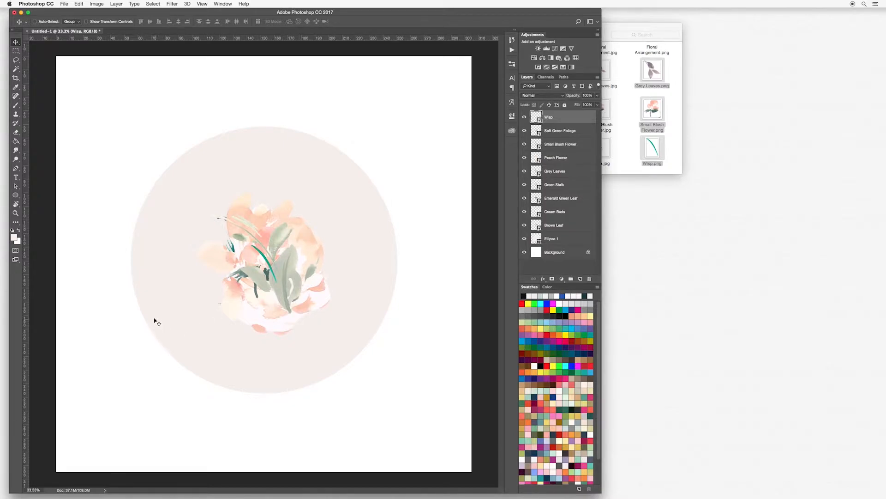
{"action": "mouse_move", "coordinate": [154, 304]}
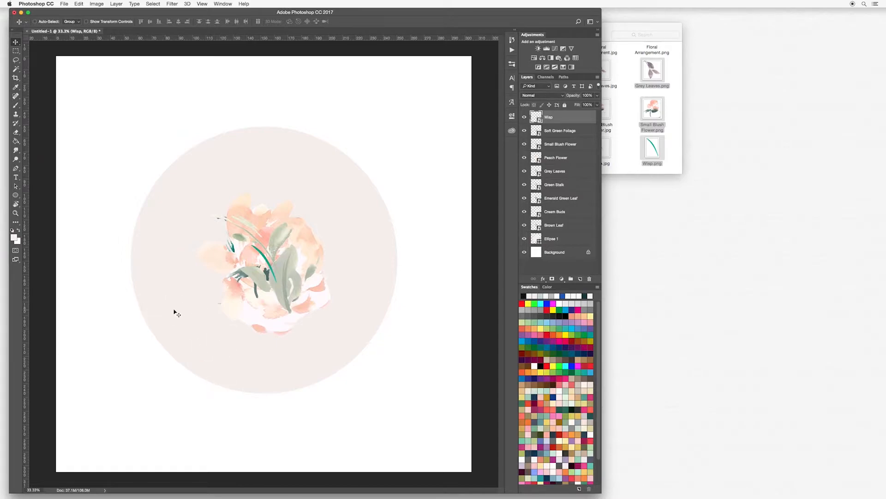
{"action": "mouse_move", "coordinate": [310, 266]}
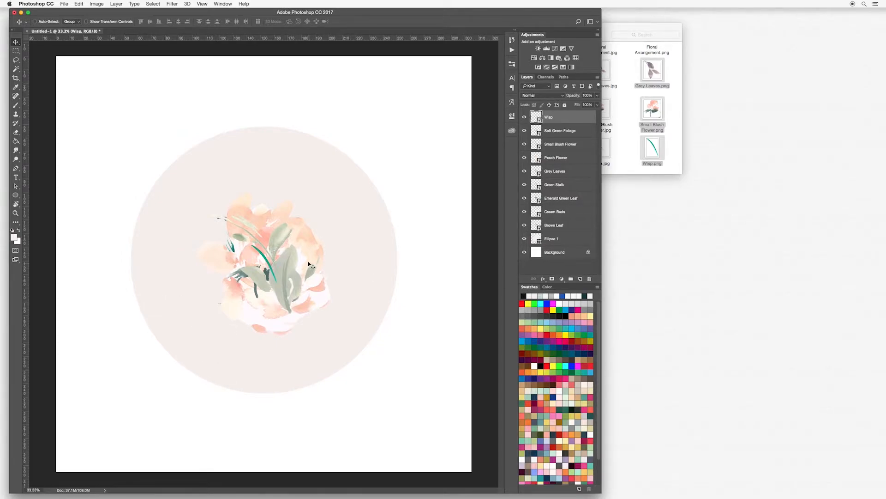
- Drag the Peach Flower artwork from the cluster to the circle's lower-left edge
{"action": "left_click", "coordinate": [556, 157]}
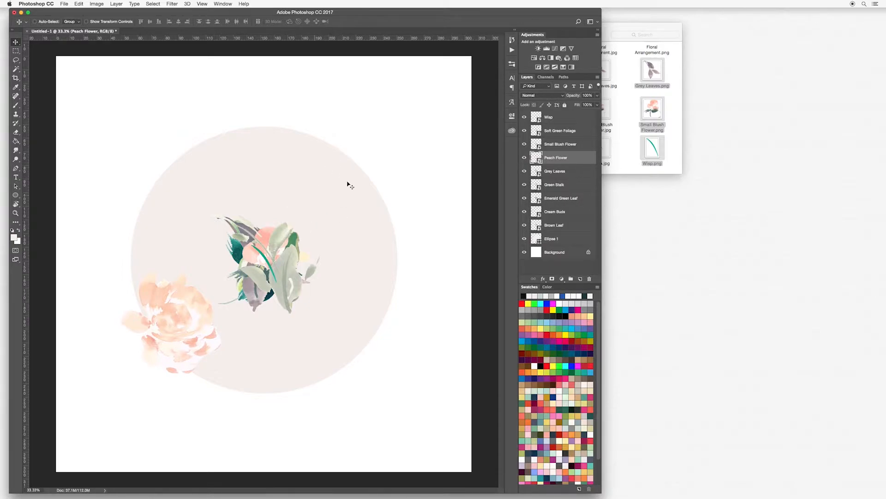
{"action": "mouse_move", "coordinate": [188, 311]}
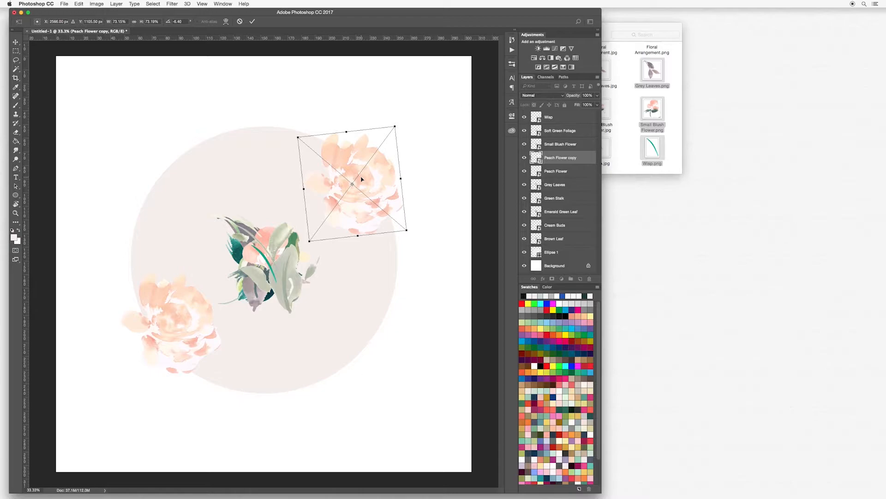
- Duplicate the Peach Flower, rotate the copy and set it at the upper right
{"action": "right_click", "coordinate": [360, 181]}
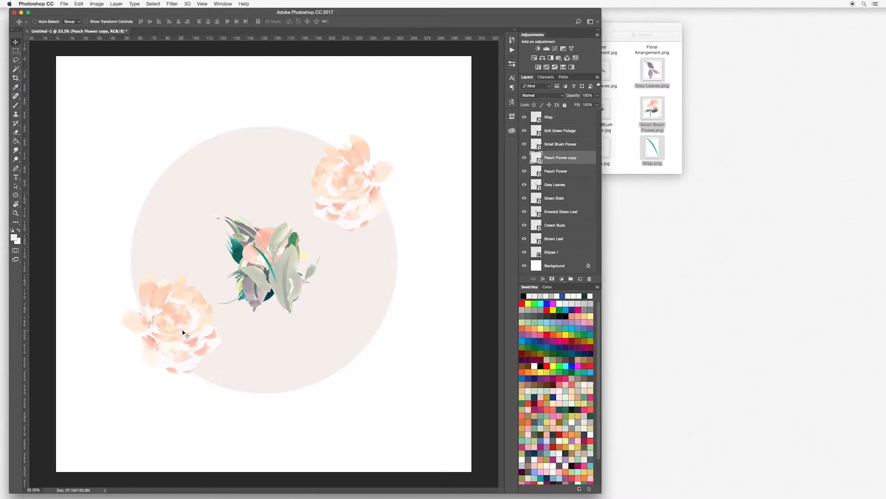
{"action": "mouse_move", "coordinate": [190, 312]}
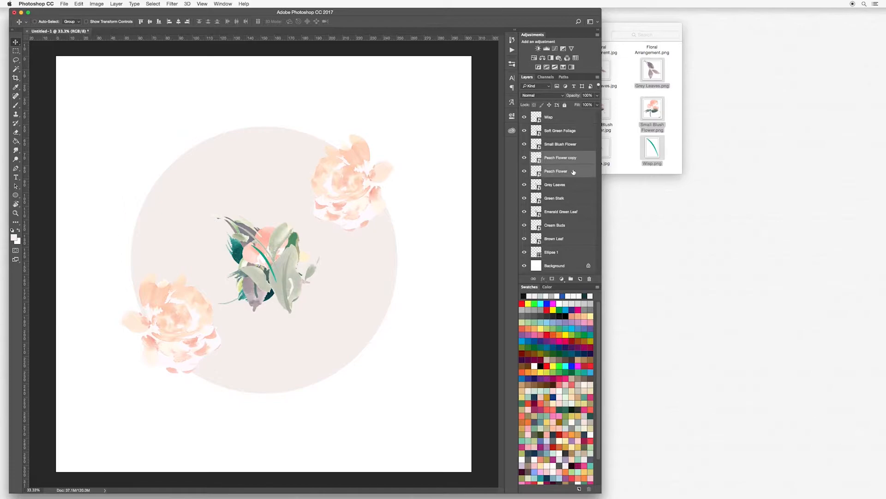
- Raise the Peach Flower and Peach Flower copy layers to the top of the stack
{"action": "left_click", "coordinate": [560, 157]}
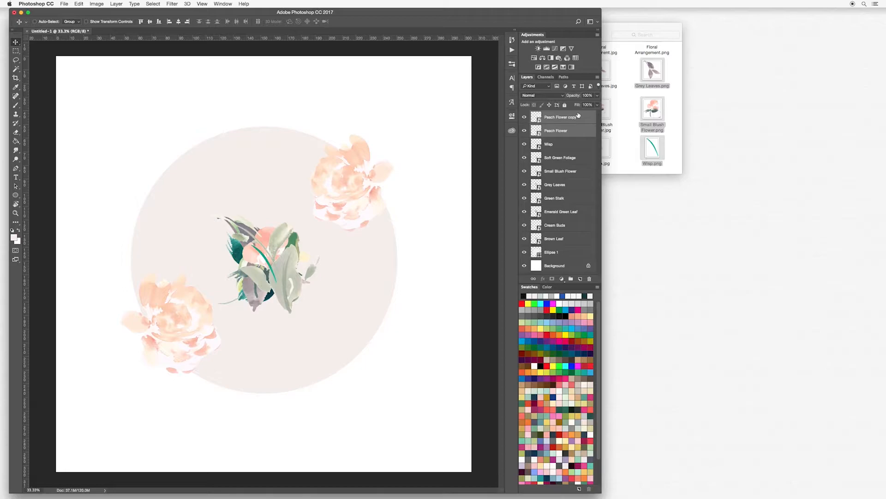
{"action": "left_click", "coordinate": [555, 131]}
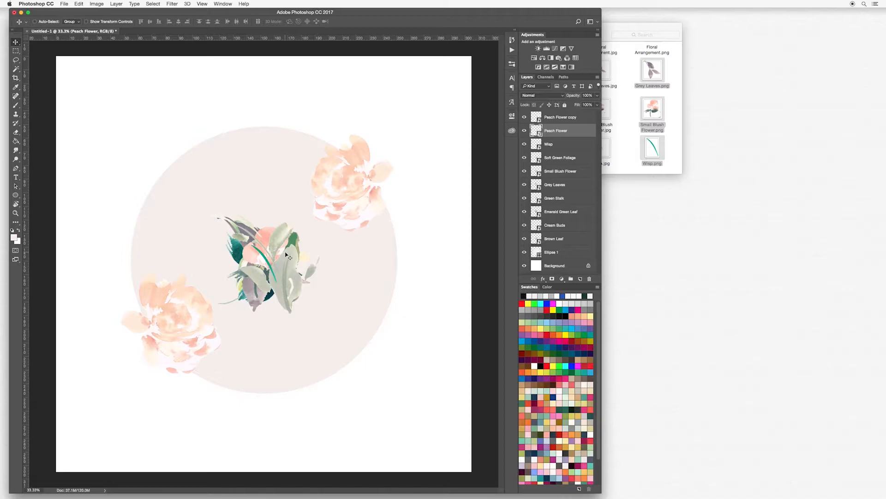
{"action": "mouse_move", "coordinate": [382, 222]}
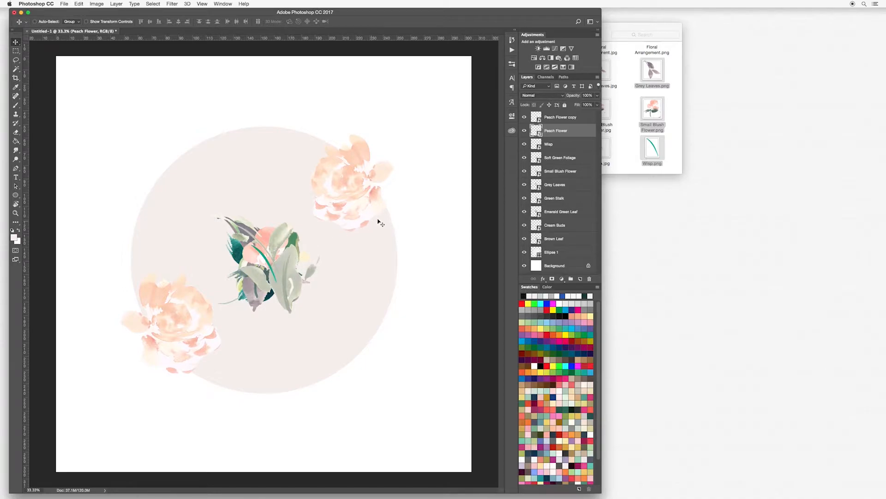
{"action": "mouse_move", "coordinate": [257, 147]}
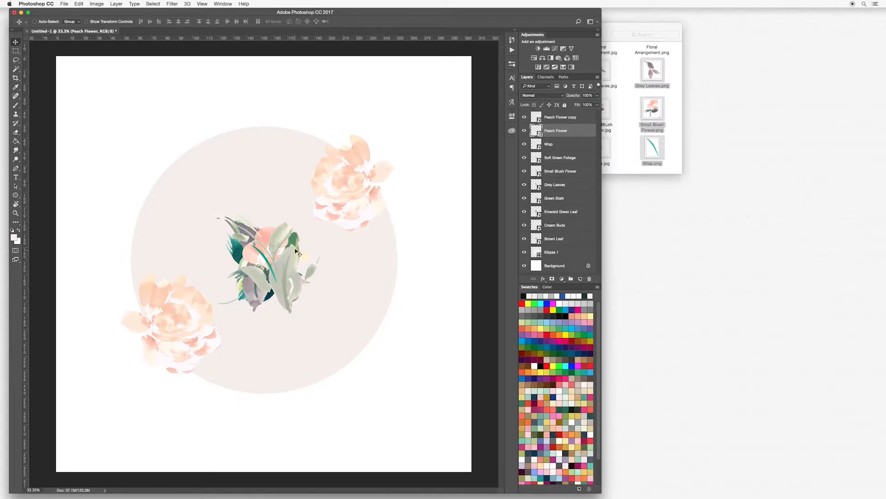
{"action": "mouse_move", "coordinate": [285, 270]}
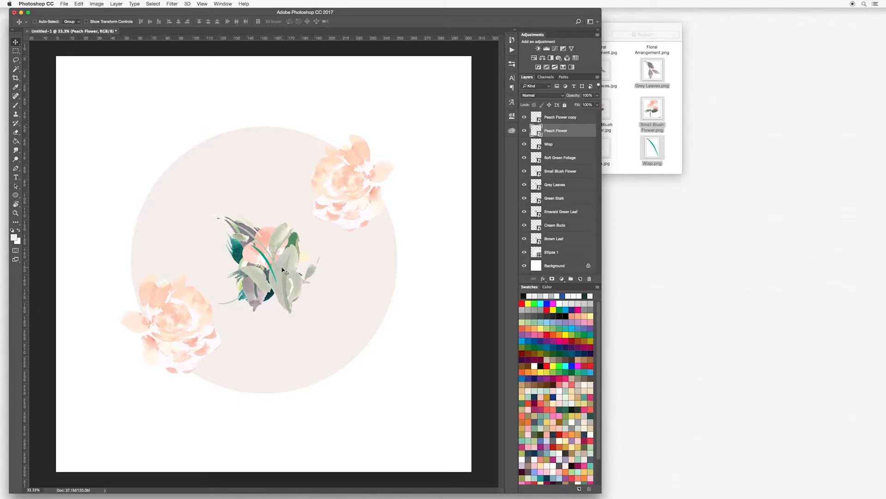
- Rotate the Soft Green Foliage and tuck it beneath the lower-left peach flower
{"action": "left_click", "coordinate": [560, 157]}
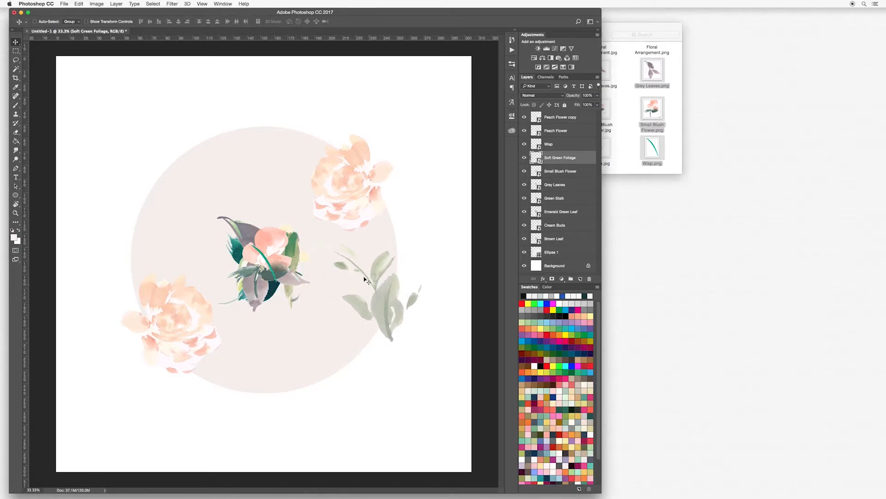
{"action": "mouse_move", "coordinate": [384, 304]}
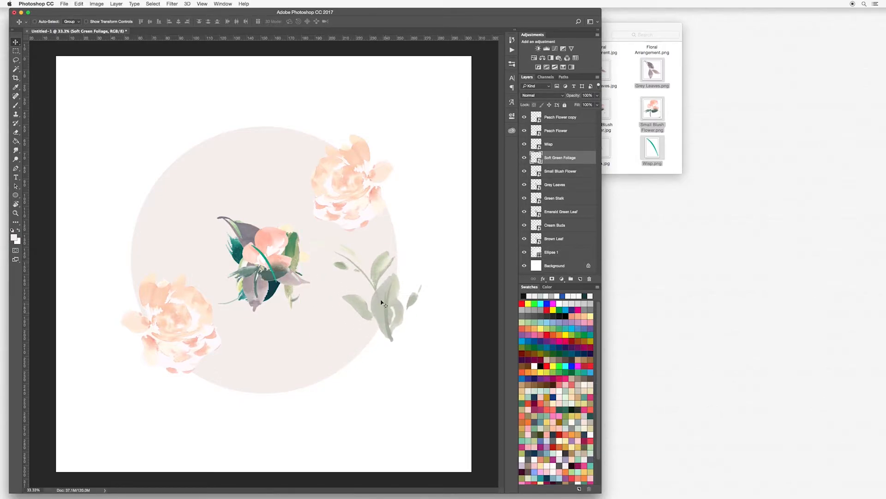
{"action": "mouse_move", "coordinate": [336, 264]}
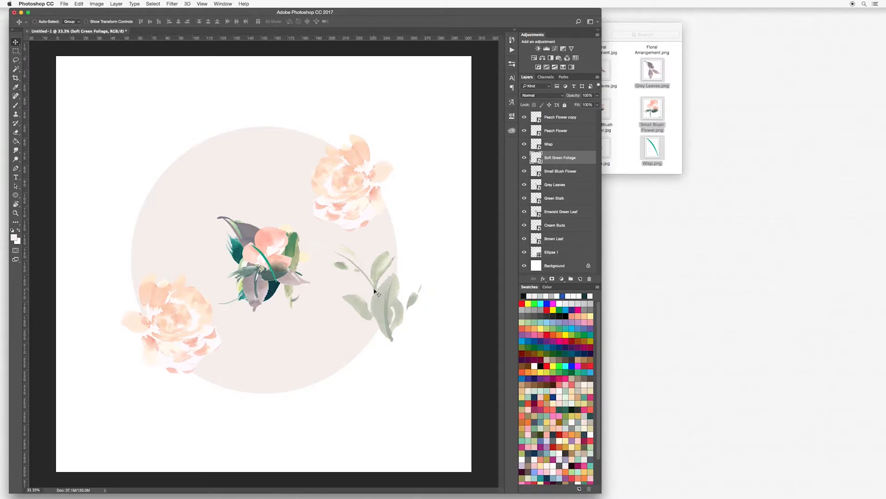
{"action": "mouse_move", "coordinate": [382, 305]}
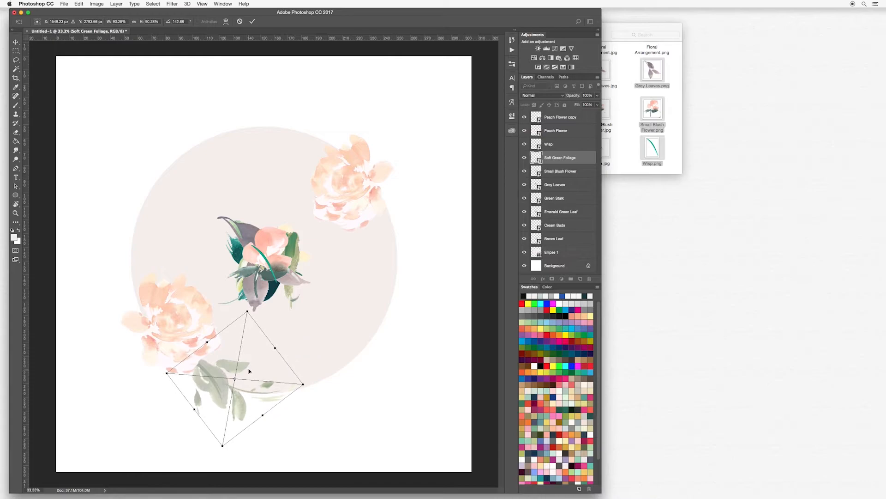
{"action": "left_click", "coordinate": [253, 21]}
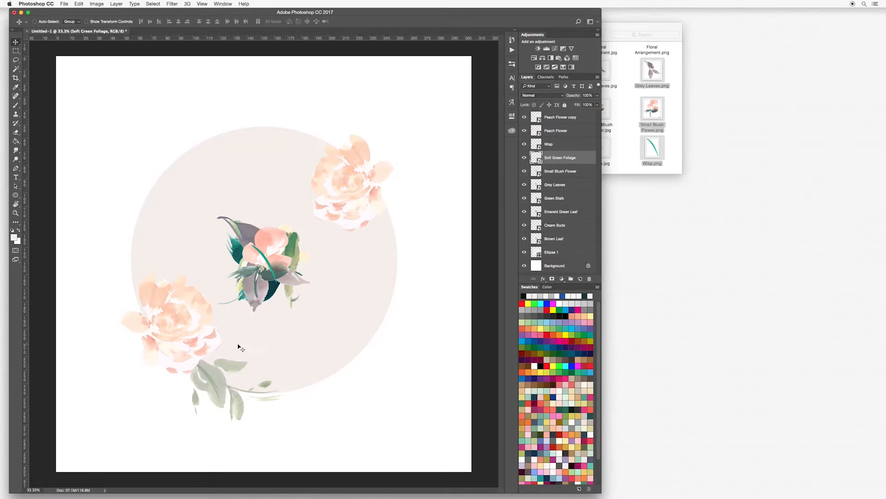
{"action": "mouse_move", "coordinate": [218, 378]}
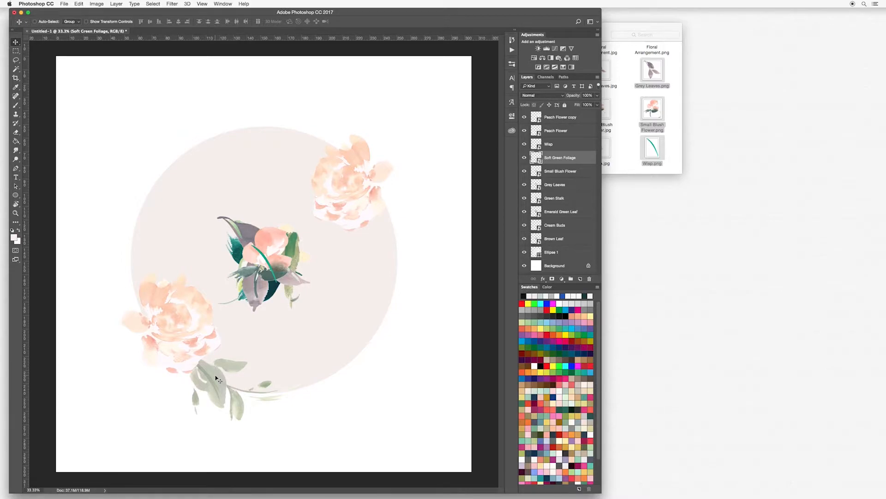
{"action": "mouse_move", "coordinate": [313, 133]}
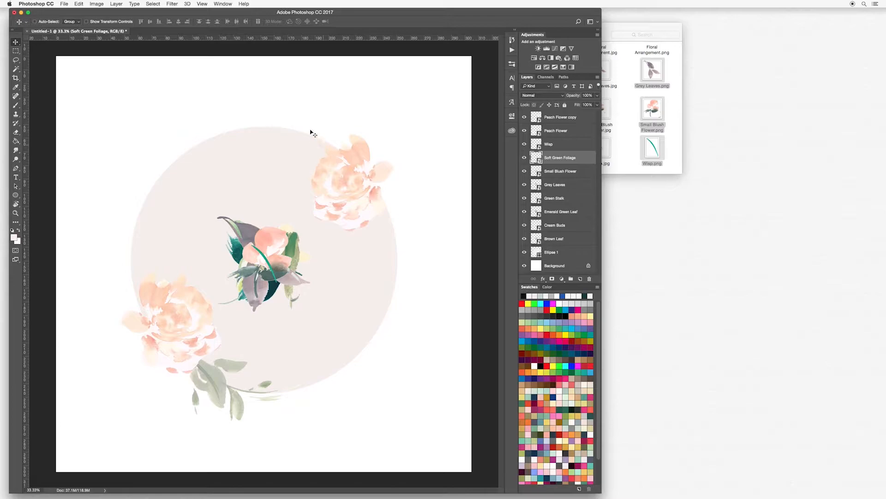
{"action": "mouse_move", "coordinate": [219, 370]}
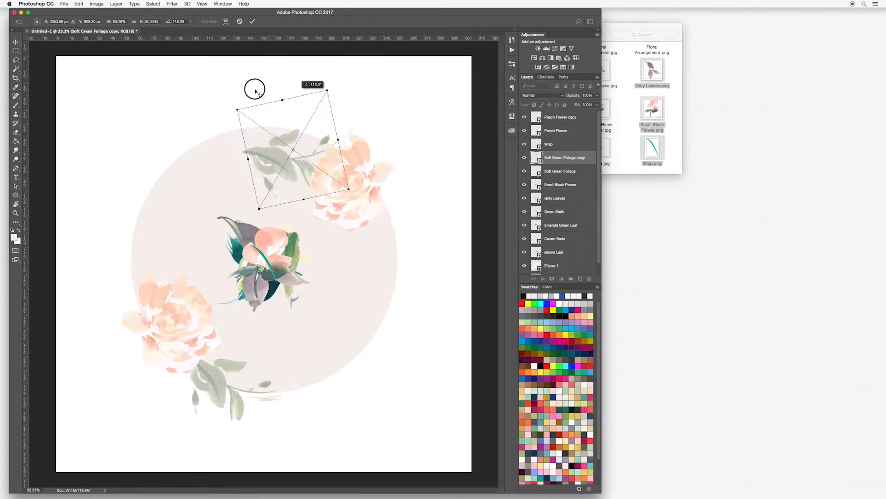
- Rotate a Soft Green Foliage copy around the upper-right peach flower and commit it
{"action": "left_click_drag", "start_coordinate": [254, 91], "coordinate": [305, 144]}
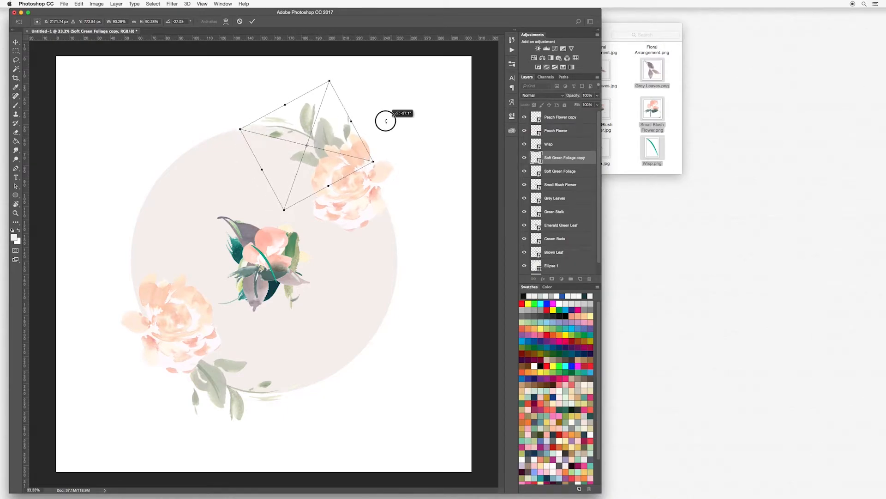
{"action": "left_click", "coordinate": [252, 21]}
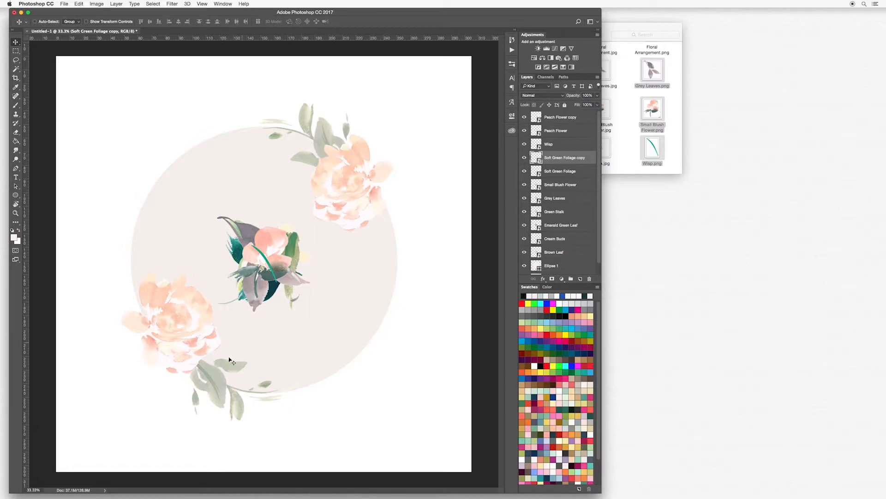
{"action": "mouse_move", "coordinate": [209, 286]}
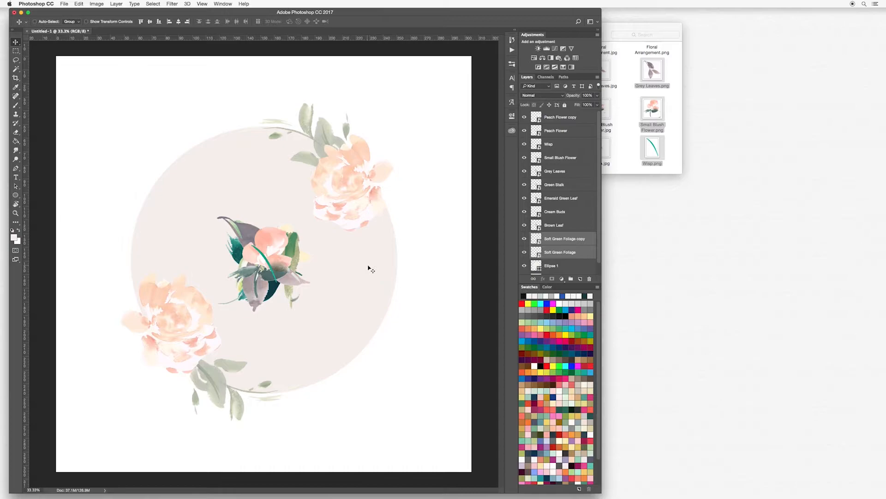
{"action": "mouse_move", "coordinate": [325, 138]}
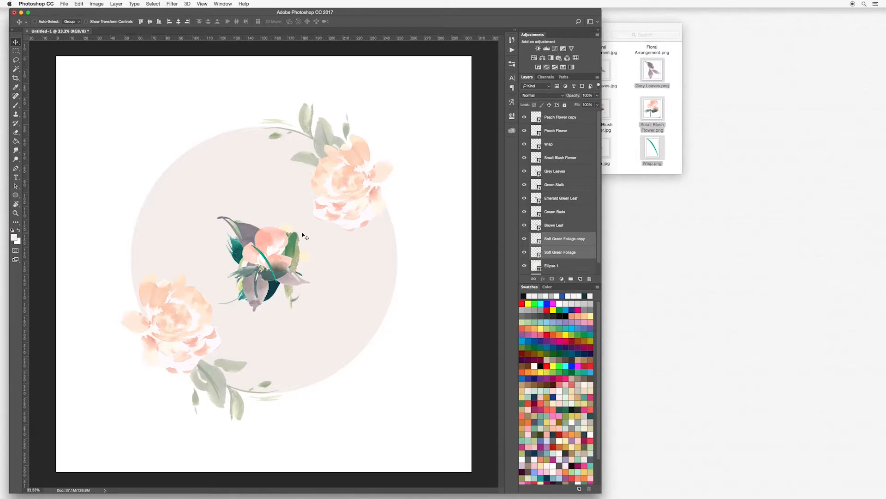
- Move and rotate Grey Leaves copies into place above the lower-left peach flower
{"action": "left_click", "coordinate": [555, 170]}
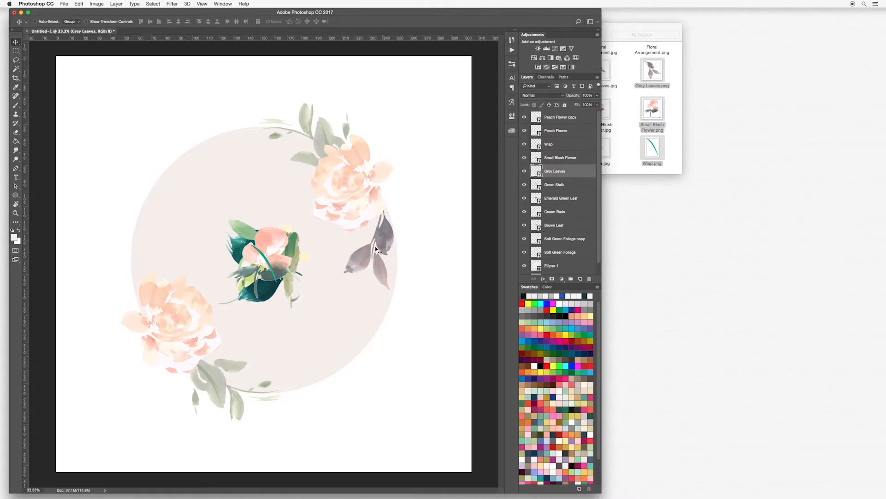
{"action": "mouse_move", "coordinate": [383, 266]}
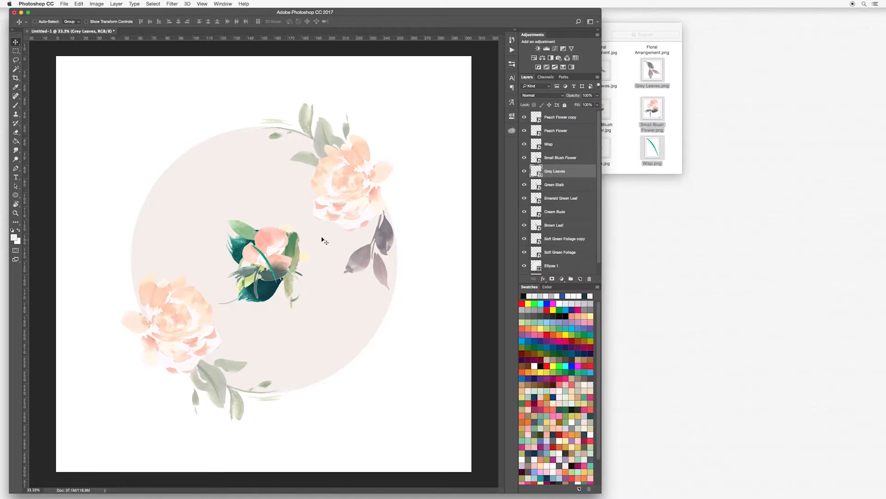
{"action": "mouse_move", "coordinate": [386, 234]}
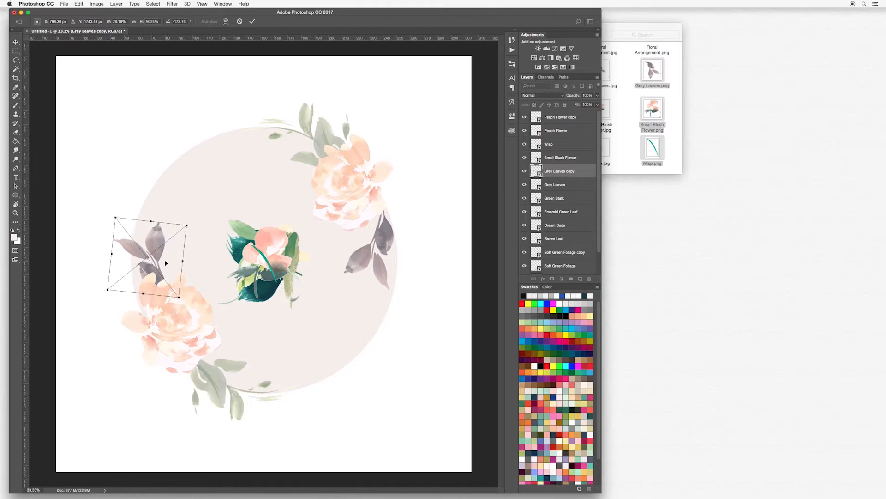
{"action": "left_click_drag", "start_coordinate": [150, 257], "coordinate": [141, 249]}
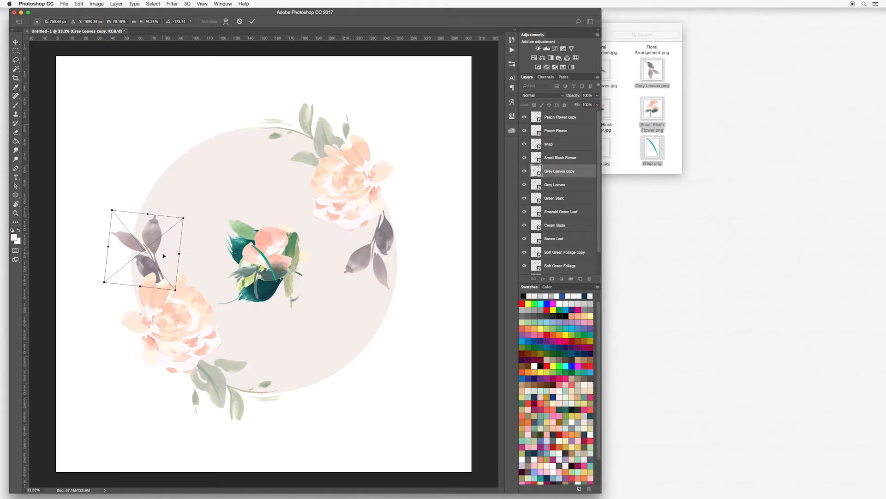
{"action": "left_click", "coordinate": [253, 22]}
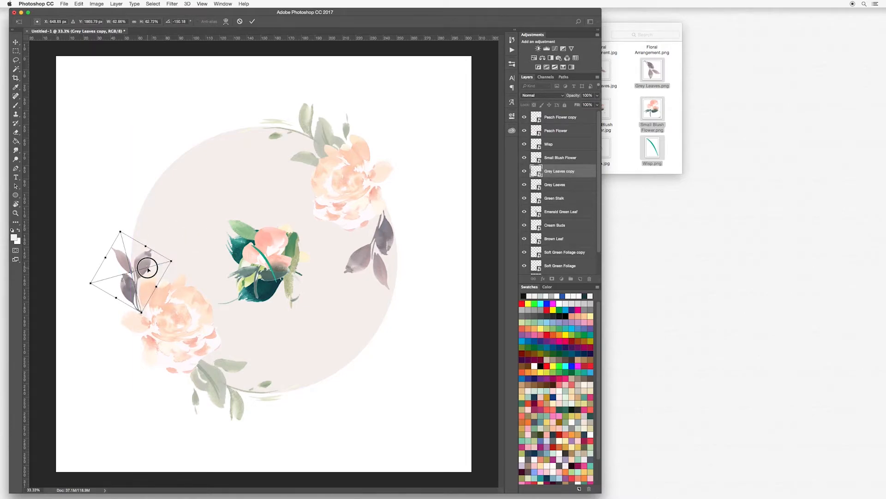
{"action": "left_click", "coordinate": [252, 21]}
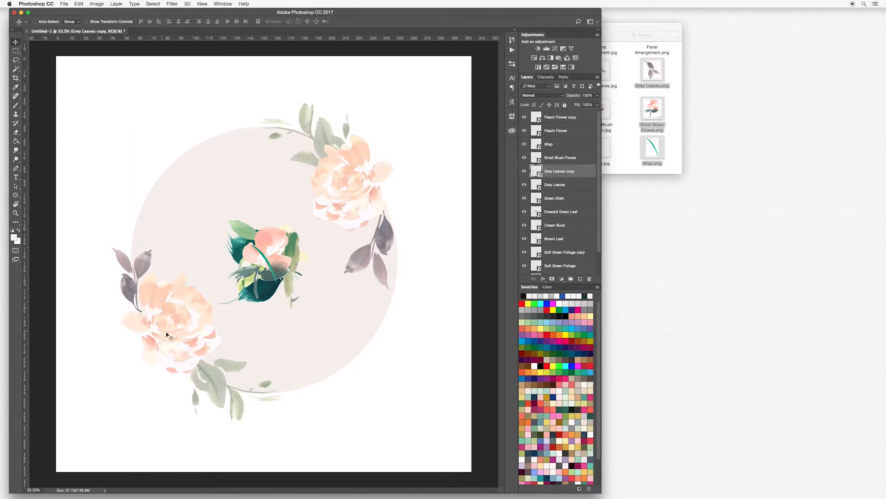
{"action": "mouse_move", "coordinate": [133, 294]}
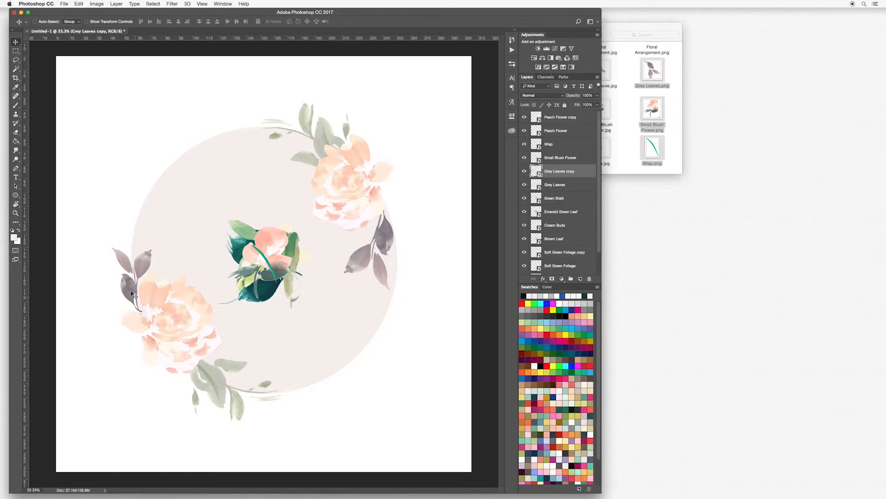
{"action": "mouse_move", "coordinate": [143, 313]}
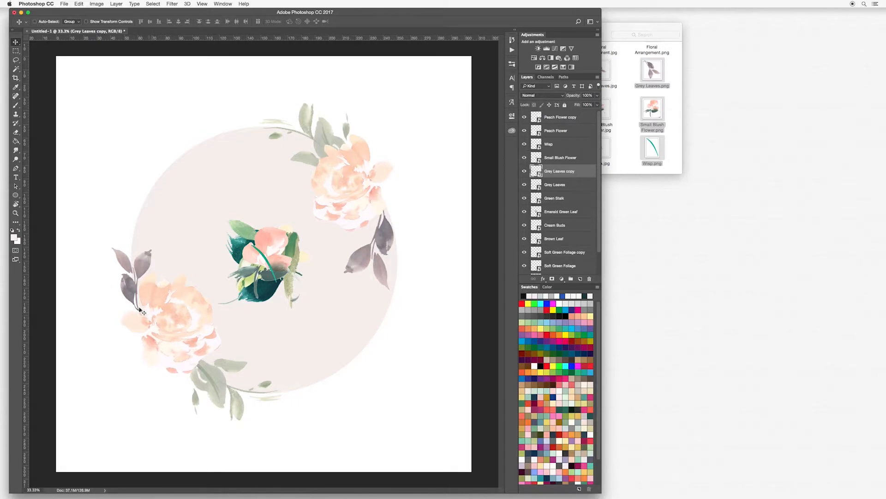
{"action": "mouse_move", "coordinate": [151, 270]}
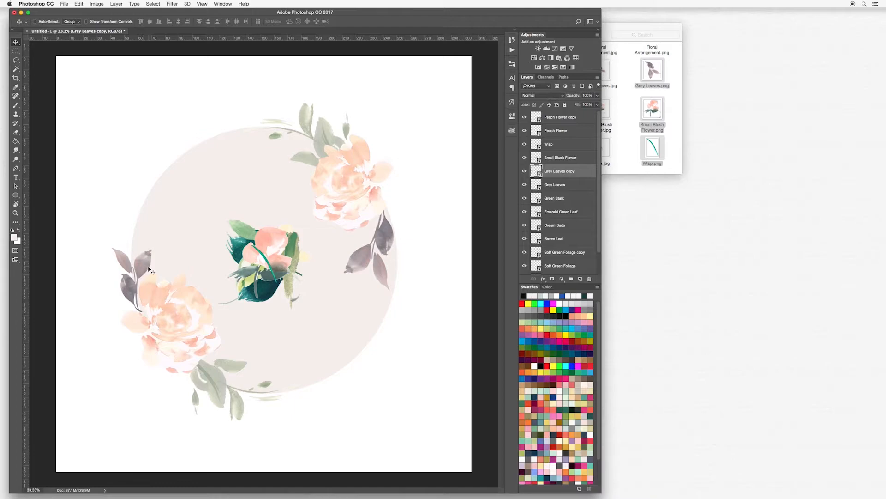
{"action": "mouse_move", "coordinate": [144, 259]}
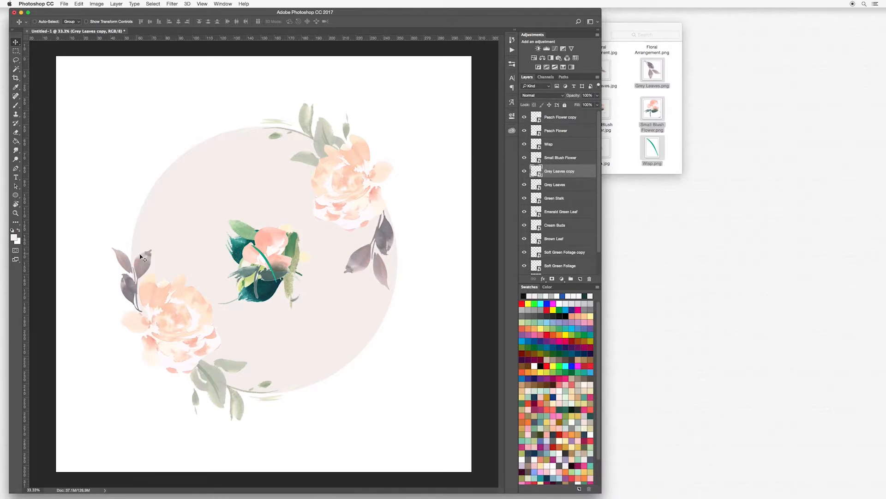
{"action": "mouse_move", "coordinate": [162, 305]}
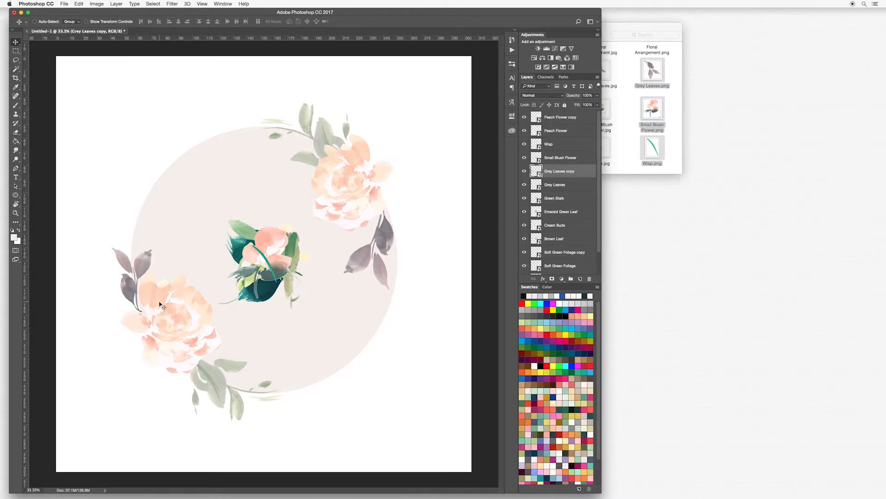
{"action": "mouse_move", "coordinate": [170, 266]}
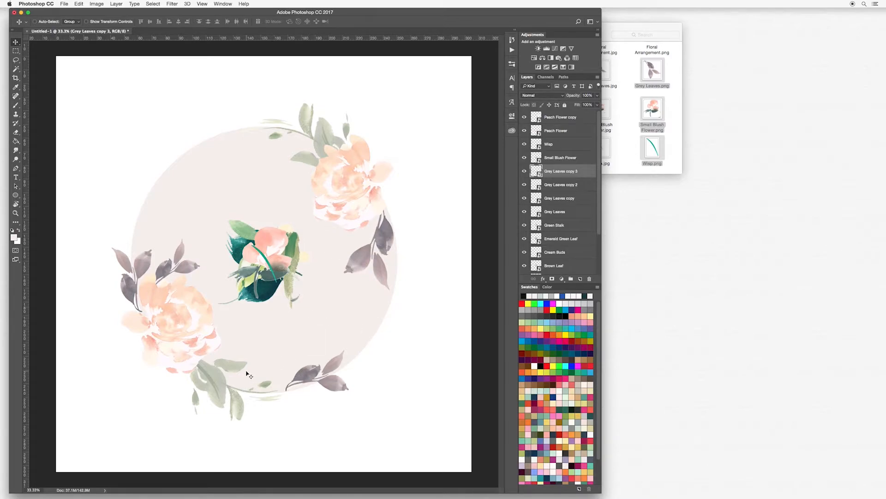
{"action": "mouse_move", "coordinate": [246, 380]}
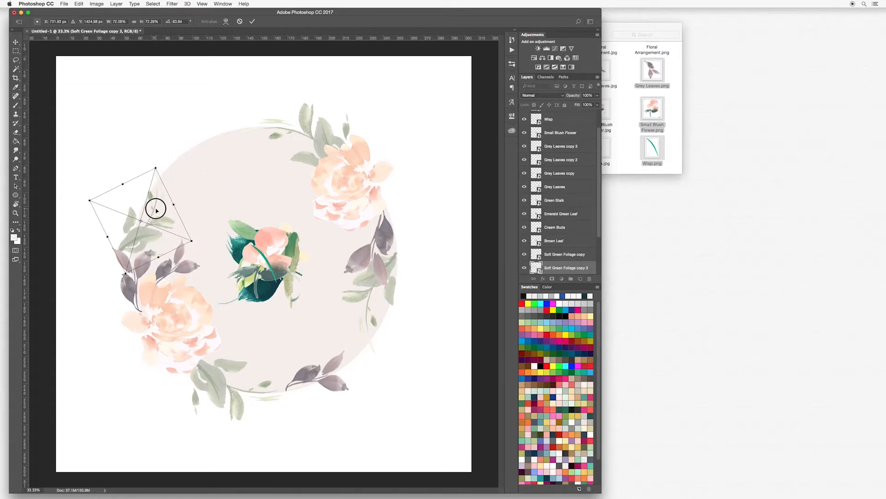
- Commit the rotated soft green foliage copy along the wreath's upper-left edge
{"action": "key", "text": "Return"}
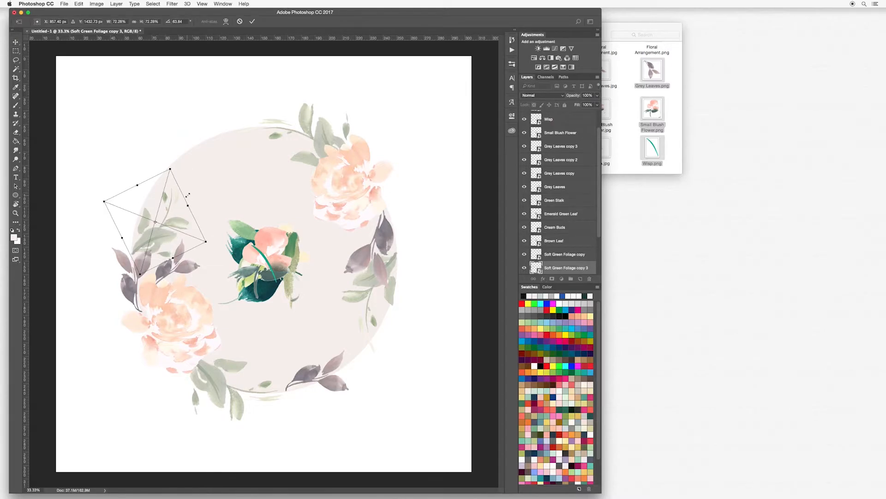
{"action": "left_click", "coordinate": [252, 22]}
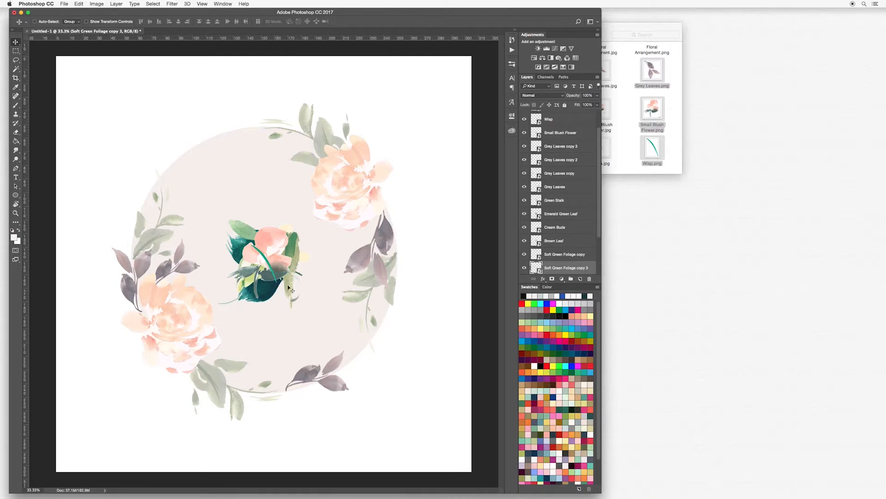
{"action": "mouse_move", "coordinate": [269, 294]}
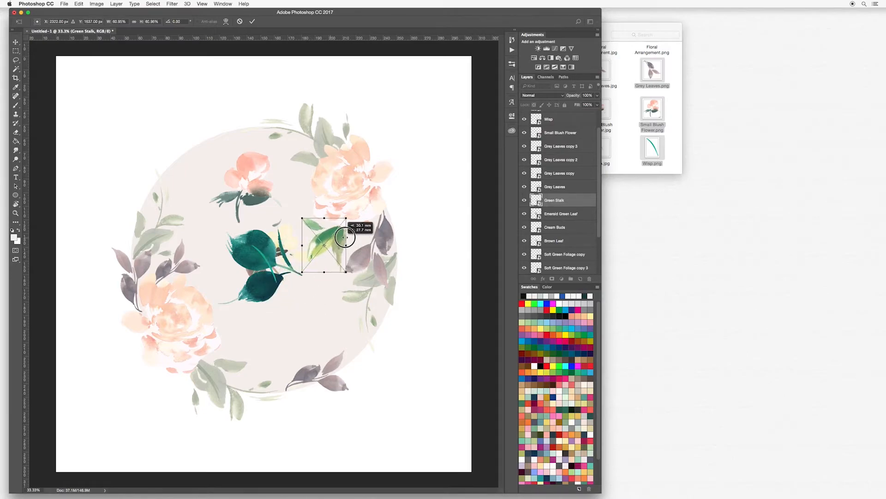
- Rotate the green stalk by the upper-right flower and mirror a copy by the lower-left one
{"action": "right_click", "coordinate": [347, 234]}
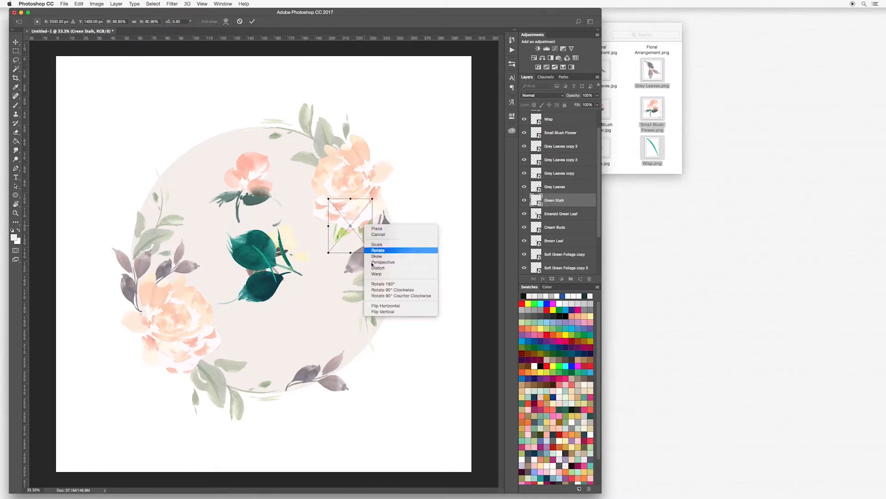
{"action": "left_click", "coordinate": [378, 249]}
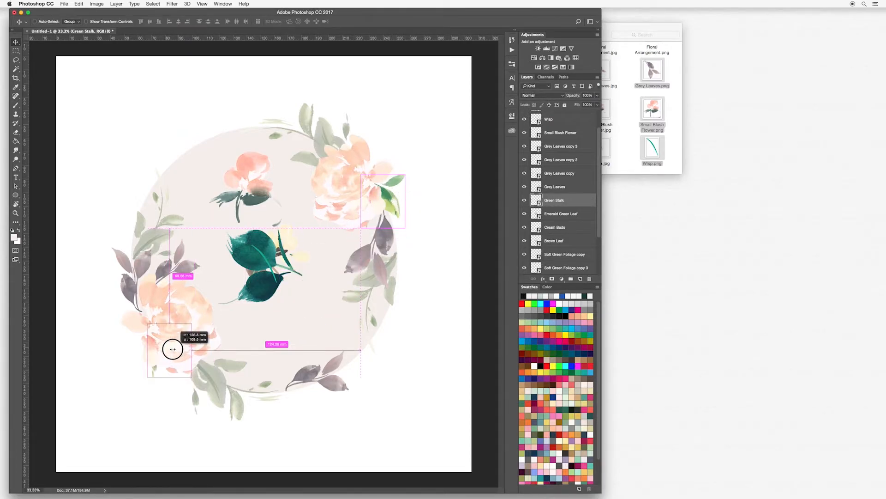
{"action": "right_click", "coordinate": [172, 349]}
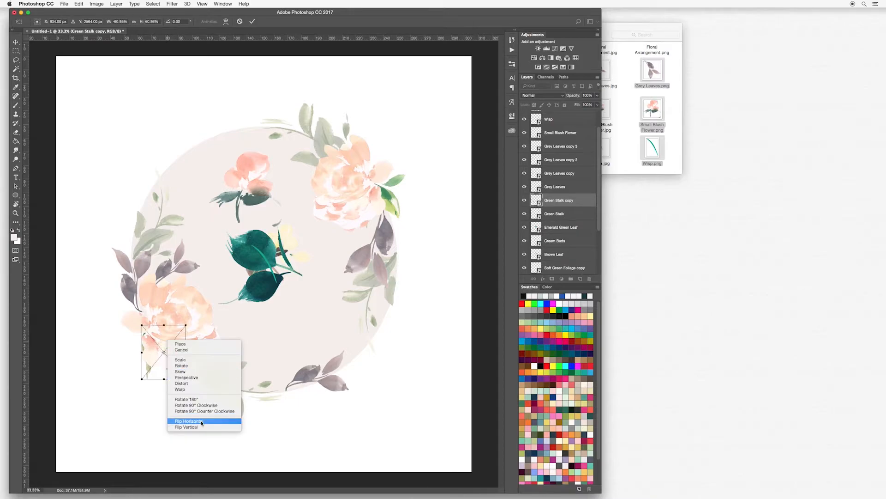
{"action": "left_click", "coordinate": [189, 421]}
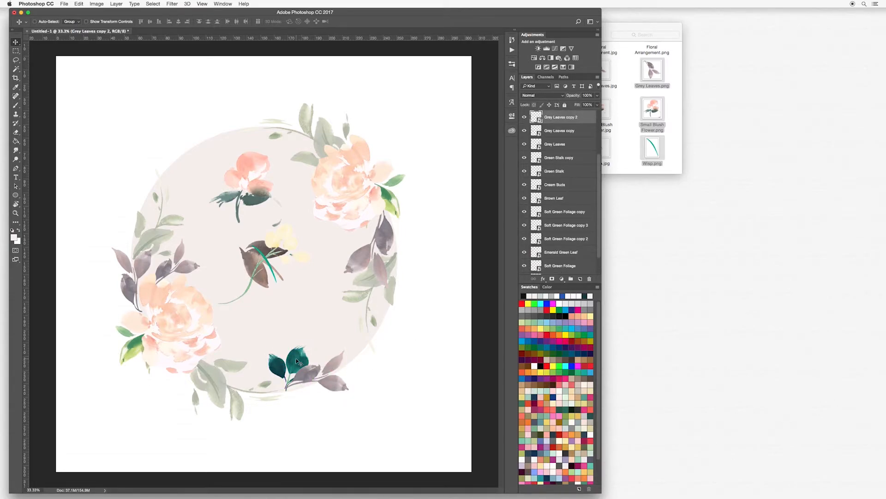
- Restack the Emerald Green Leaf above Grey Leaves copy 2 at the wreath's bottom
{"action": "left_click", "coordinate": [561, 252]}
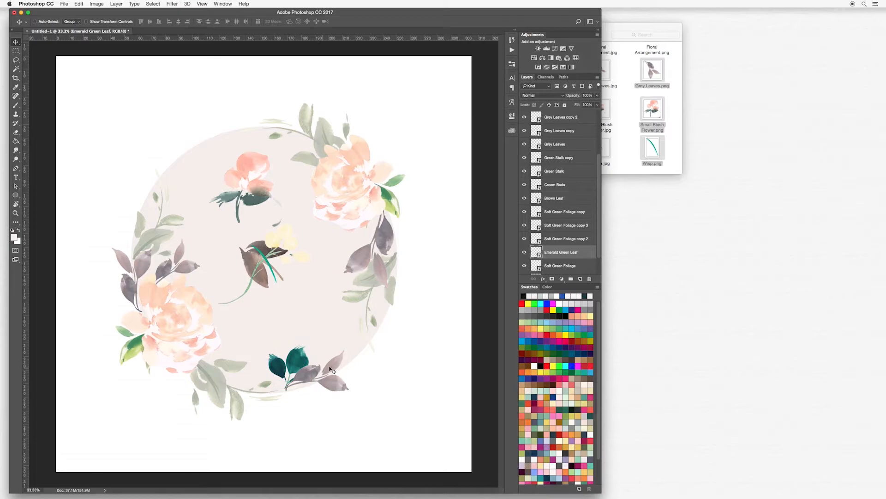
{"action": "left_click", "coordinate": [561, 117]}
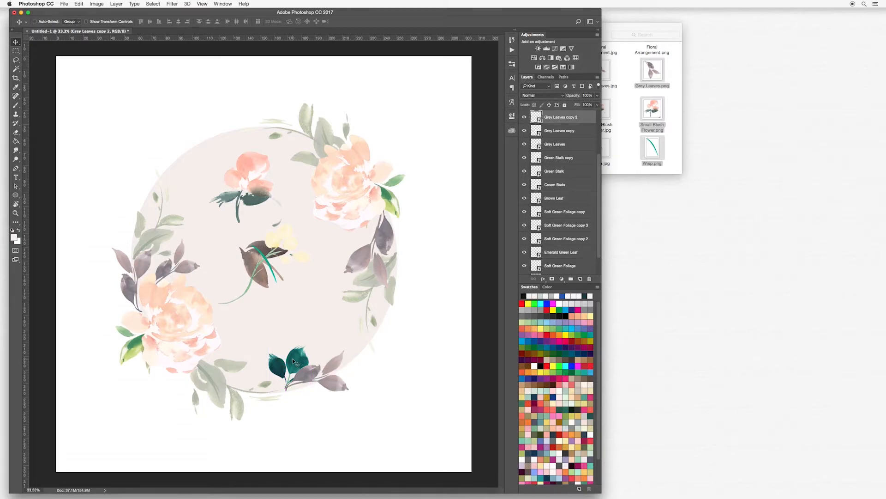
{"action": "mouse_move", "coordinate": [337, 395]}
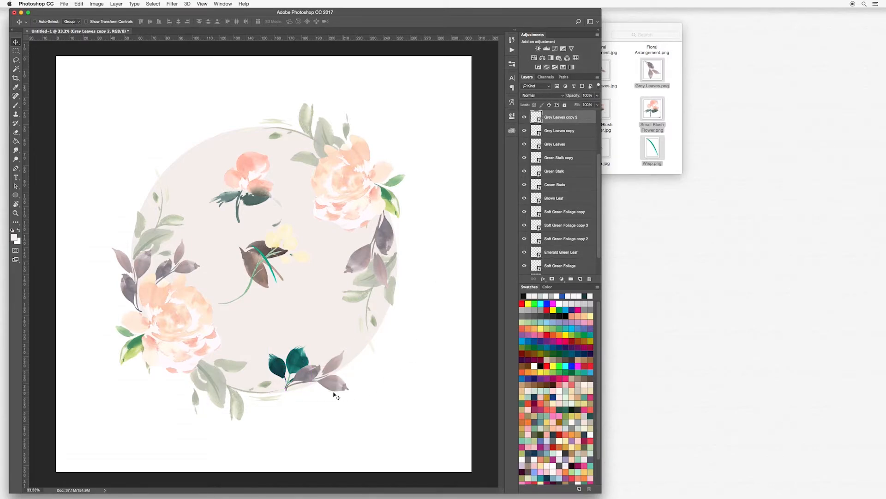
{"action": "left_click", "coordinate": [561, 251]}
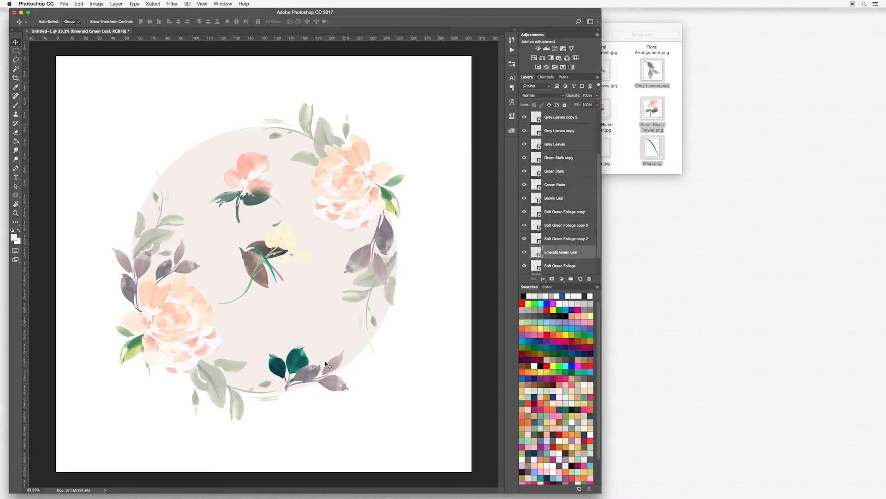
{"action": "left_click", "coordinate": [560, 116]}
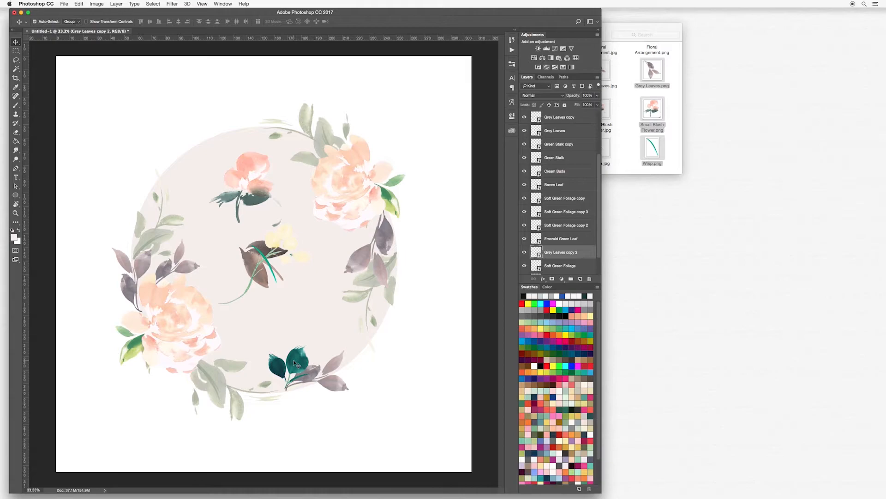
- Transform an emerald leaf copy and place it rotated beside the lower-left peach flower
{"action": "left_click", "coordinate": [561, 238]}
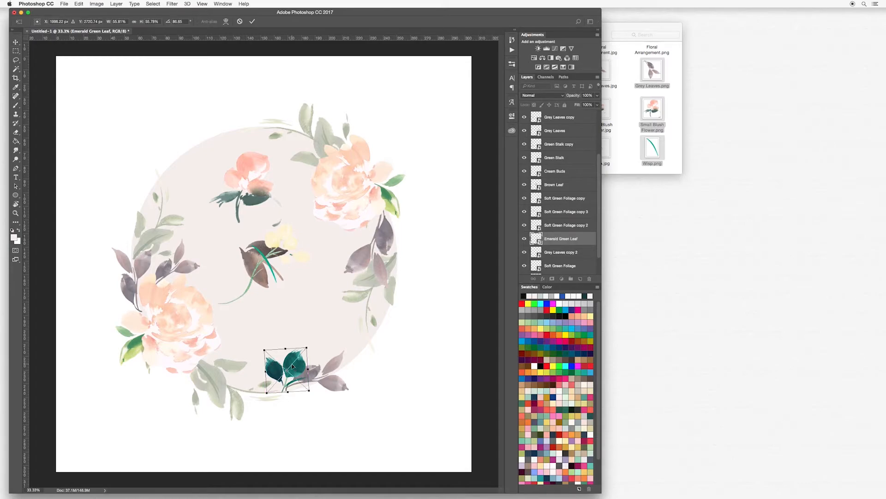
{"action": "right_click", "coordinate": [288, 367]}
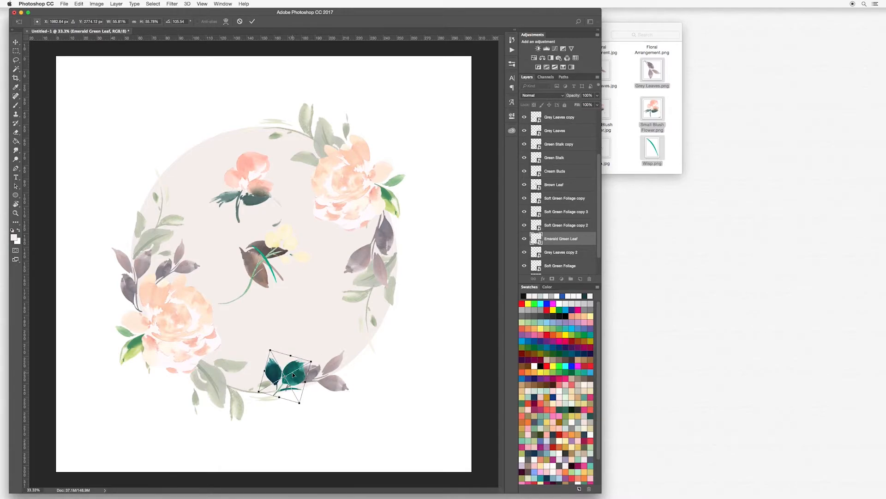
{"action": "right_click", "coordinate": [292, 375]}
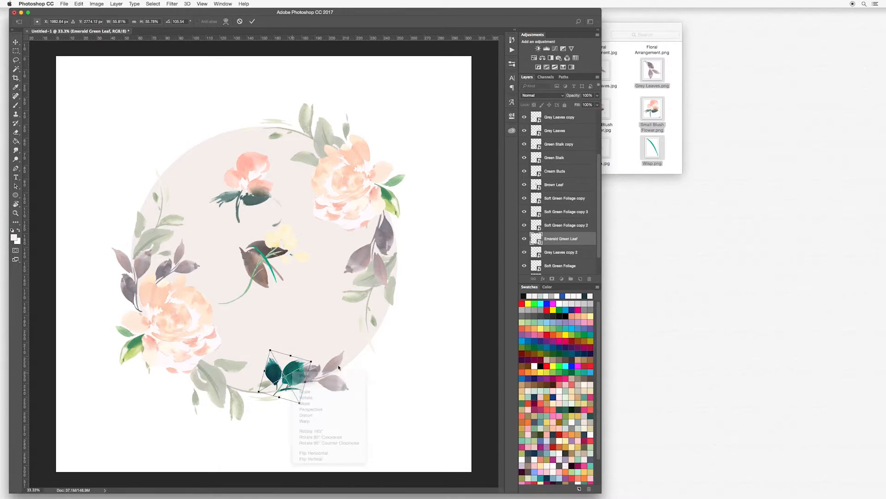
{"action": "left_click", "coordinate": [311, 458]}
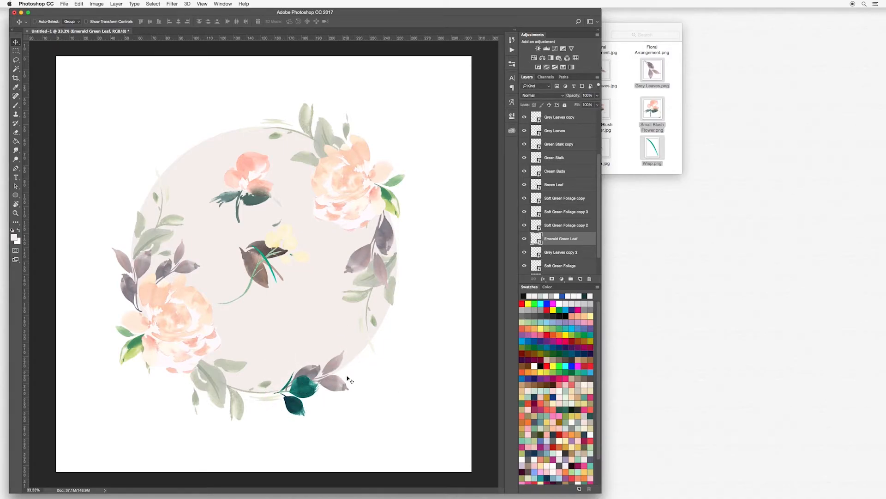
{"action": "left_click", "coordinate": [564, 249]}
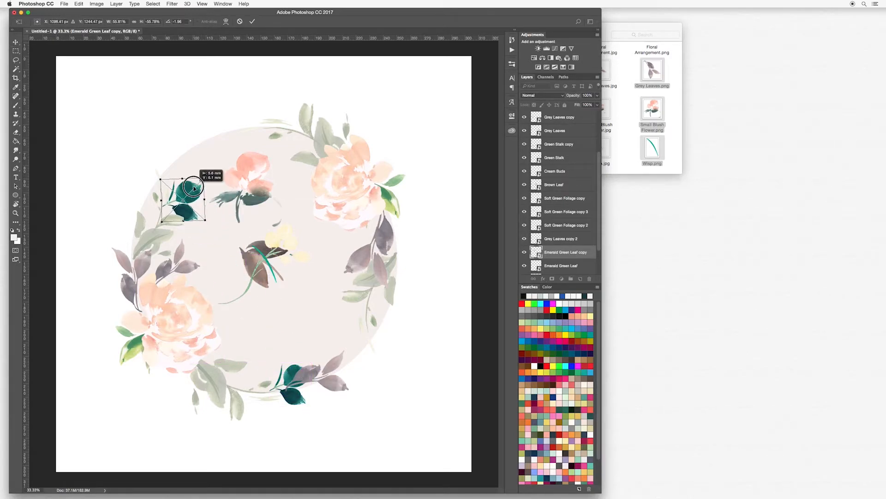
{"action": "left_click_drag", "start_coordinate": [192, 186], "coordinate": [158, 195]}
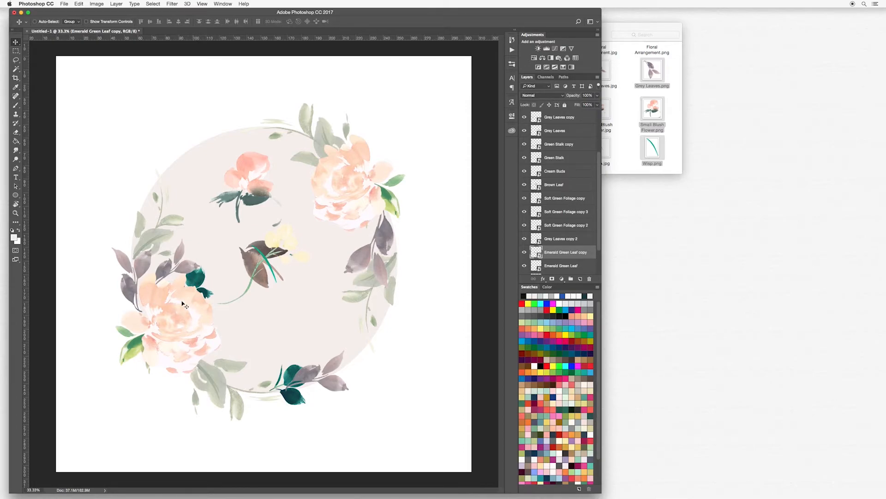
{"action": "mouse_move", "coordinate": [192, 290]}
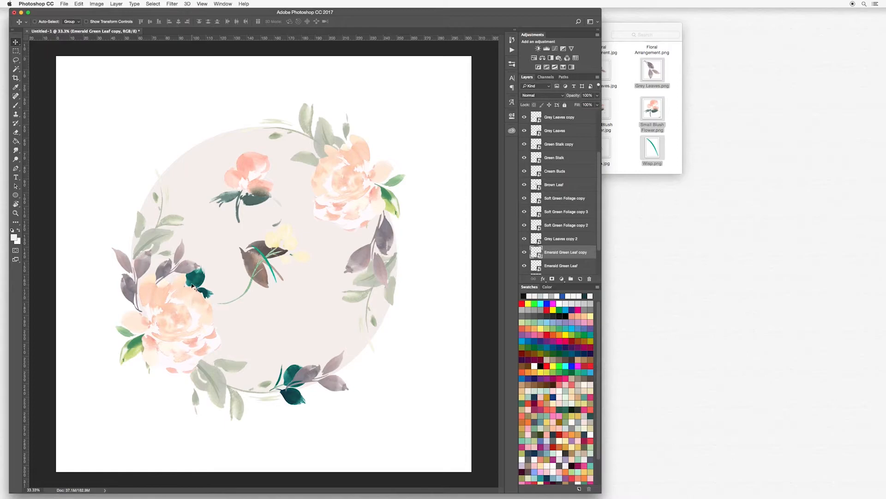
{"action": "mouse_move", "coordinate": [196, 281]}
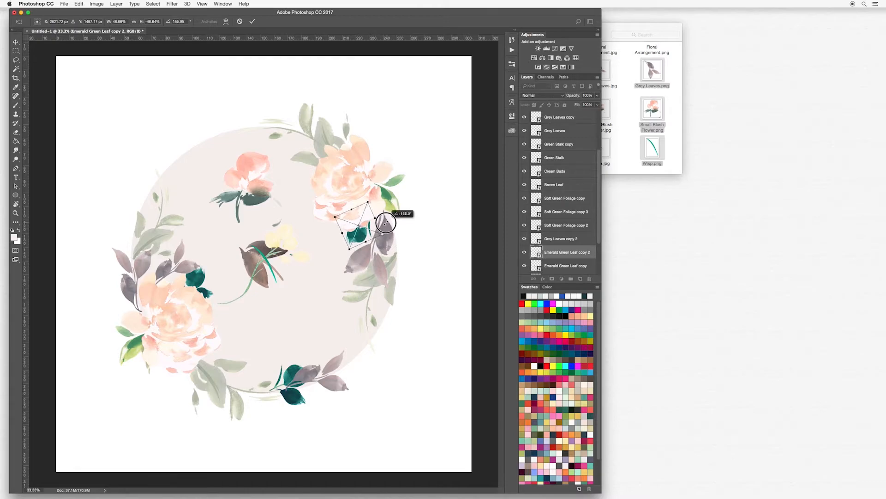
{"action": "key", "text": "Return"}
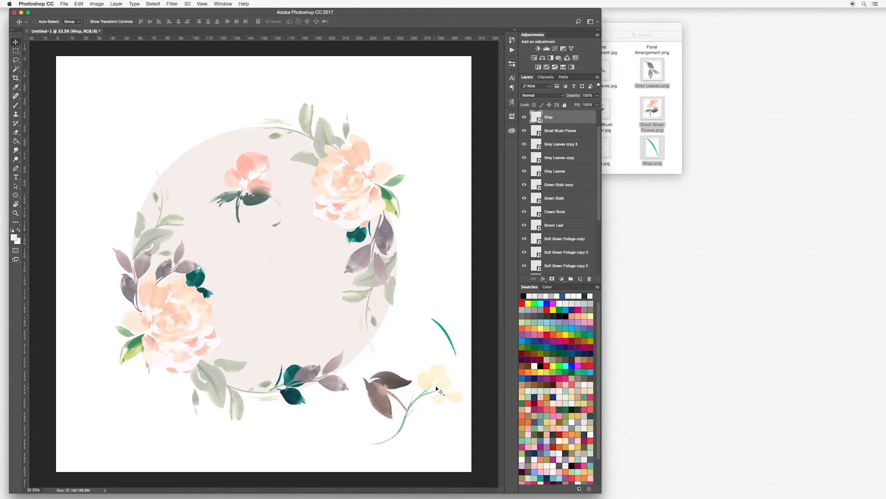
- Shrink and rotate the small blush flower at the wreath's upper left
{"action": "left_click", "coordinate": [554, 212]}
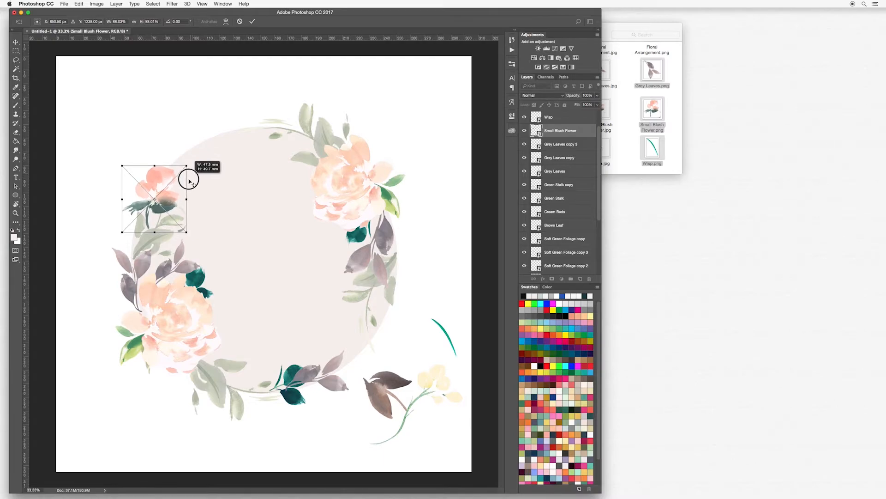
{"action": "left_click_drag", "start_coordinate": [190, 180], "coordinate": [169, 194]}
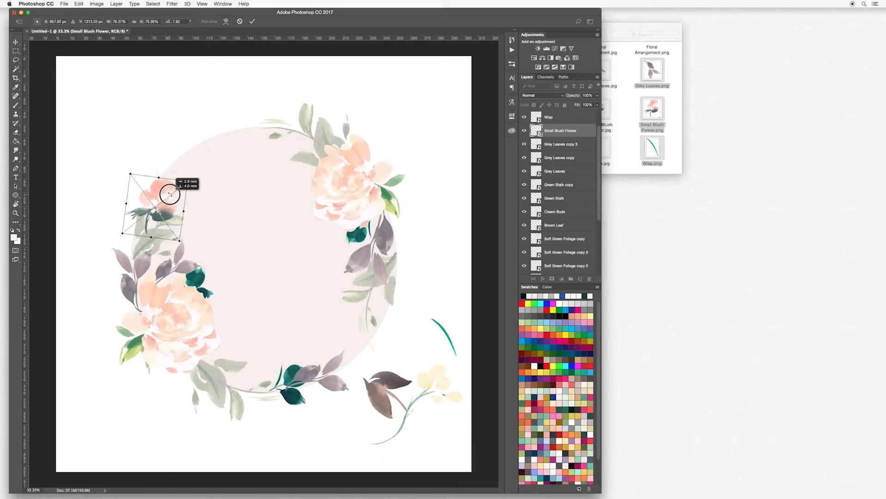
{"action": "left_click_drag", "start_coordinate": [169, 195], "coordinate": [156, 238]}
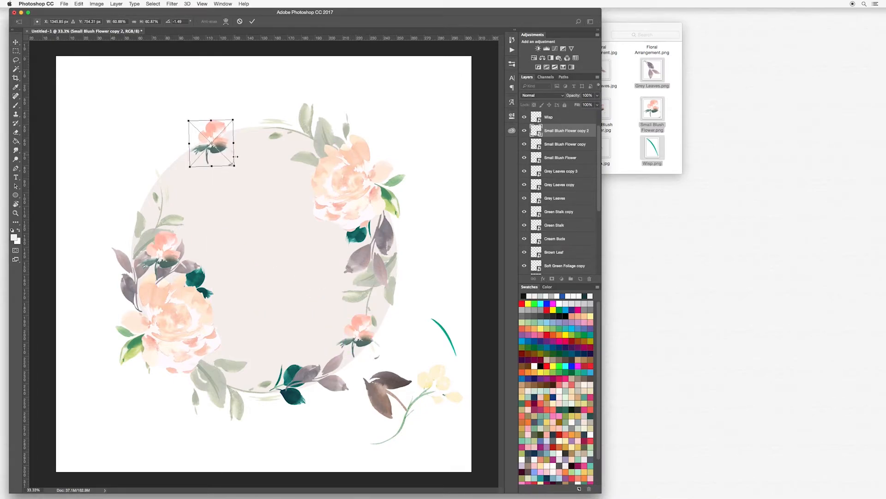
- Flip a blush flower copy horizontally and tilt it beside the top rose
{"action": "right_click", "coordinate": [218, 150]}
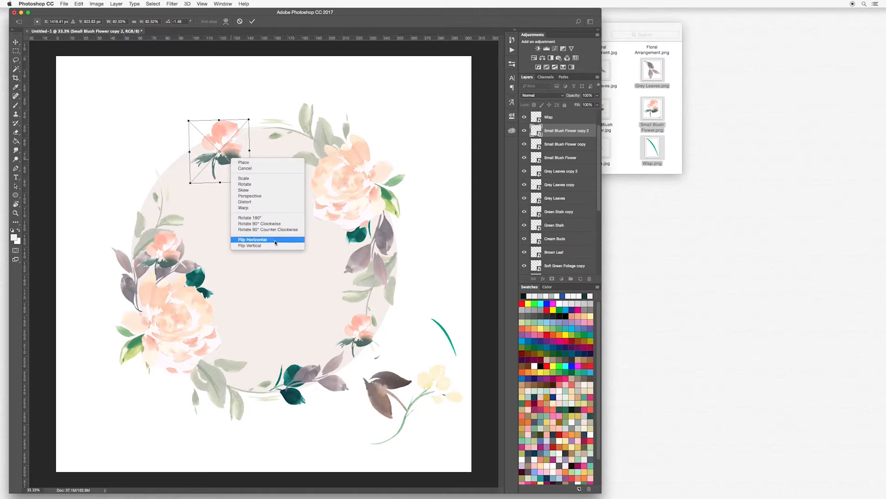
{"action": "left_click", "coordinate": [253, 239]}
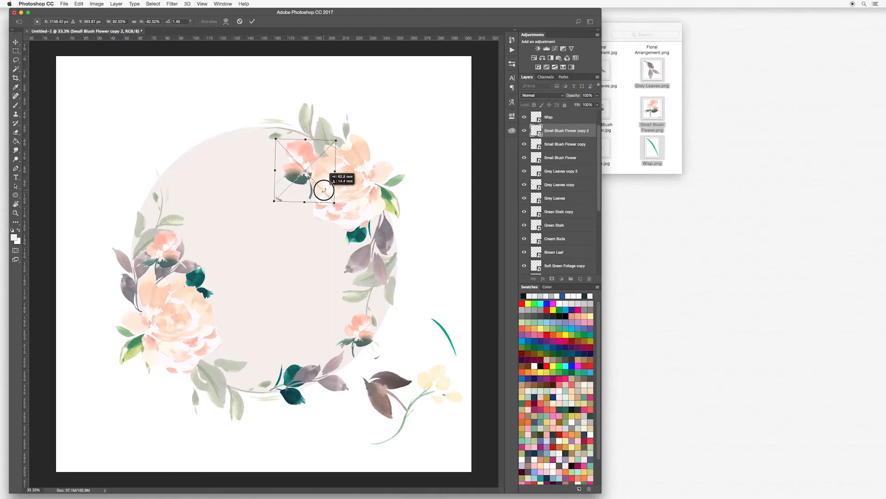
{"action": "left_click_drag", "start_coordinate": [324, 190], "coordinate": [349, 162]}
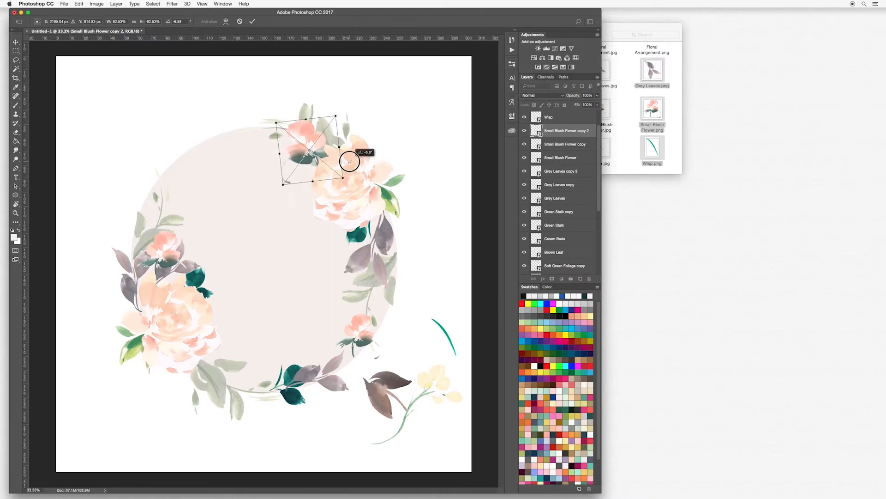
{"action": "left_click_drag", "start_coordinate": [349, 161], "coordinate": [322, 156]}
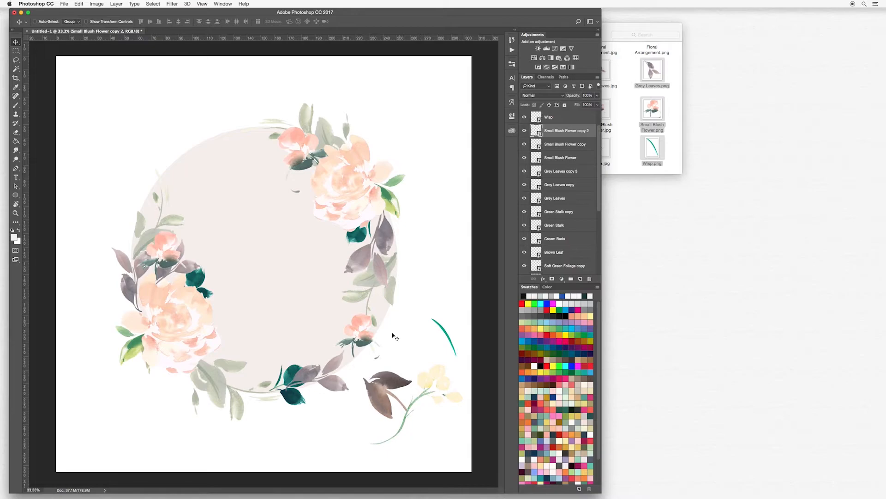
{"action": "mouse_move", "coordinate": [252, 153]}
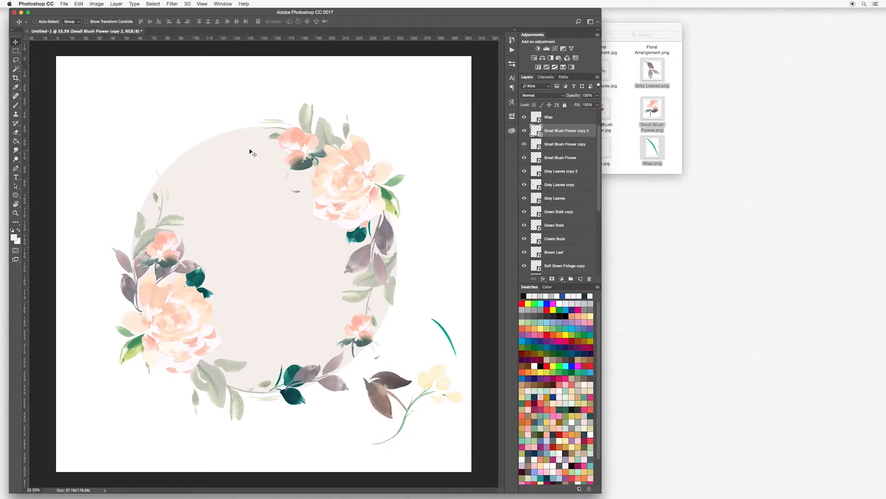
{"action": "mouse_move", "coordinate": [284, 149]}
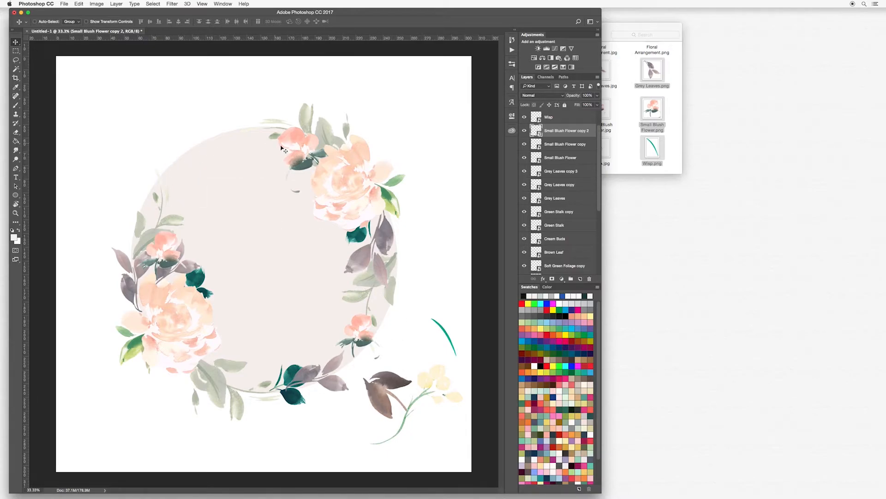
{"action": "mouse_move", "coordinate": [256, 153]}
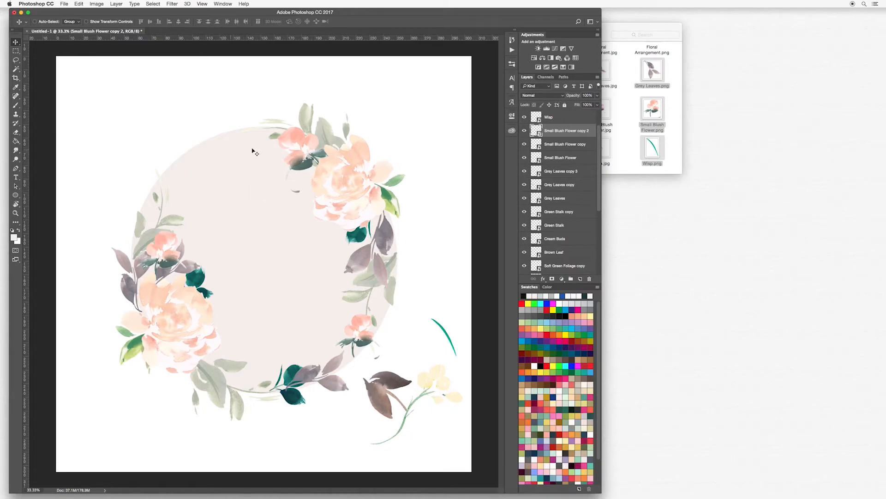
{"action": "mouse_move", "coordinate": [387, 313]}
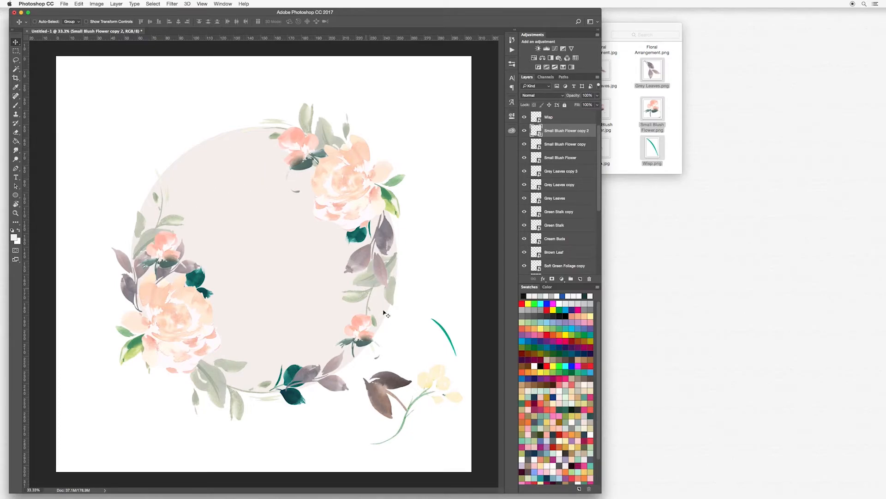
{"action": "mouse_move", "coordinate": [310, 377]}
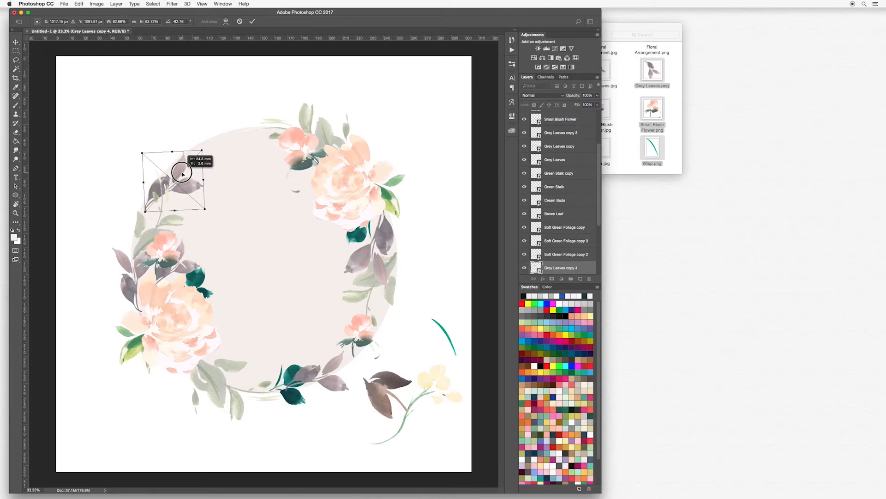
- Place grey leaves copies and a soft green foliage copy into the upper-left arc
{"action": "left_click_drag", "start_coordinate": [182, 172], "coordinate": [184, 187]}
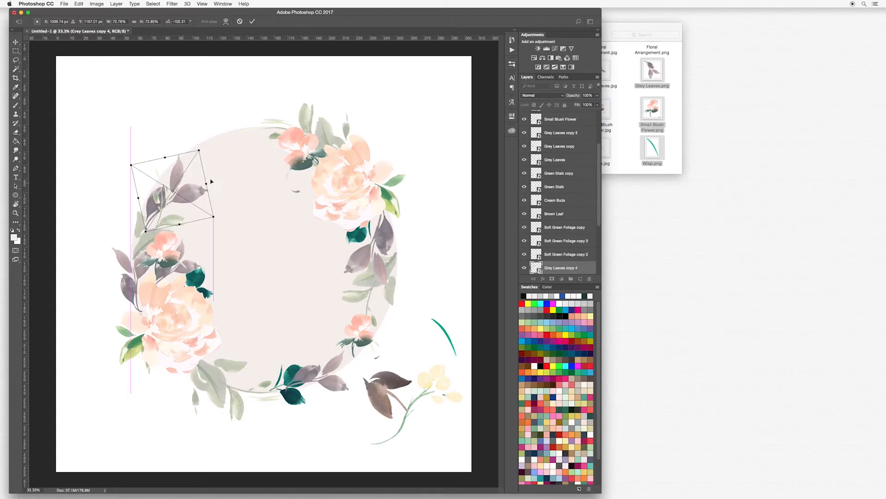
{"action": "key", "text": "Return"}
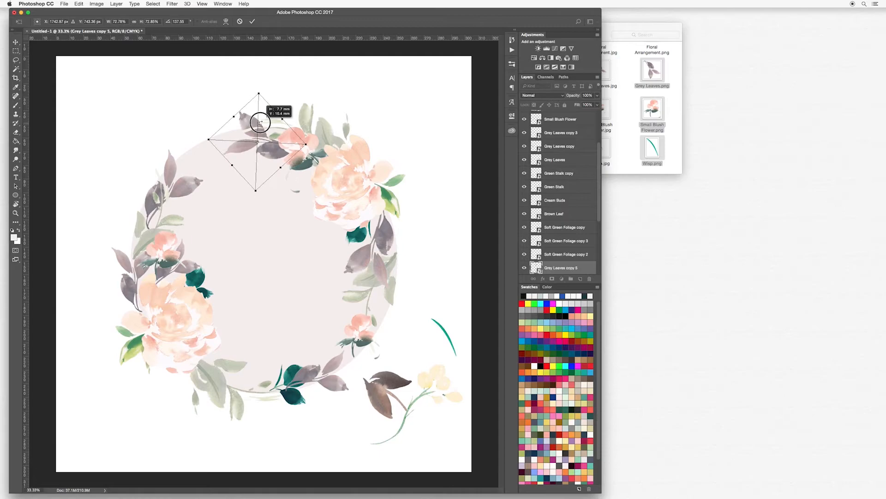
{"action": "left_click_drag", "start_coordinate": [260, 122], "coordinate": [272, 135]}
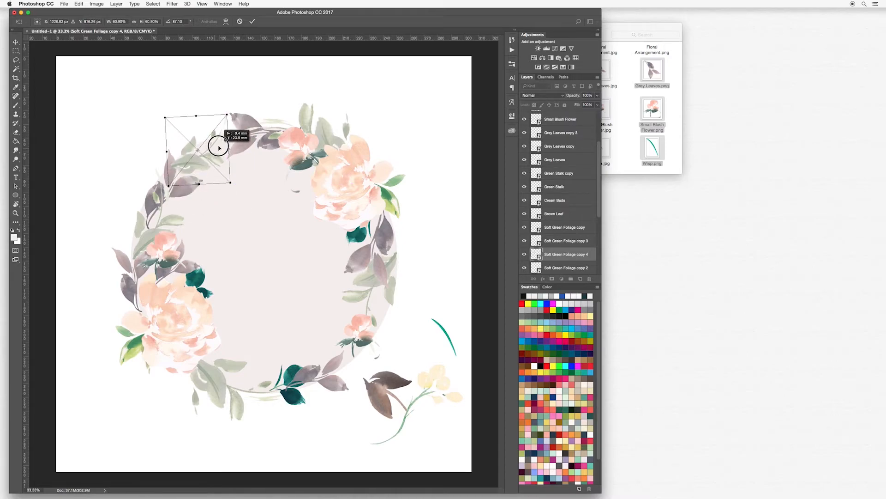
{"action": "left_click_drag", "start_coordinate": [219, 146], "coordinate": [163, 126]}
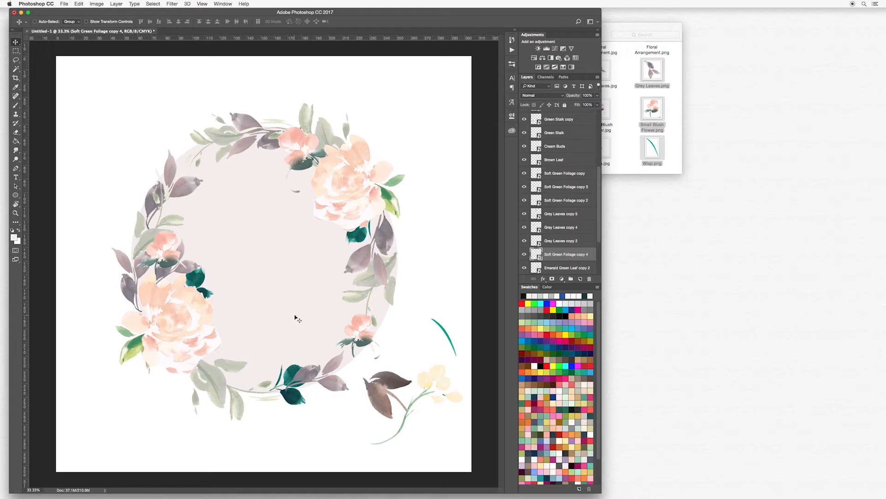
{"action": "mouse_move", "coordinate": [463, 379]}
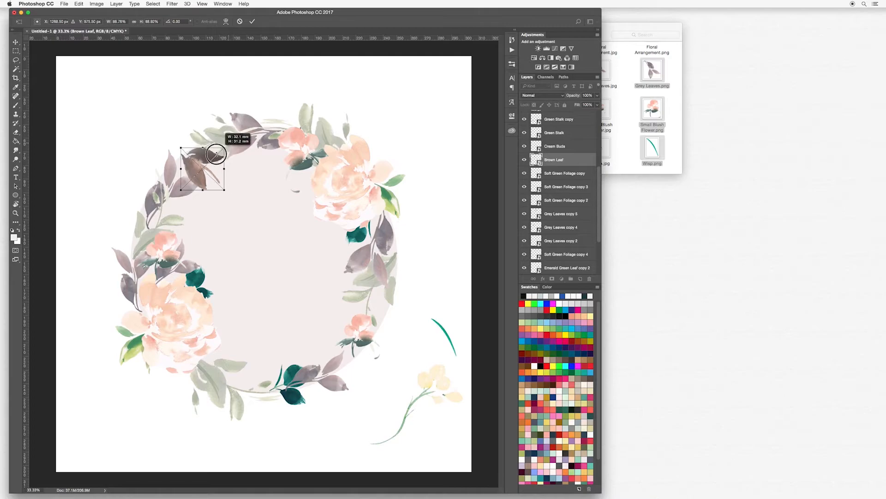
- Shrink the brown leaf into the upper-left arc and flip two copies for the right edge
{"action": "left_click_drag", "start_coordinate": [224, 143], "coordinate": [201, 153]}
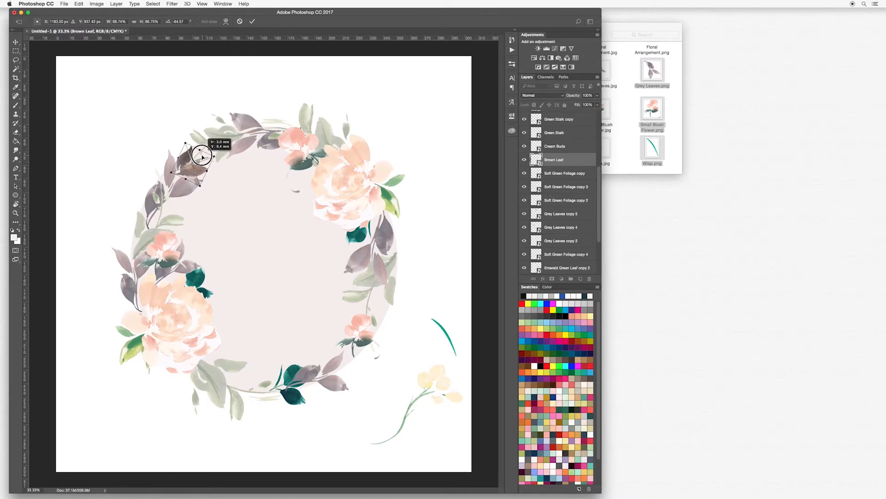
{"action": "left_click_drag", "start_coordinate": [203, 156], "coordinate": [201, 149]}
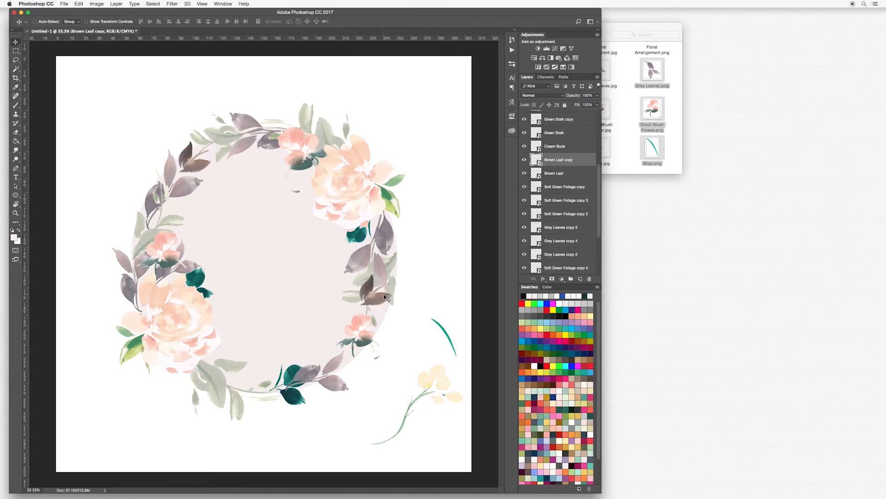
{"action": "right_click", "coordinate": [371, 294]}
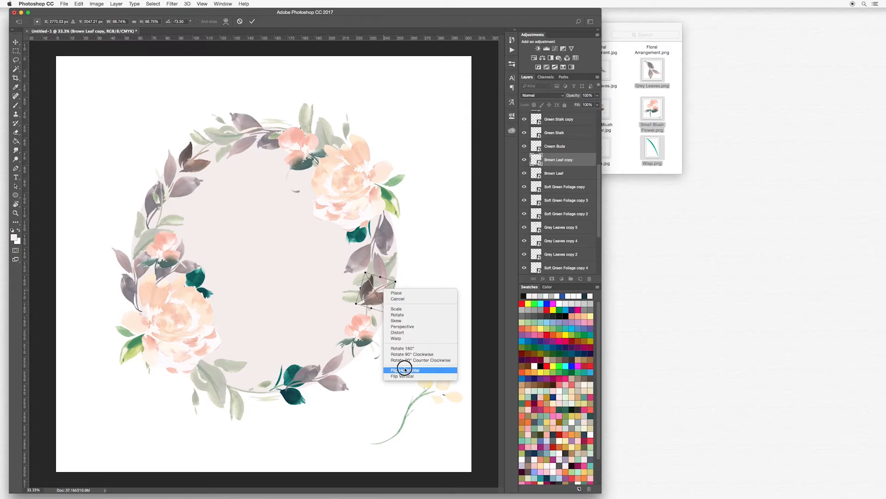
{"action": "left_click", "coordinate": [405, 370]}
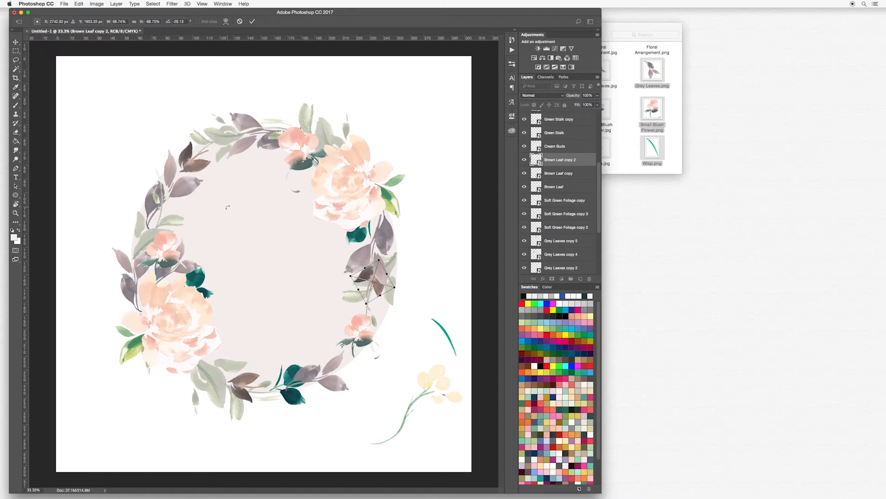
{"action": "mouse_move", "coordinate": [436, 296]}
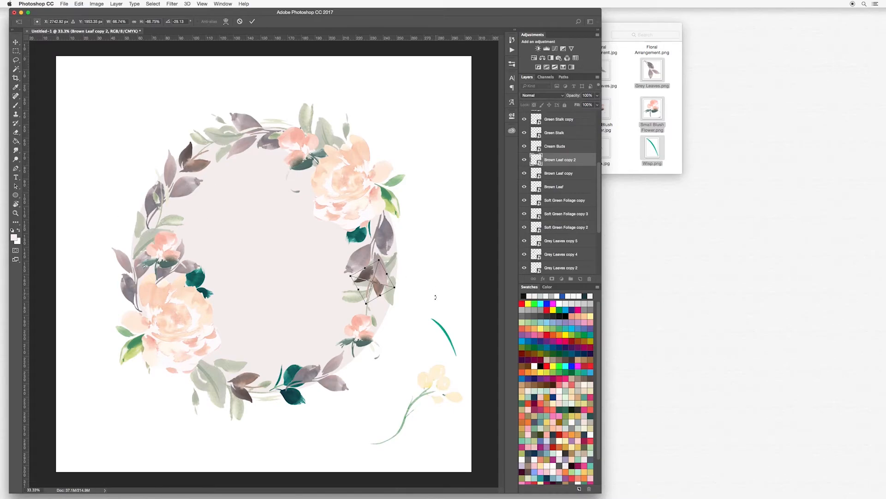
{"action": "mouse_move", "coordinate": [314, 391]}
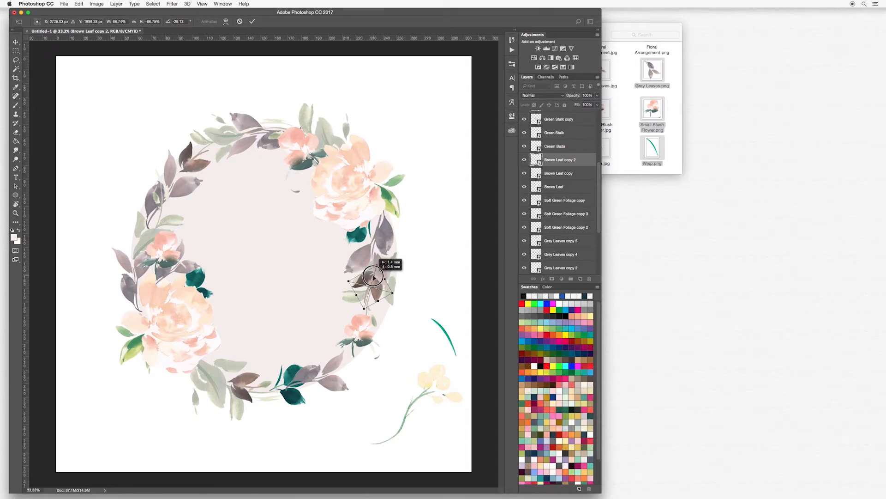
{"action": "right_click", "coordinate": [370, 277]}
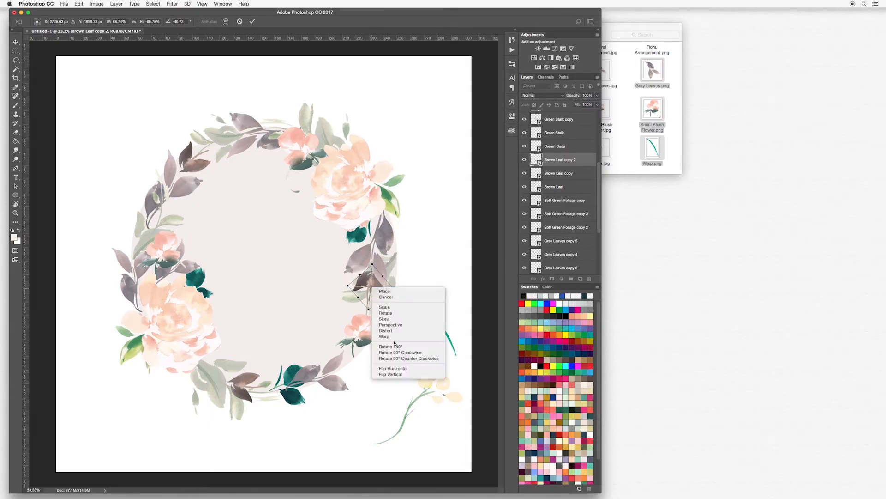
{"action": "left_click", "coordinate": [386, 313]}
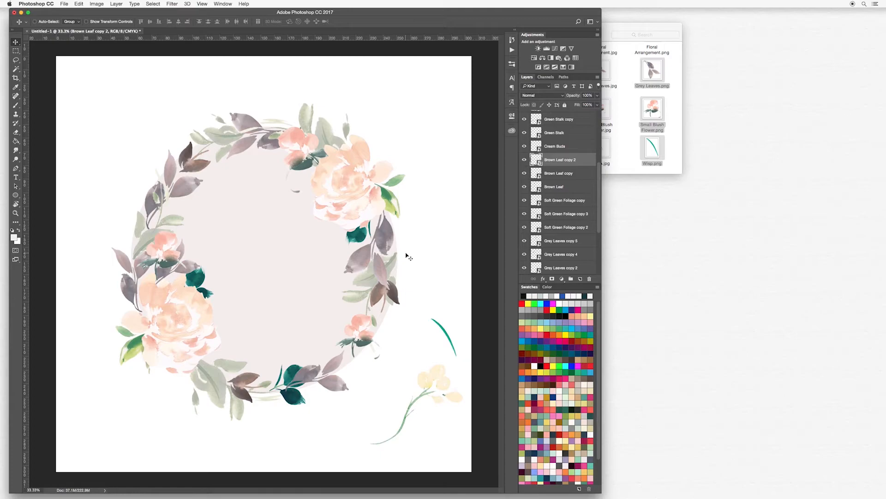
{"action": "mouse_move", "coordinate": [262, 248]}
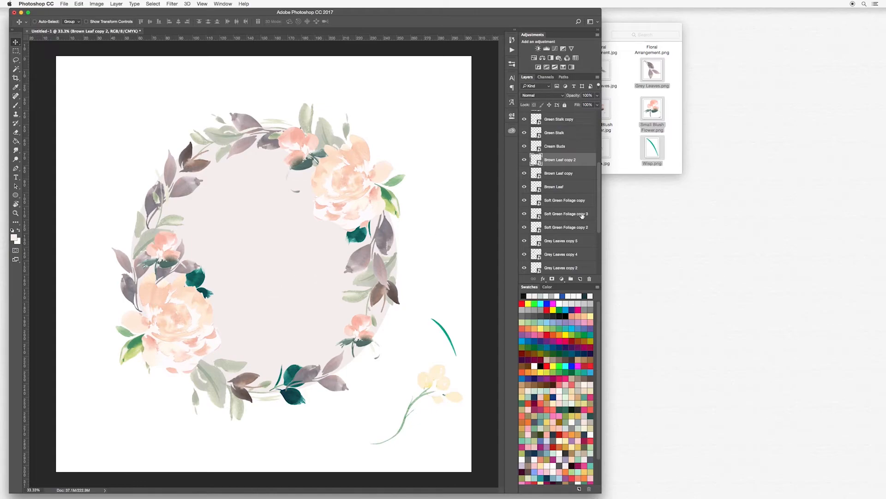
{"action": "scroll", "scroll_direction": "down", "scroll_amount": 3}
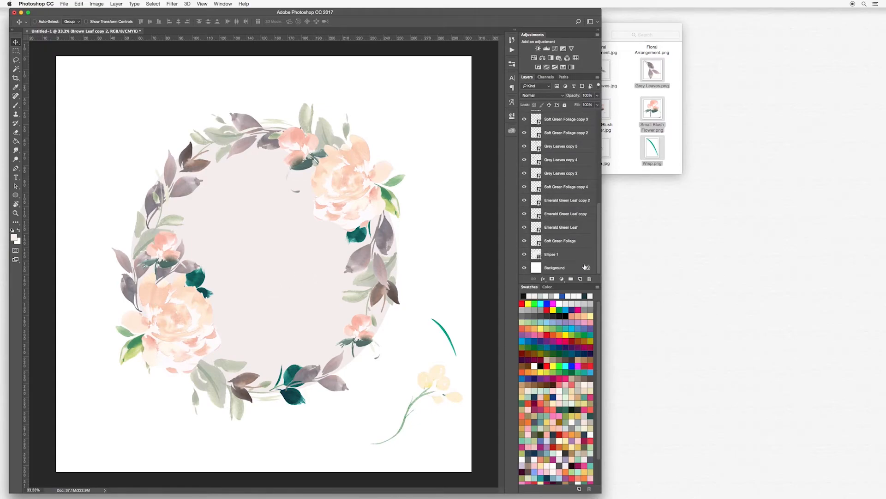
{"action": "left_click", "coordinate": [524, 254]}
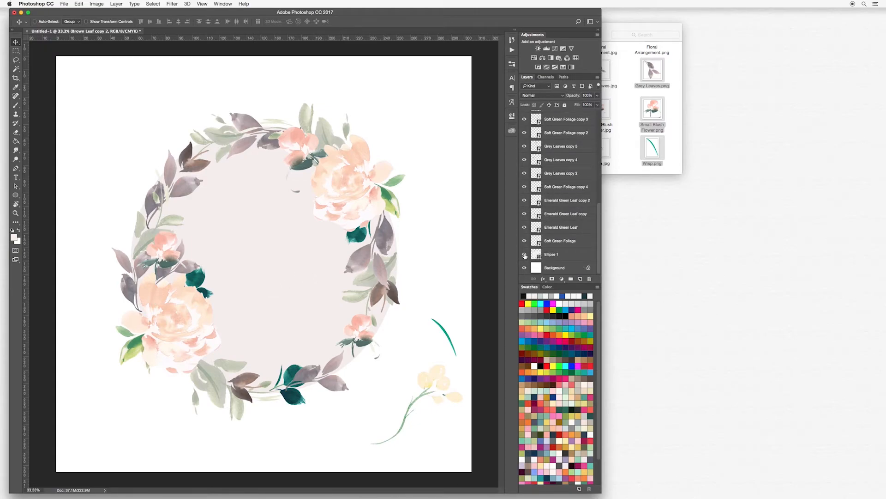
{"action": "left_click", "coordinate": [524, 254]}
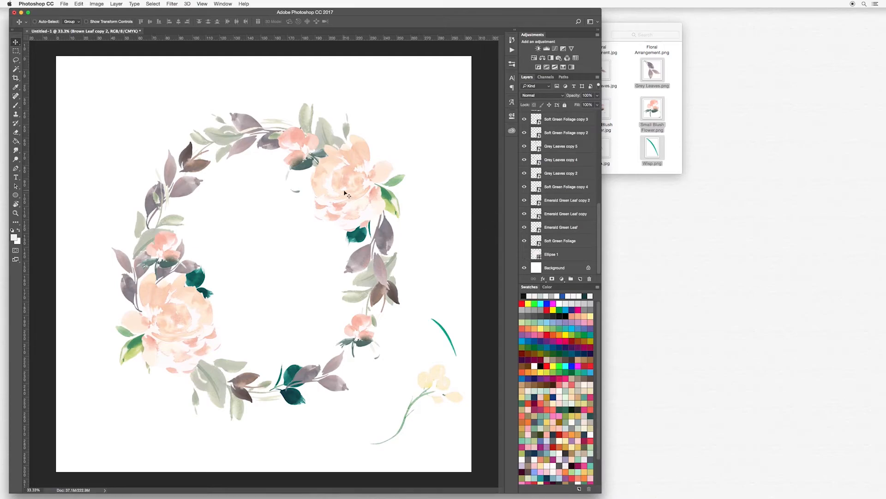
{"action": "mouse_move", "coordinate": [388, 199]}
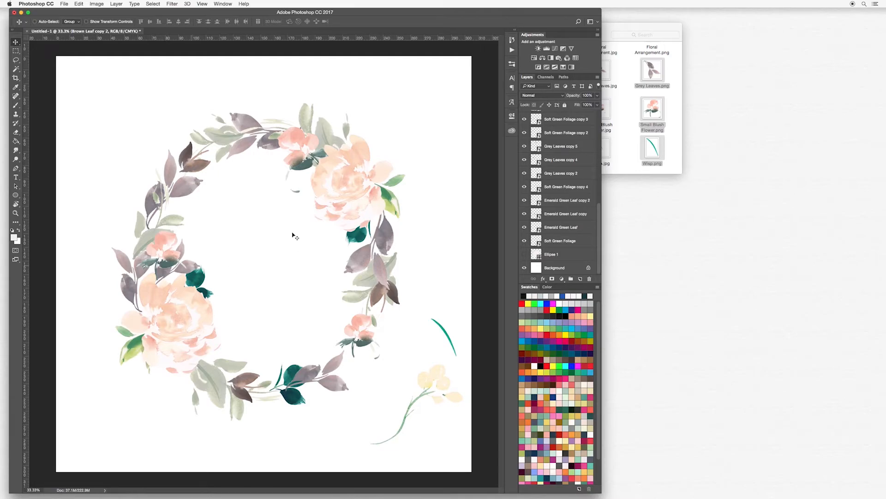
{"action": "mouse_move", "coordinate": [334, 366]}
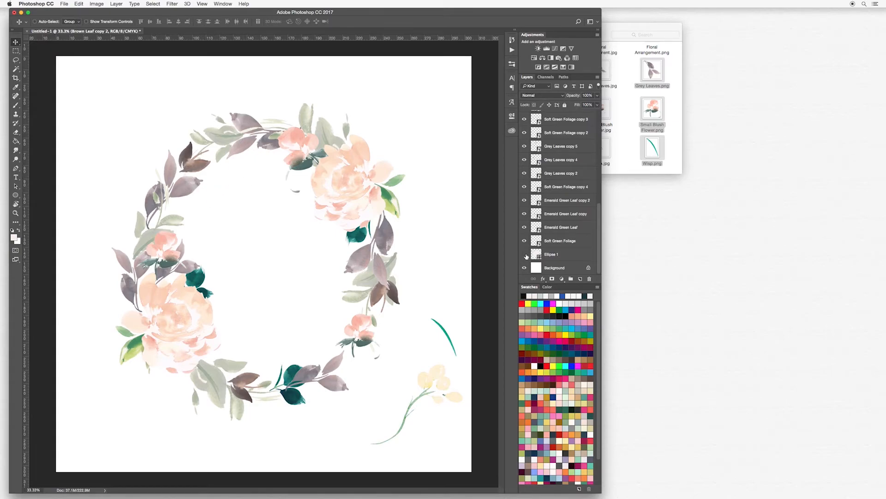
{"action": "left_click", "coordinate": [524, 254]}
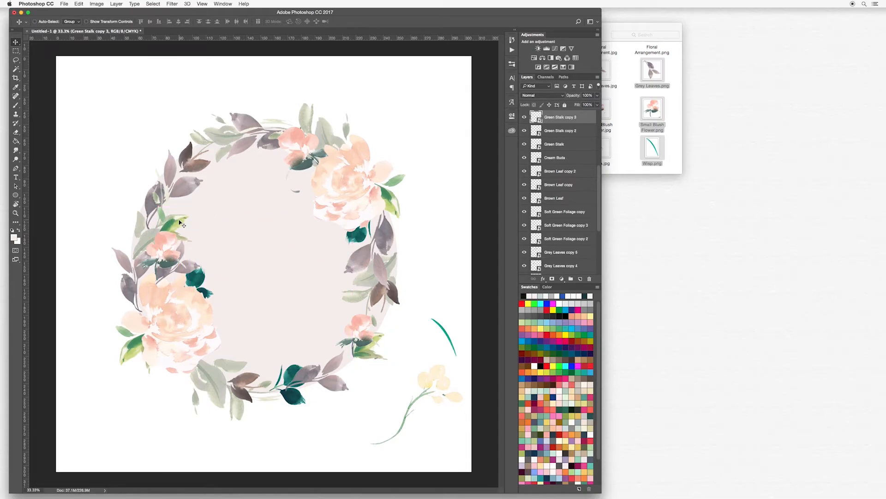
- Flip a green stalk sprig copy horizontally beside the upper-right rose
{"action": "right_click", "coordinate": [184, 226]}
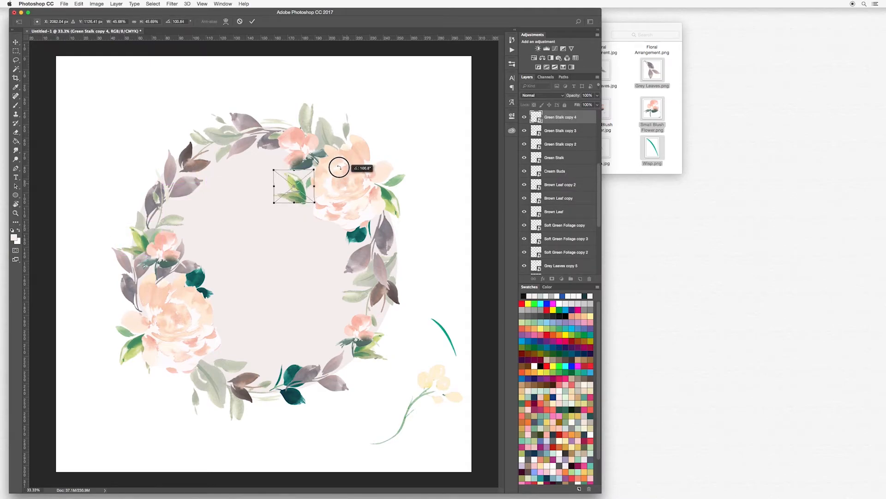
{"action": "right_click", "coordinate": [294, 187]}
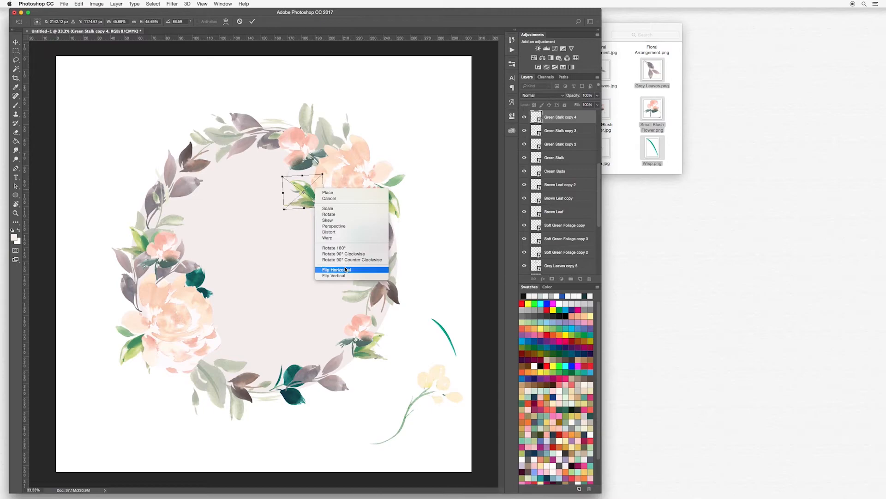
{"action": "left_click", "coordinate": [335, 270]}
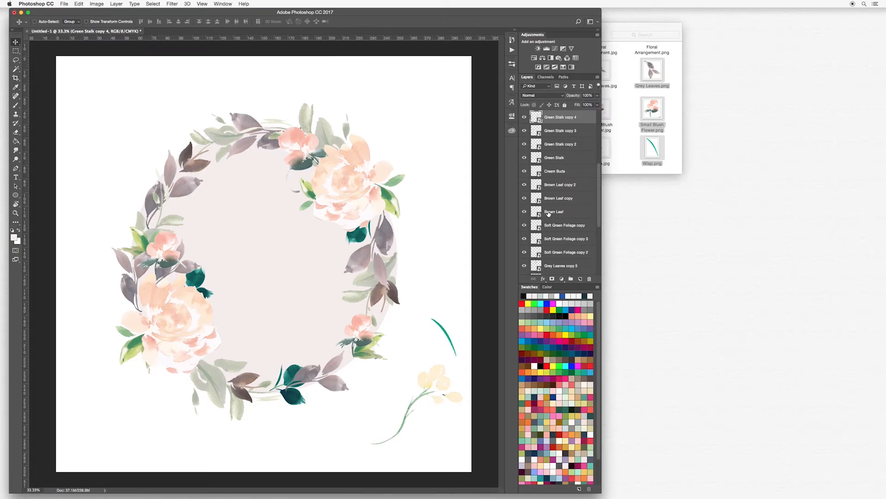
{"action": "scroll", "scroll_direction": "down", "scroll_amount": 3}
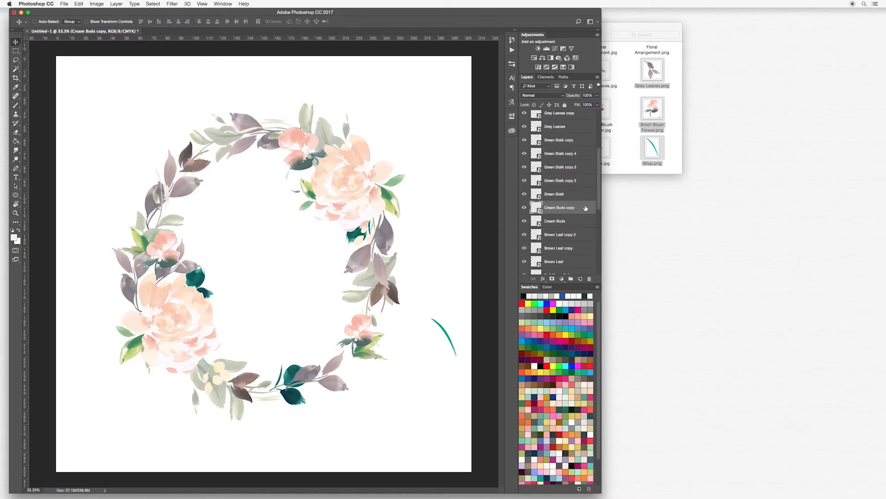
- Rotate a cream buds copy near the top flower, then select the blush flower
{"action": "scroll", "scroll_direction": "up", "scroll_amount": 3}
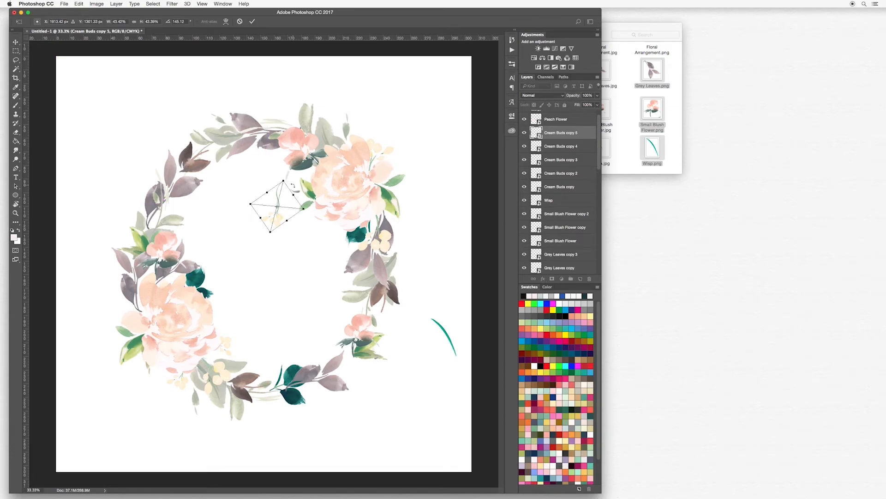
{"action": "left_click_drag", "start_coordinate": [277, 206], "coordinate": [317, 179]}
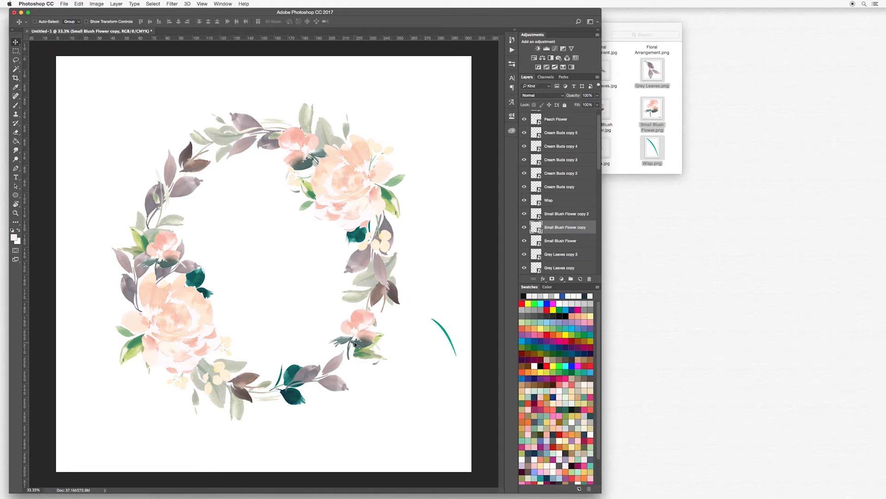
{"action": "left_click", "coordinate": [549, 199]}
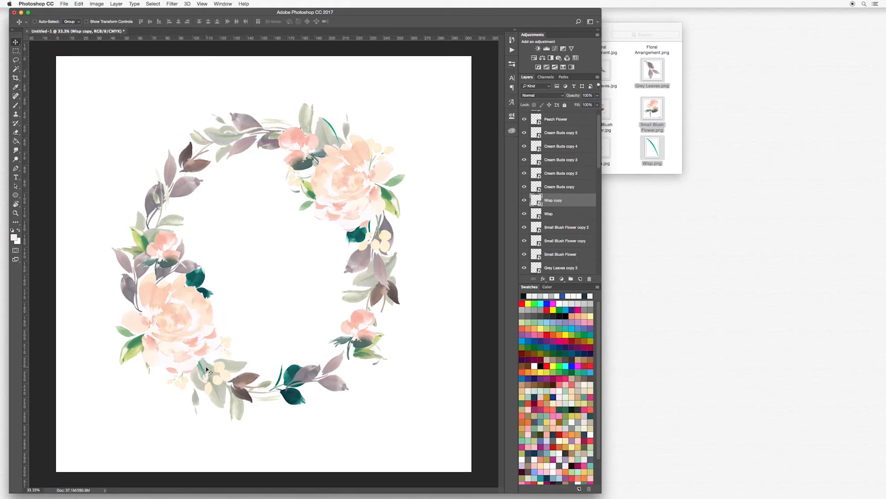
{"action": "left_click", "coordinate": [198, 367]}
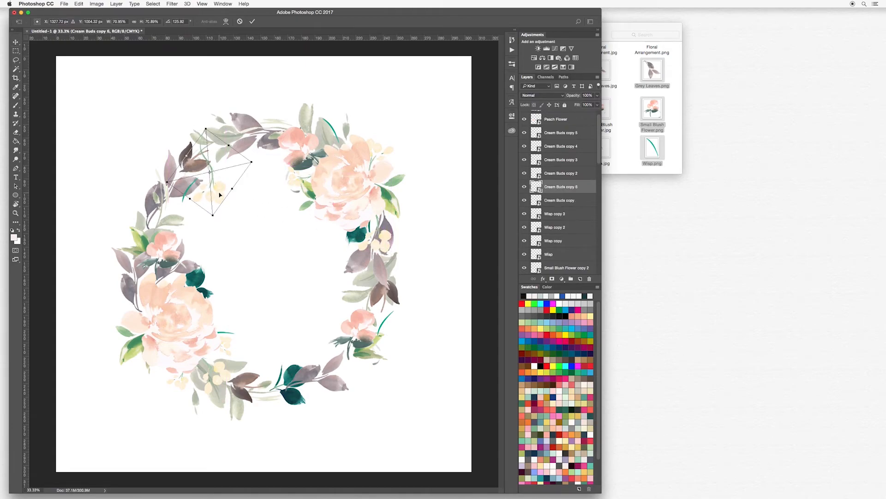
- Shrink and rotate cream bud copies among the top-left leaves and at the lower right
{"action": "left_click_drag", "start_coordinate": [229, 144], "coordinate": [221, 164]}
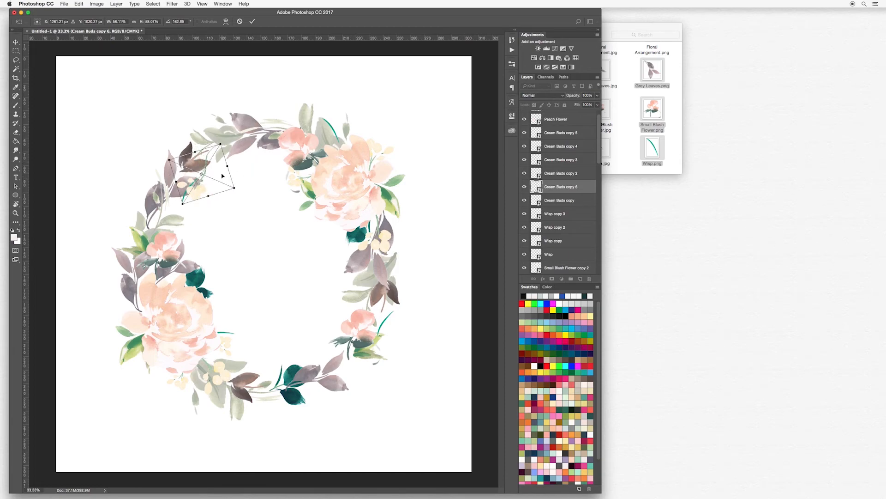
{"action": "left_click_drag", "start_coordinate": [222, 176], "coordinate": [232, 129]}
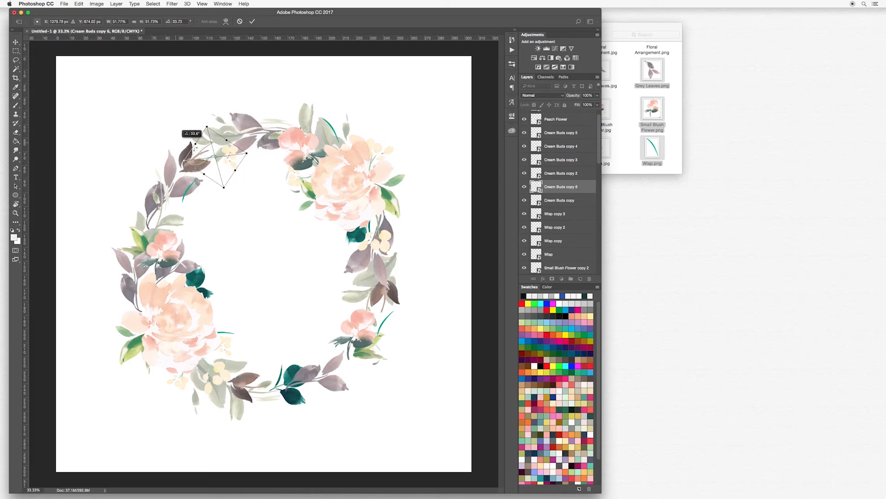
{"action": "left_click", "coordinate": [252, 21]}
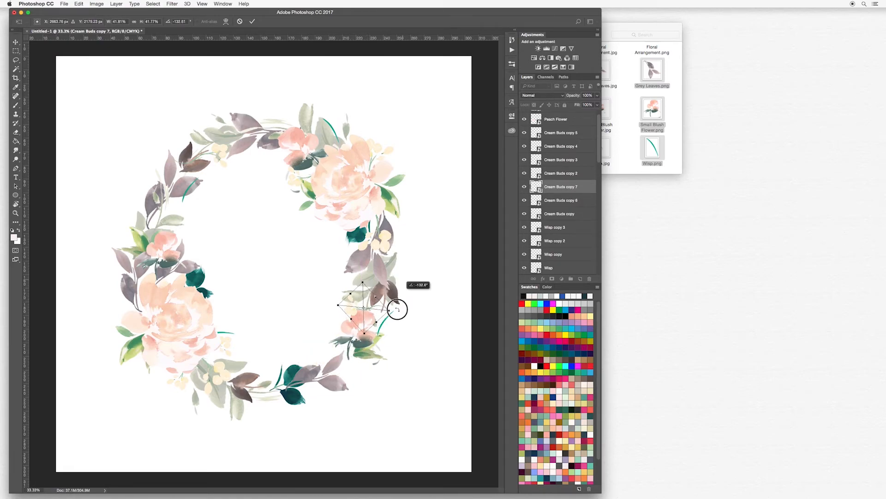
{"action": "left_click", "coordinate": [252, 22]}
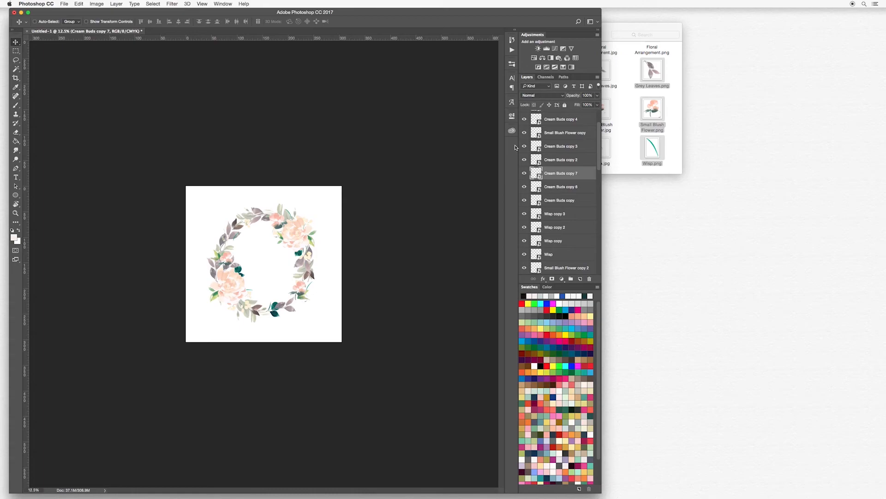
{"action": "mouse_move", "coordinate": [237, 288]}
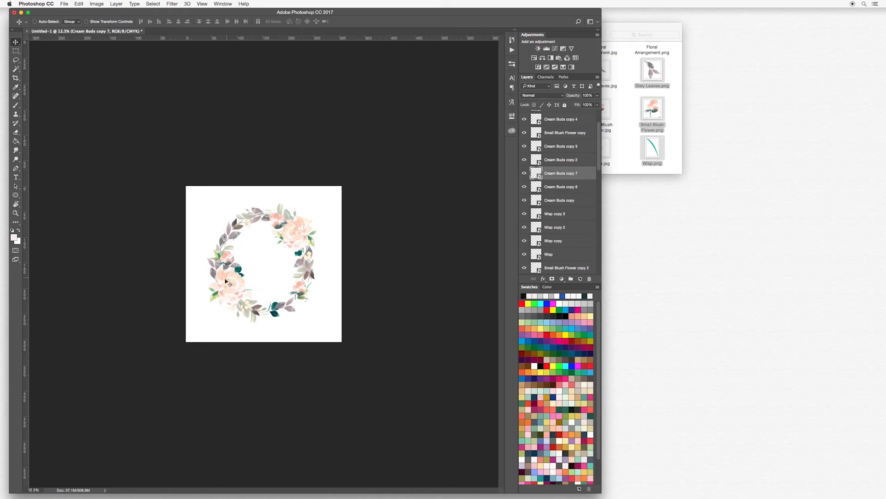
{"action": "mouse_move", "coordinate": [302, 246]}
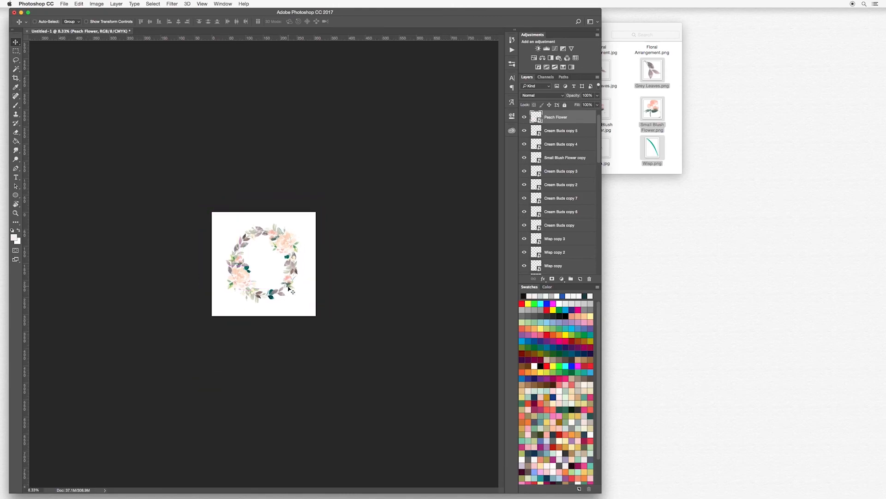
{"action": "mouse_move", "coordinate": [341, 287]}
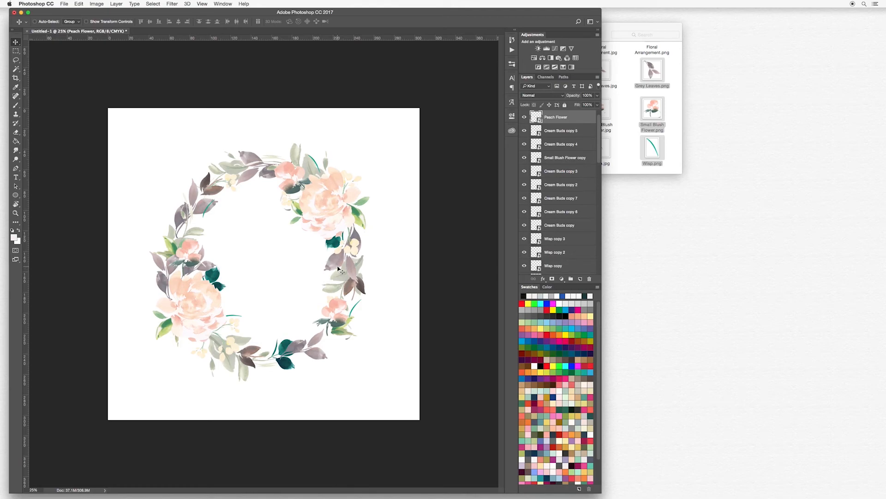
{"action": "mouse_move", "coordinate": [242, 330]}
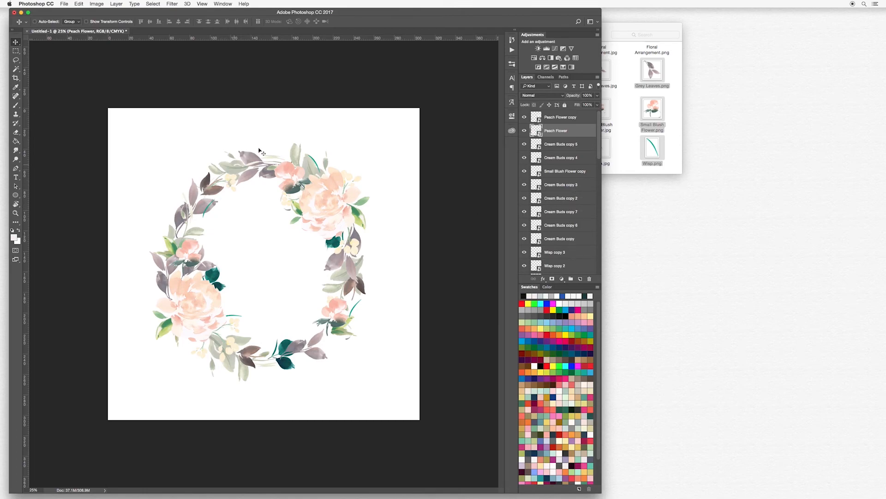
{"action": "left_click", "coordinate": [64, 4]}
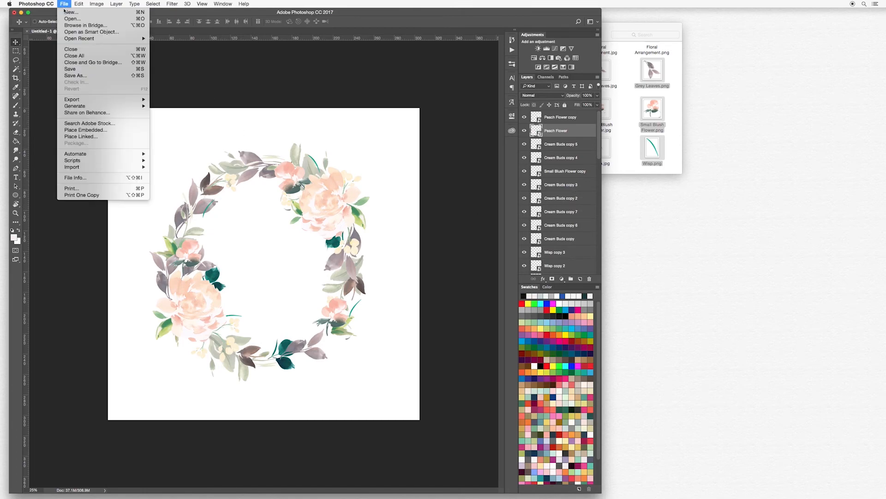
{"action": "left_click", "coordinate": [76, 75]}
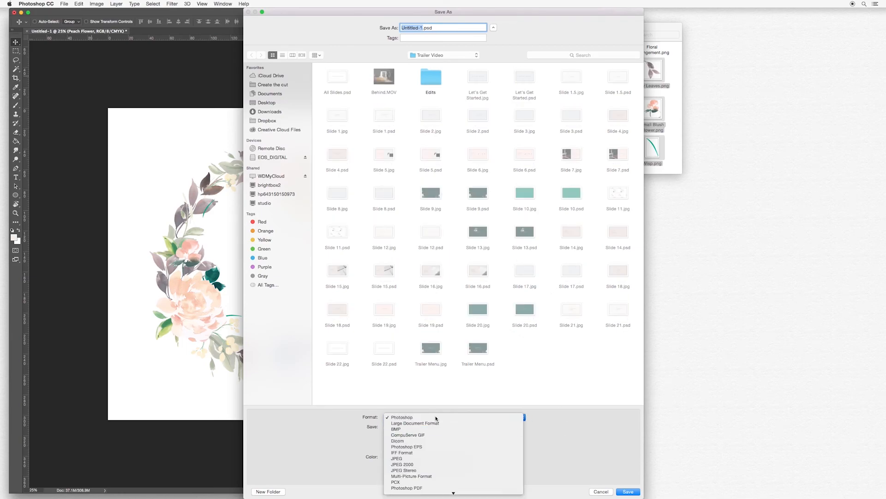
{"action": "left_click", "coordinate": [401, 418]}
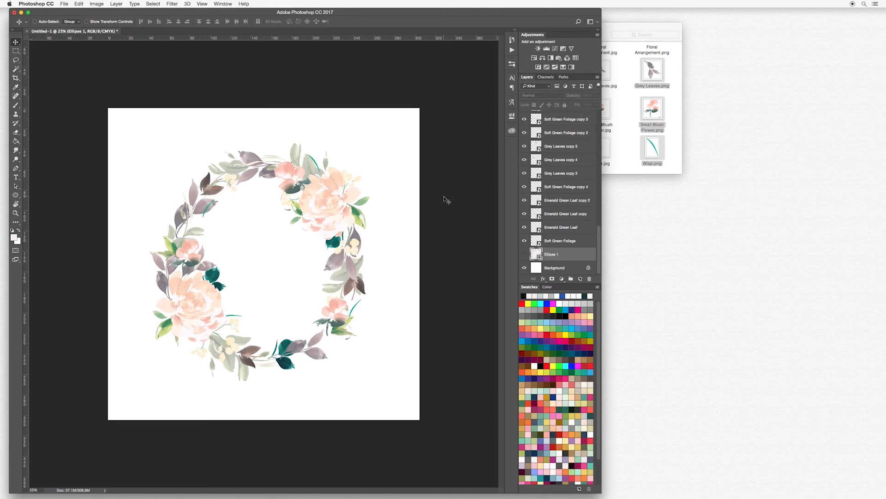
- Recolour the Ellipse 1 circle fill from blush to a pale mint
{"action": "left_click", "coordinate": [524, 254]}
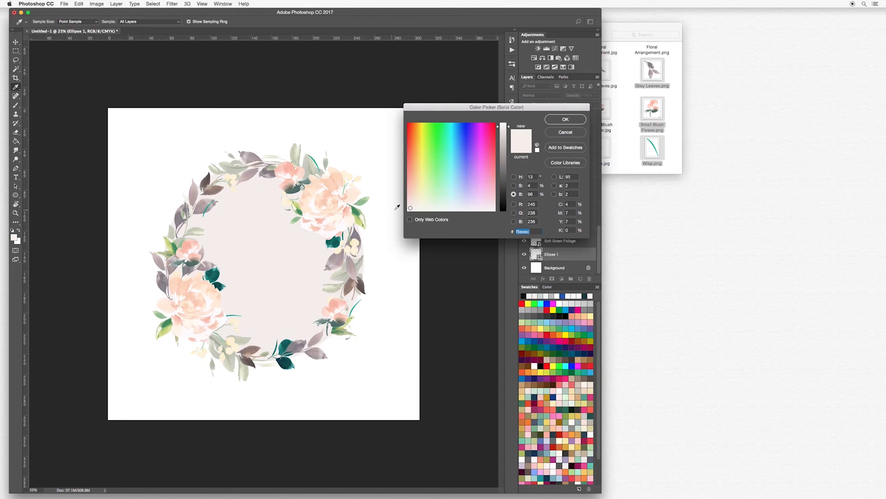
{"action": "left_click", "coordinate": [437, 207]}
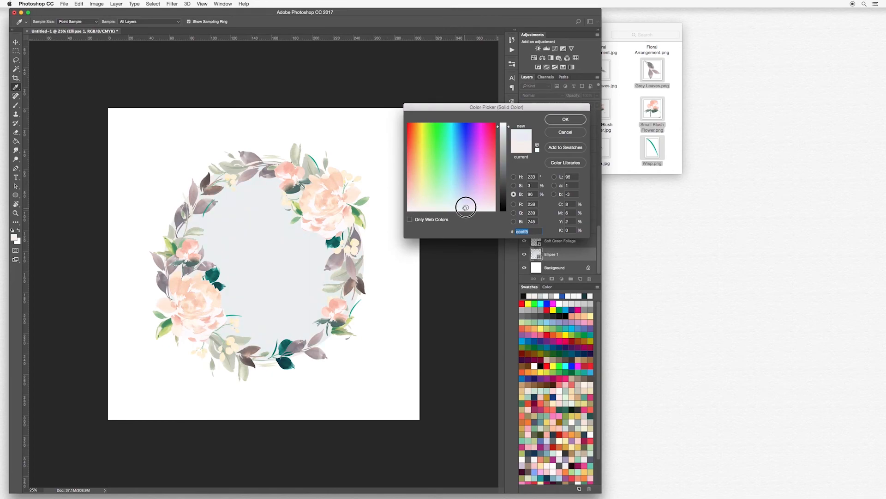
{"action": "left_click", "coordinate": [445, 206]}
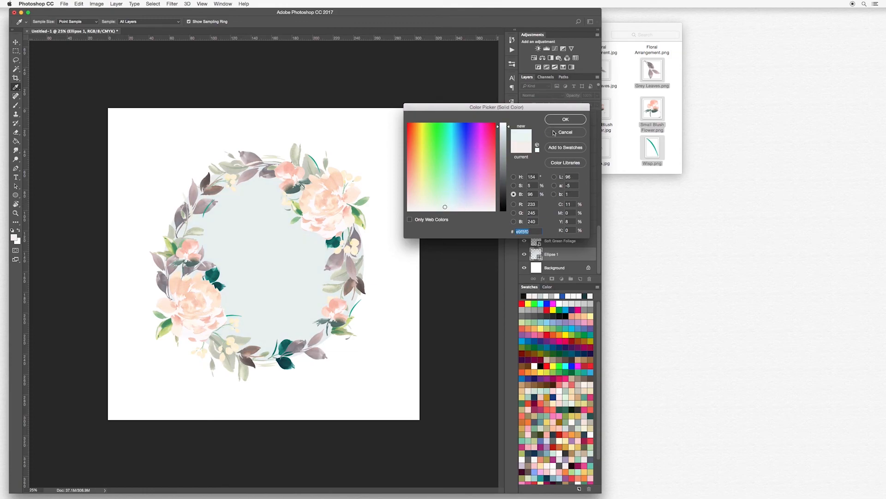
{"action": "left_click", "coordinate": [565, 119]}
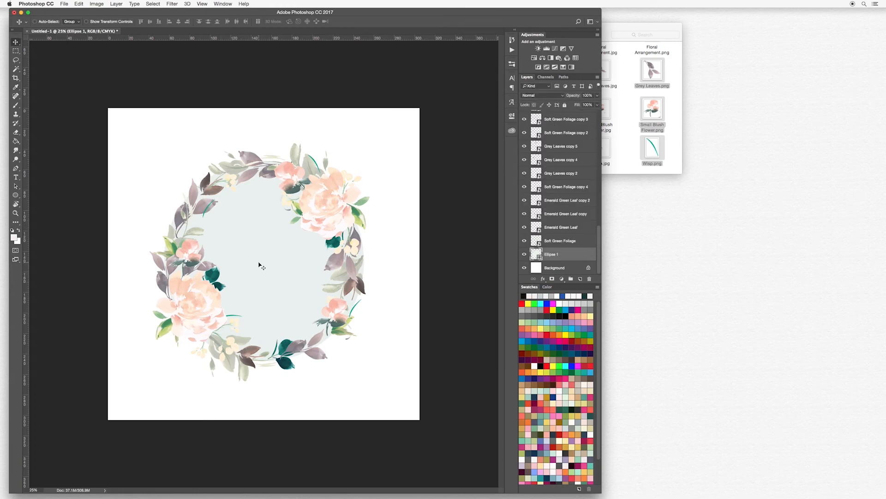
{"action": "left_click", "coordinate": [15, 177]}
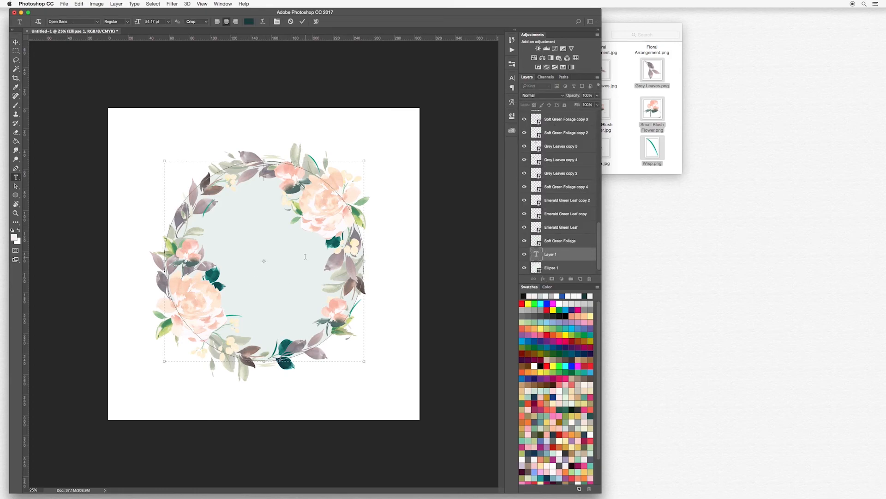
- Type LOVE in thin dark capitals, layer it above the wreath, and centre it in the circle
{"action": "type", "text": "LOVE"}
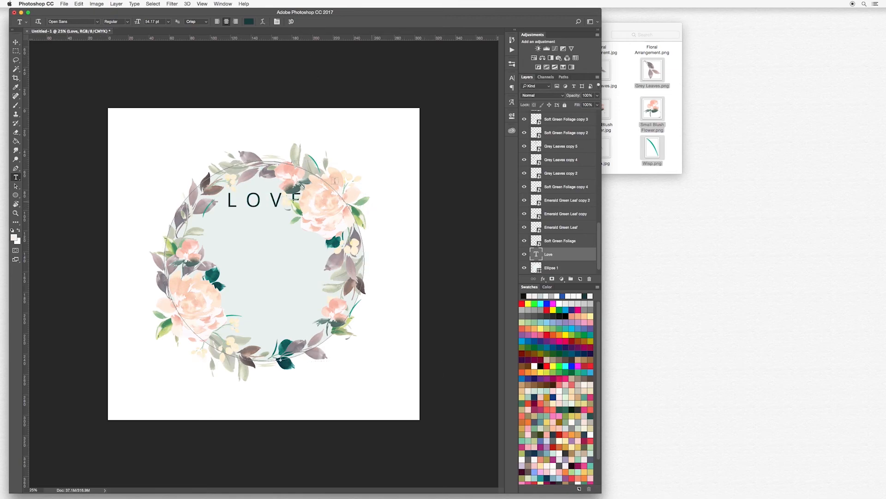
{"action": "left_click", "coordinate": [15, 42]}
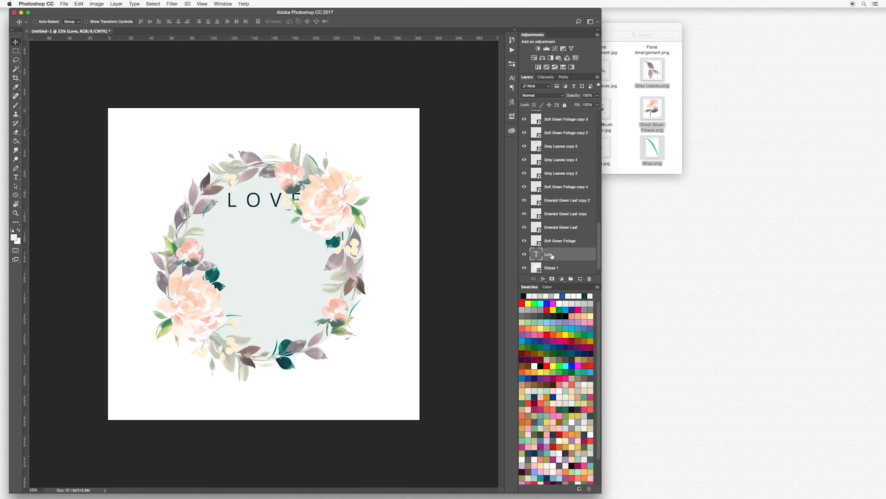
{"action": "mouse_move", "coordinate": [570, 254]}
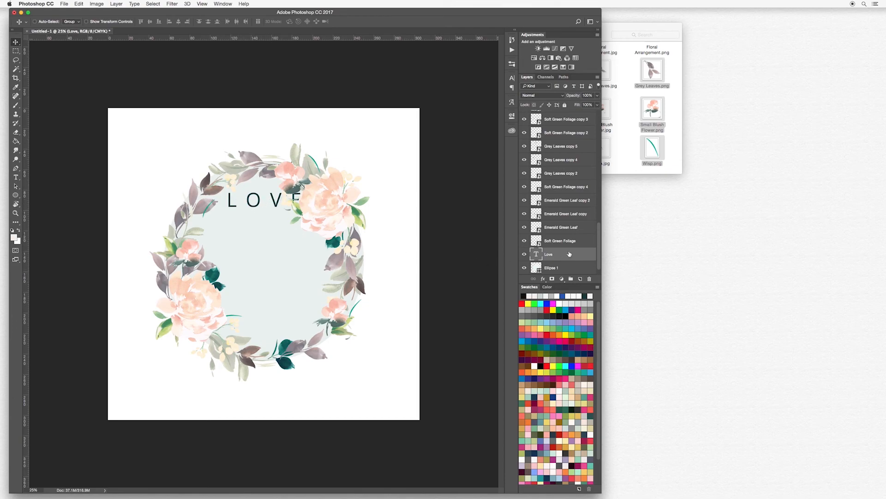
{"action": "scroll", "scroll_direction": "up", "scroll_amount": 3}
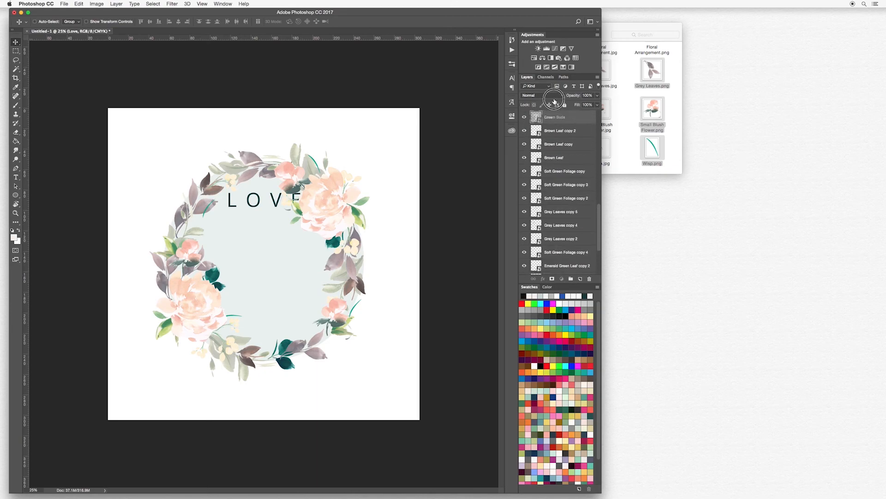
{"action": "scroll", "scroll_direction": "down", "scroll_amount": 3}
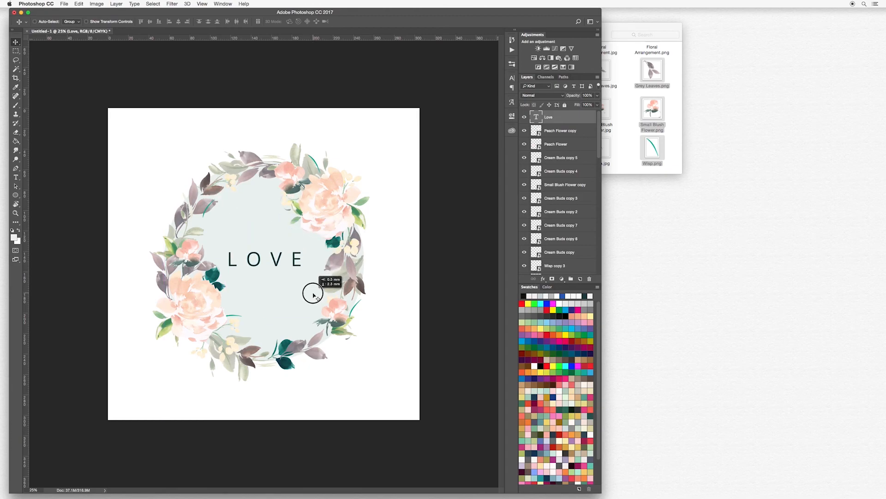
{"action": "mouse_move", "coordinate": [367, 265]}
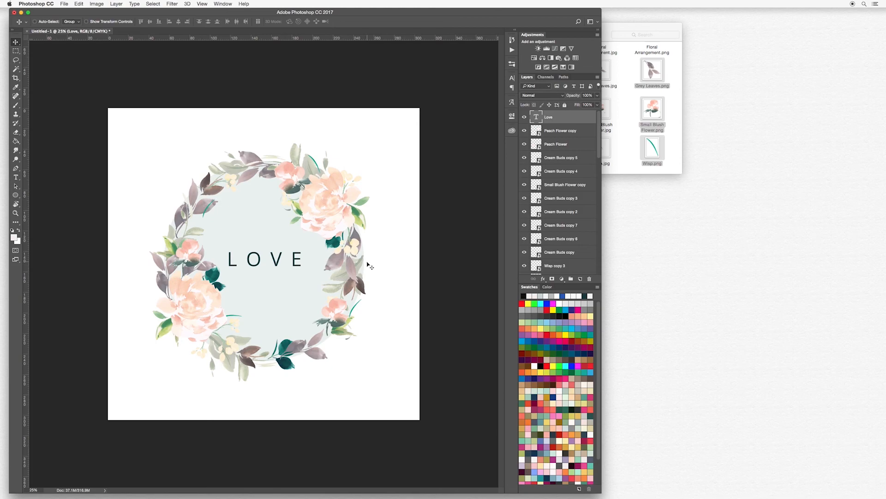
{"action": "mouse_move", "coordinate": [314, 234]}
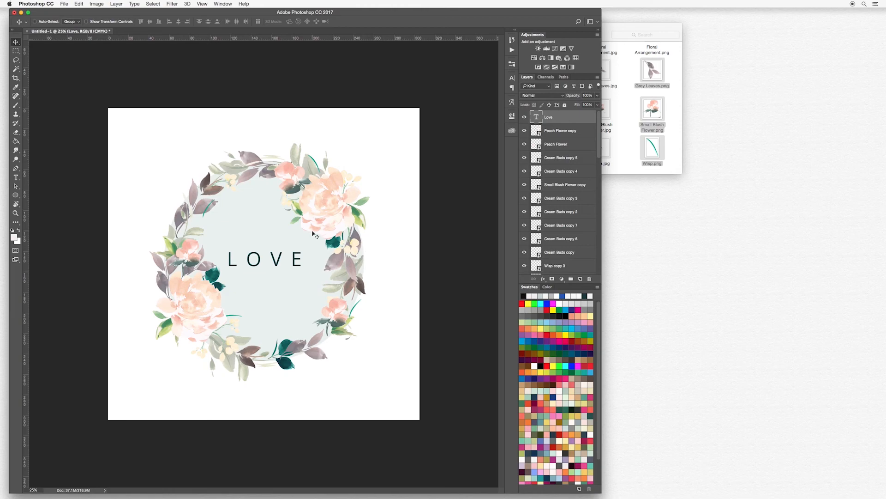
{"action": "mouse_move", "coordinate": [234, 272]}
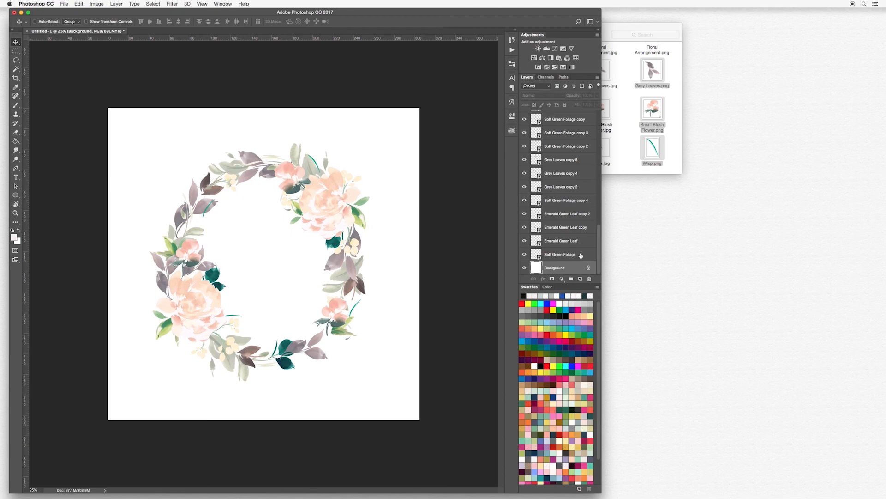
- Select every flower and leaf layer and merge them into one layer
{"action": "left_click", "coordinate": [560, 254]}
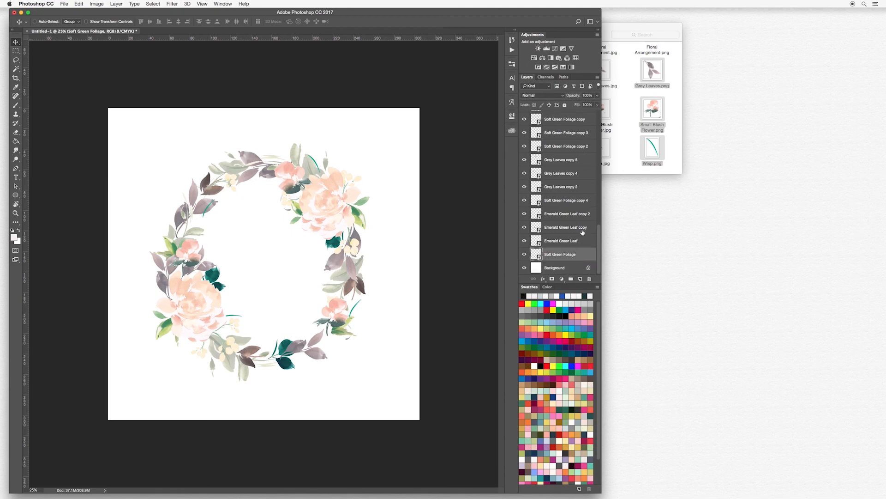
{"action": "mouse_move", "coordinate": [584, 254]}
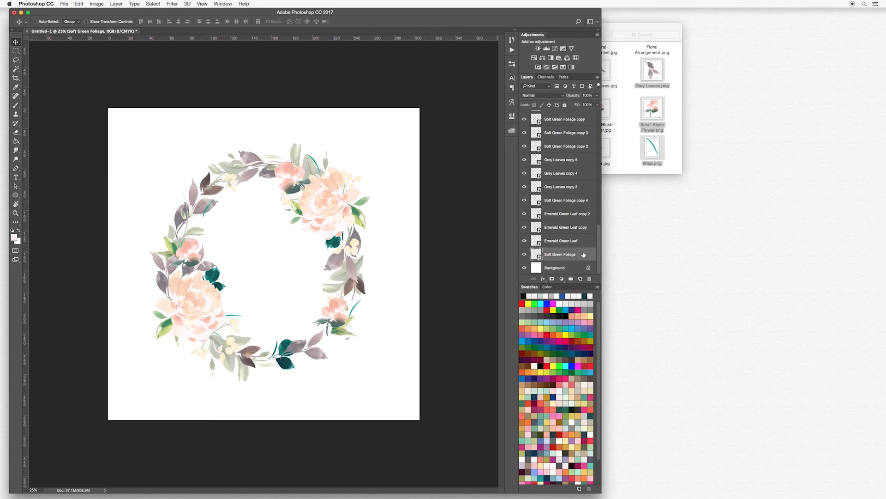
{"action": "scroll", "scroll_direction": "up", "scroll_amount": 3}
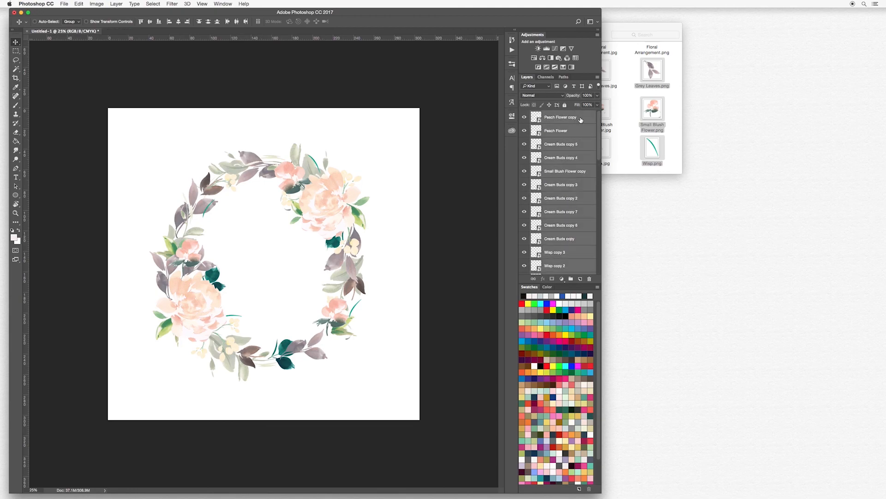
{"action": "right_click", "coordinate": [560, 117]}
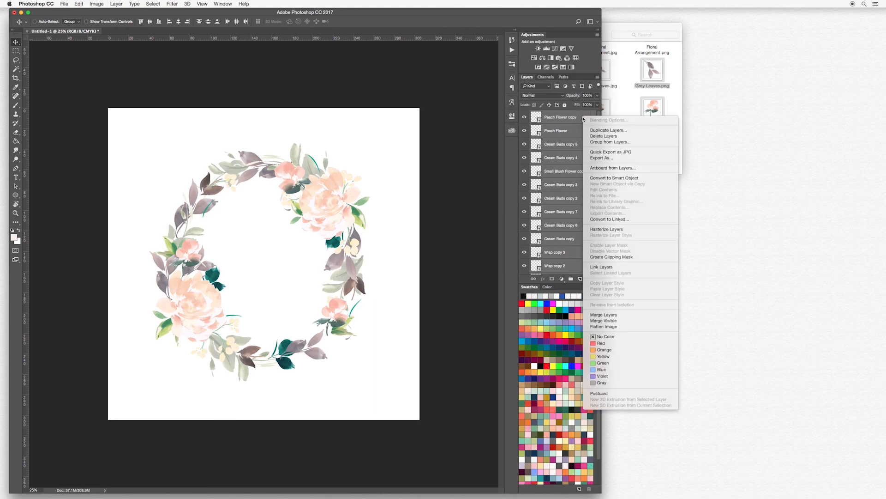
{"action": "mouse_move", "coordinate": [604, 314]}
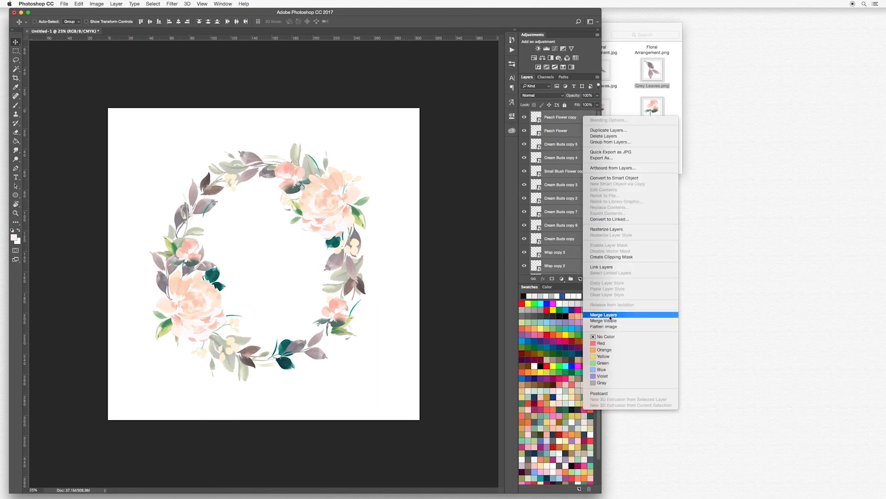
{"action": "left_click", "coordinate": [603, 314]}
{"action": "type", "text": "Wreath"}
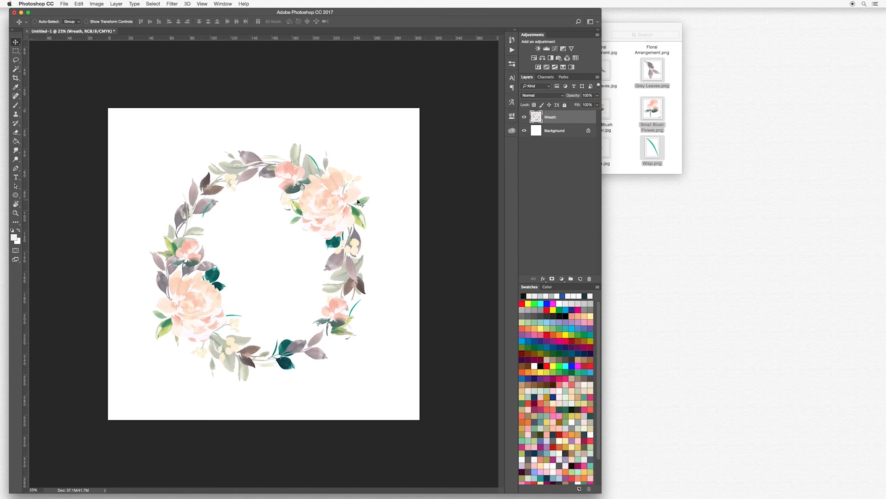
{"action": "mouse_move", "coordinate": [386, 194]}
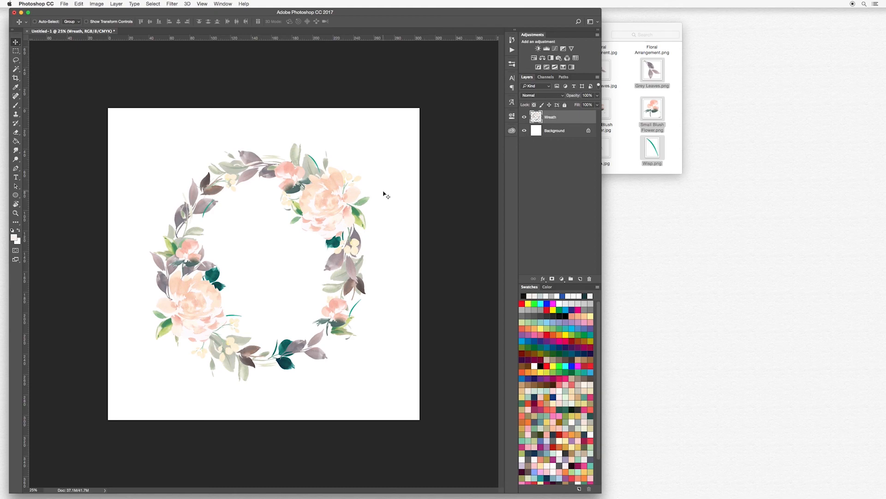
{"action": "left_click", "coordinate": [524, 131]}
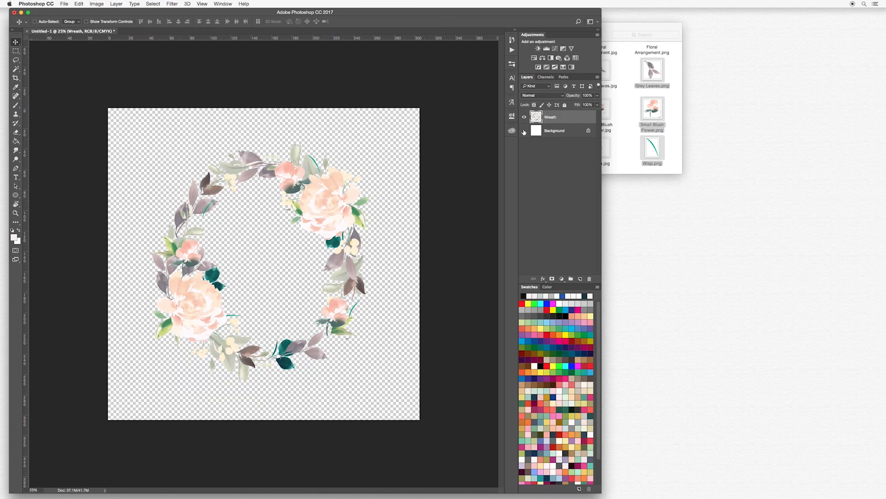
{"action": "mouse_move", "coordinate": [524, 132]}
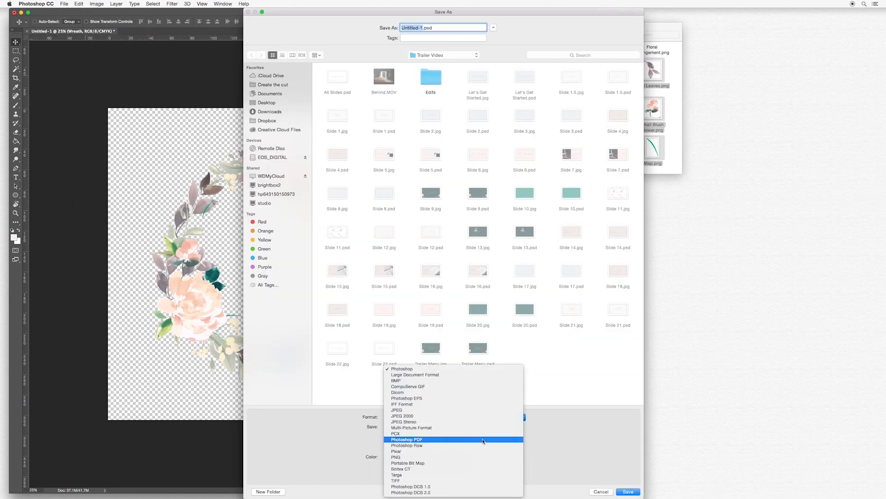
{"action": "left_click", "coordinate": [396, 457]}
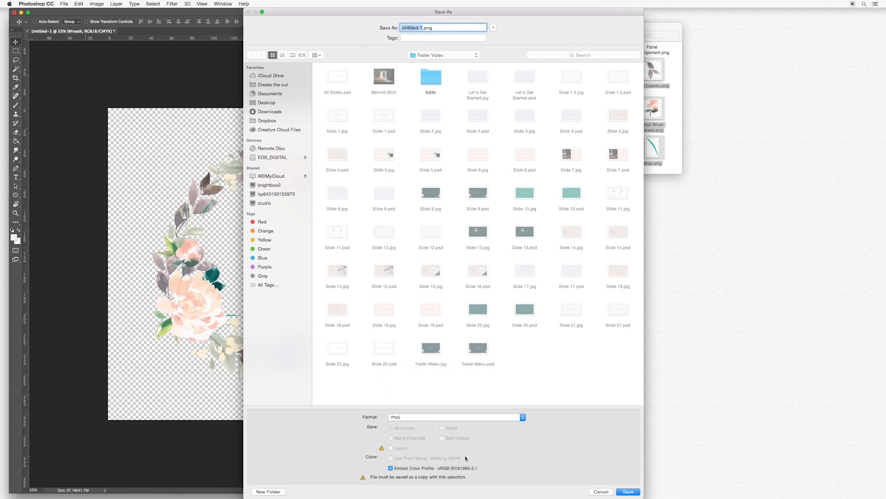
{"action": "left_click", "coordinate": [600, 491]}
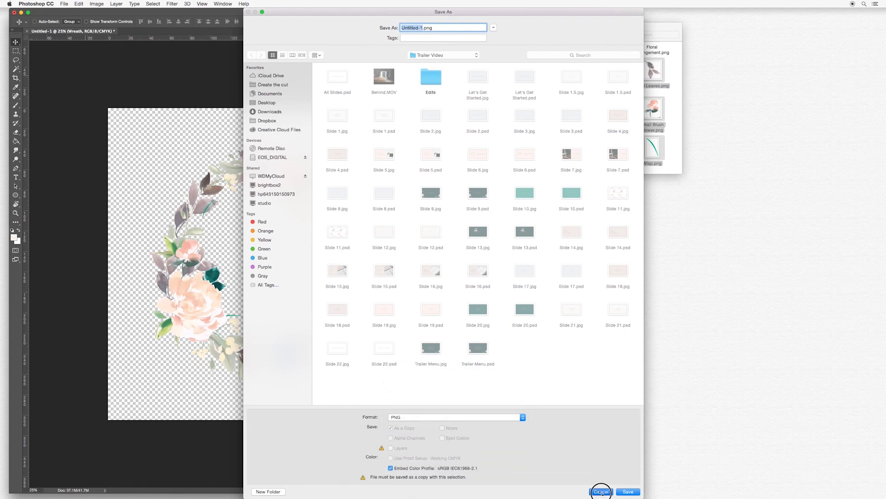
{"action": "left_click", "coordinate": [601, 492]}
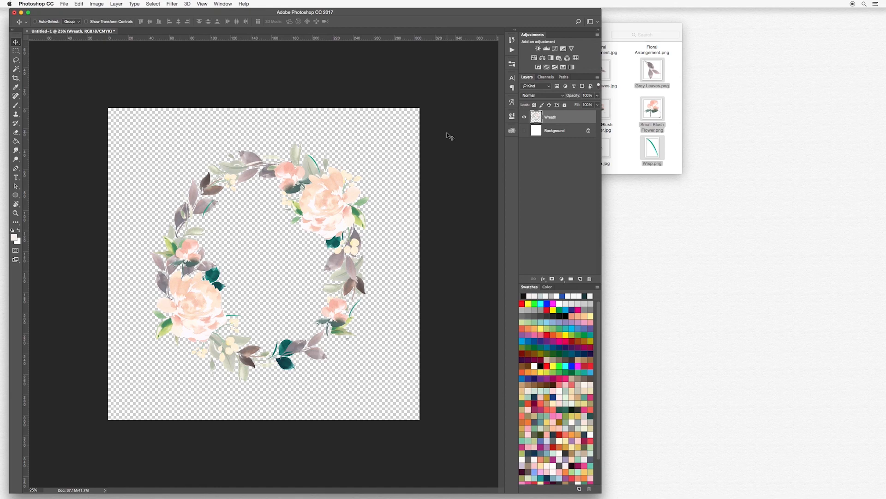
{"action": "left_click", "coordinate": [524, 130]}
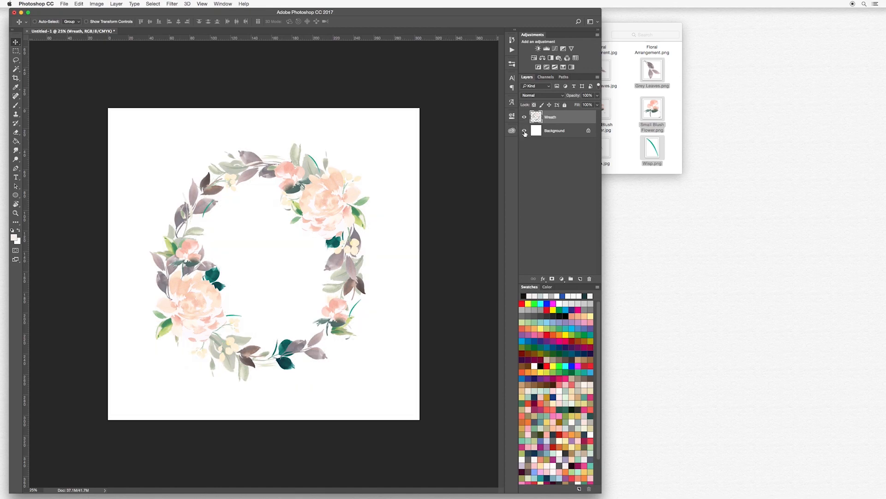
{"action": "mouse_move", "coordinate": [524, 130]}
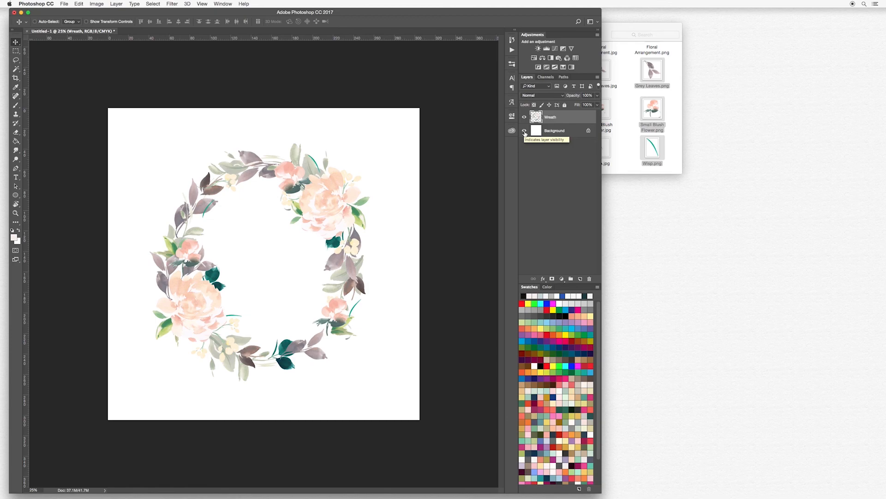